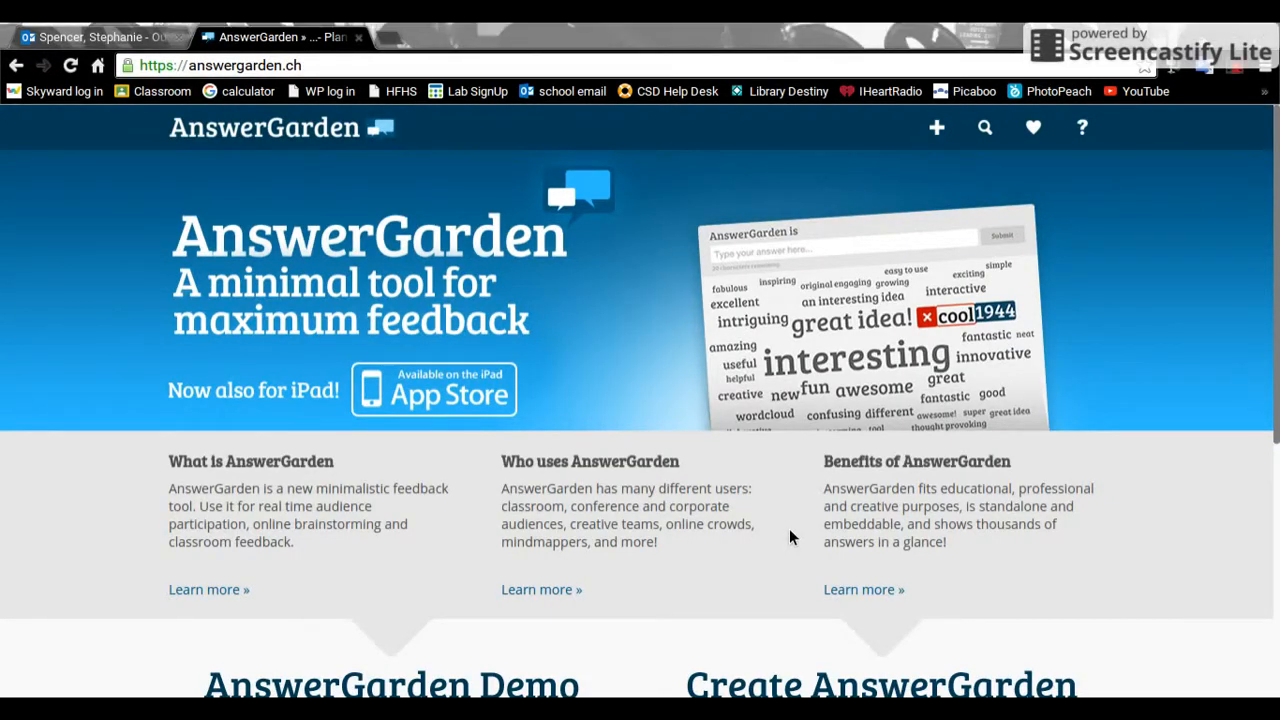
mouse_move(943, 573)
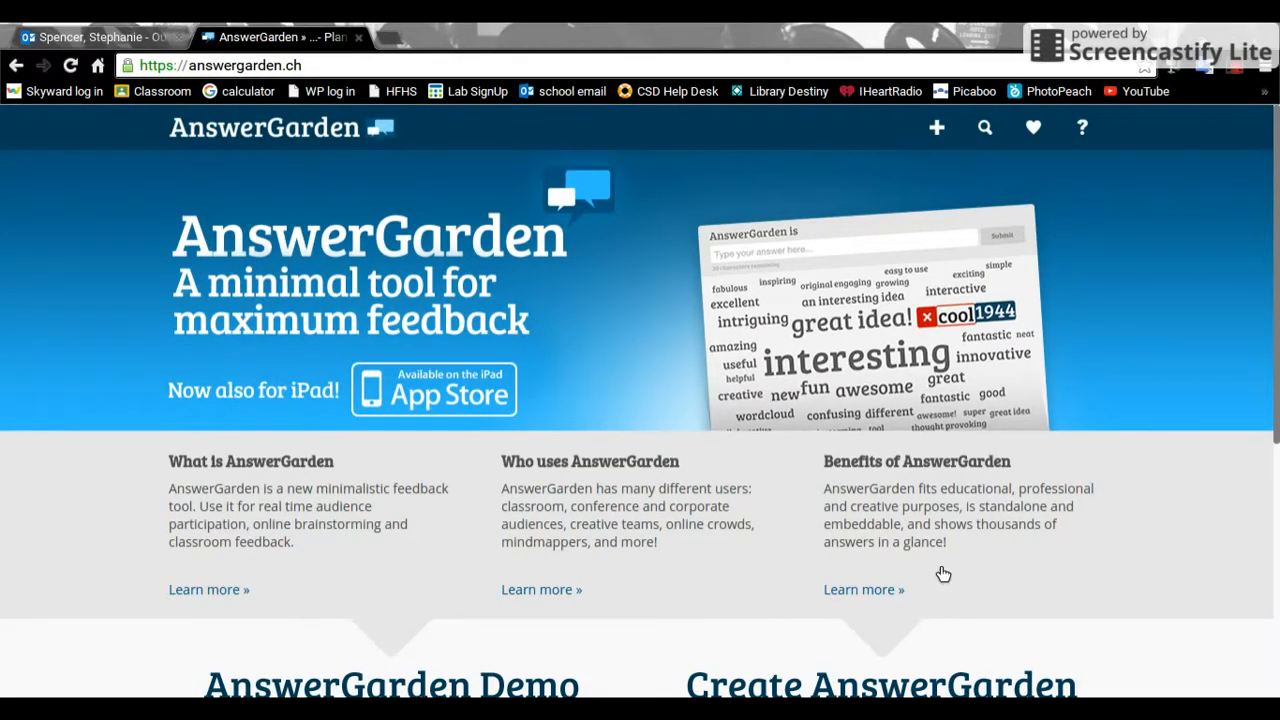
mouse_move(1037, 594)
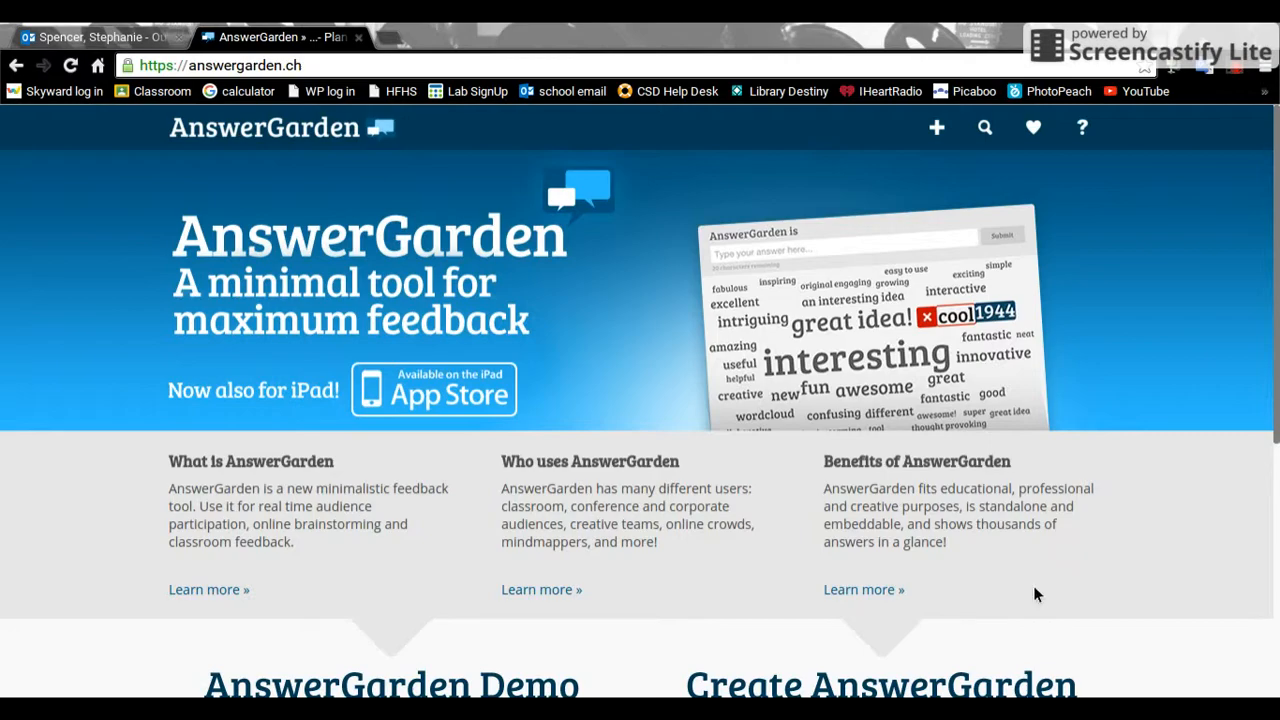
mouse_move(950, 608)
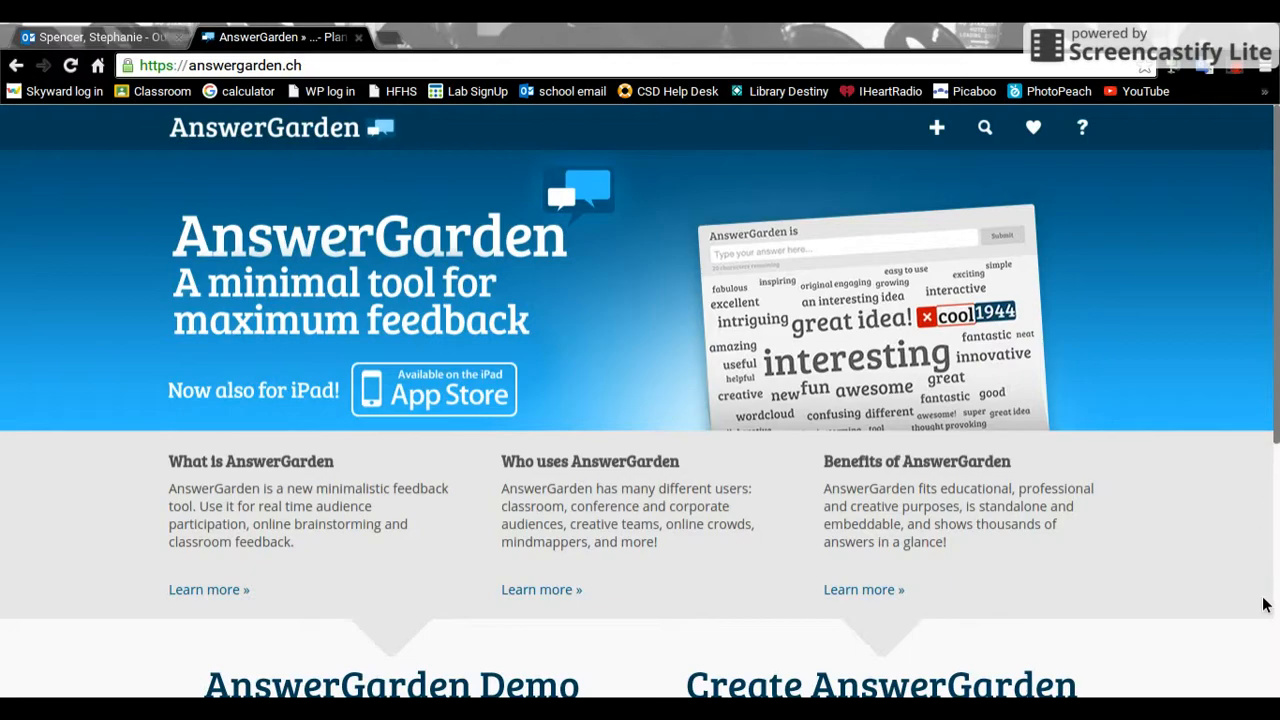
mouse_move(626, 488)
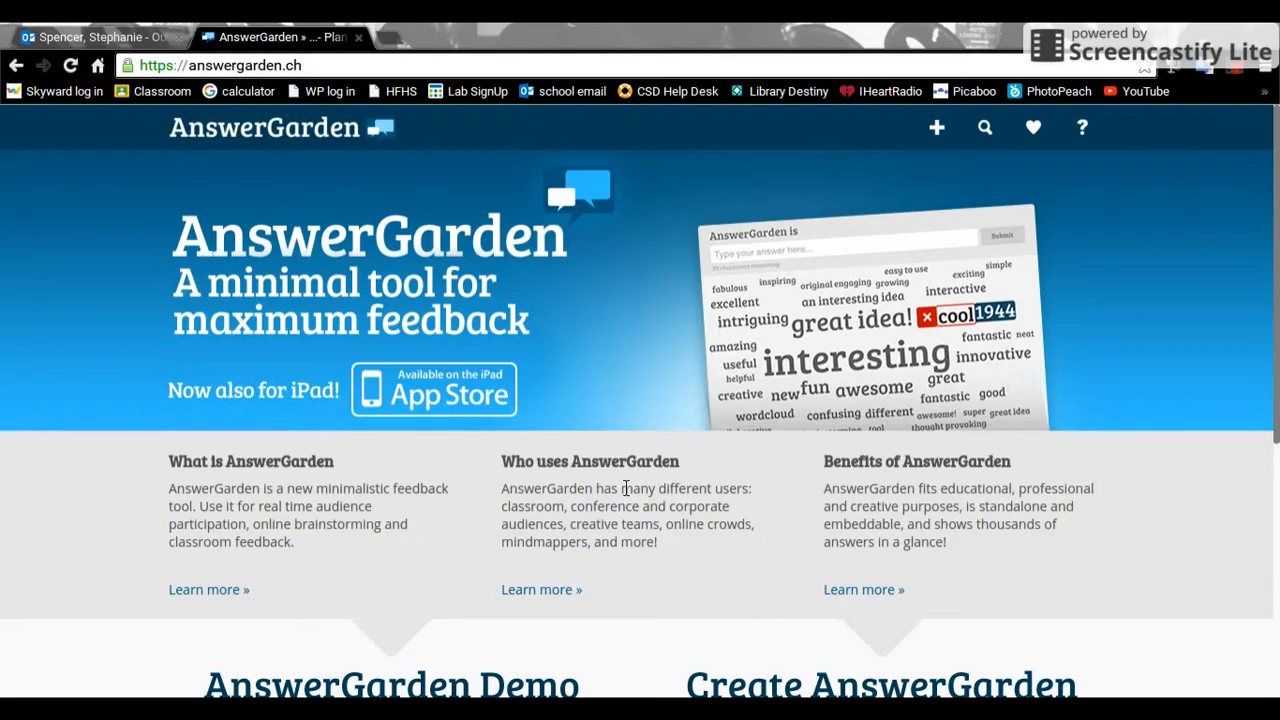
mouse_move(115, 307)
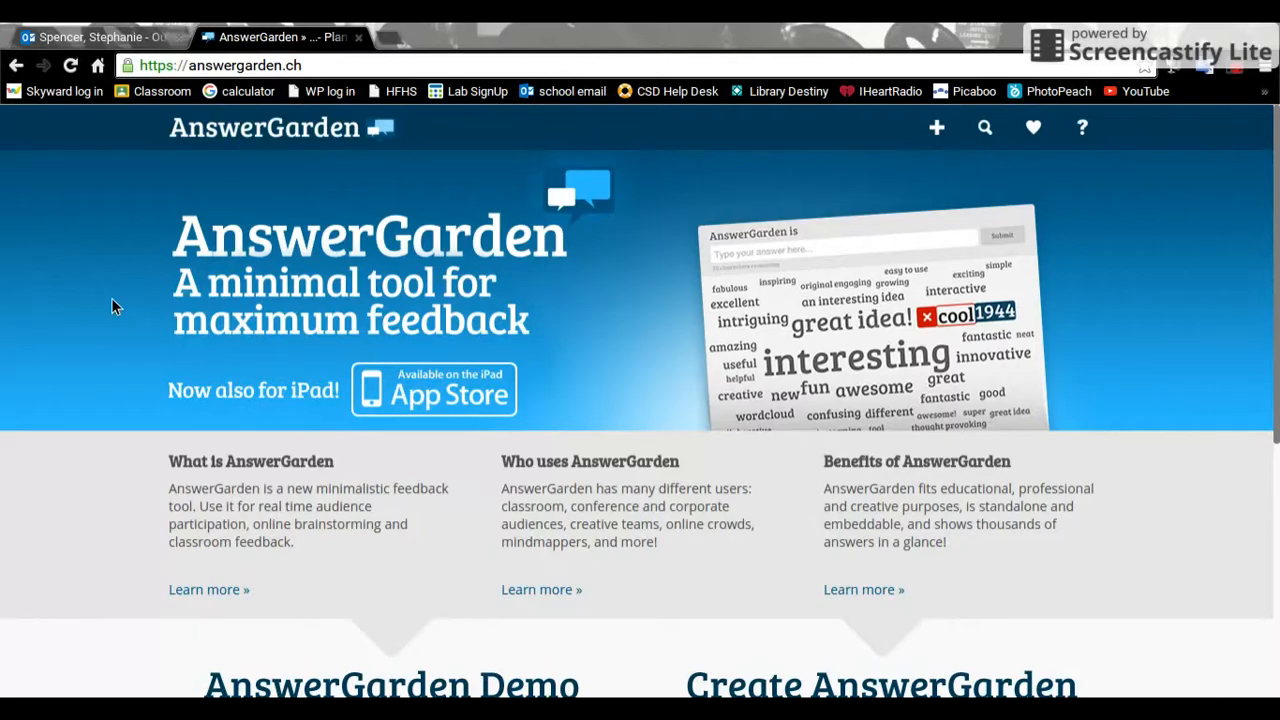
mouse_move(78, 359)
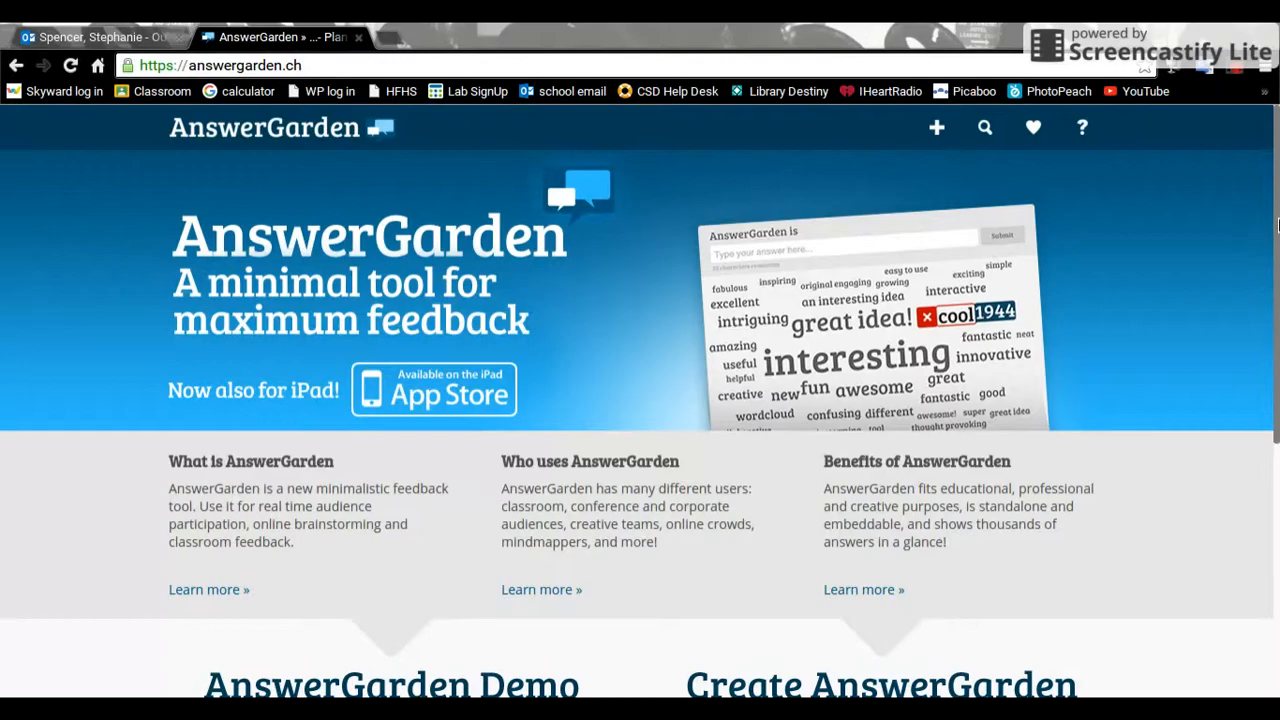
Step: Scroll down the homepage and open the Create AnswerGarden page
scroll(down, 3)
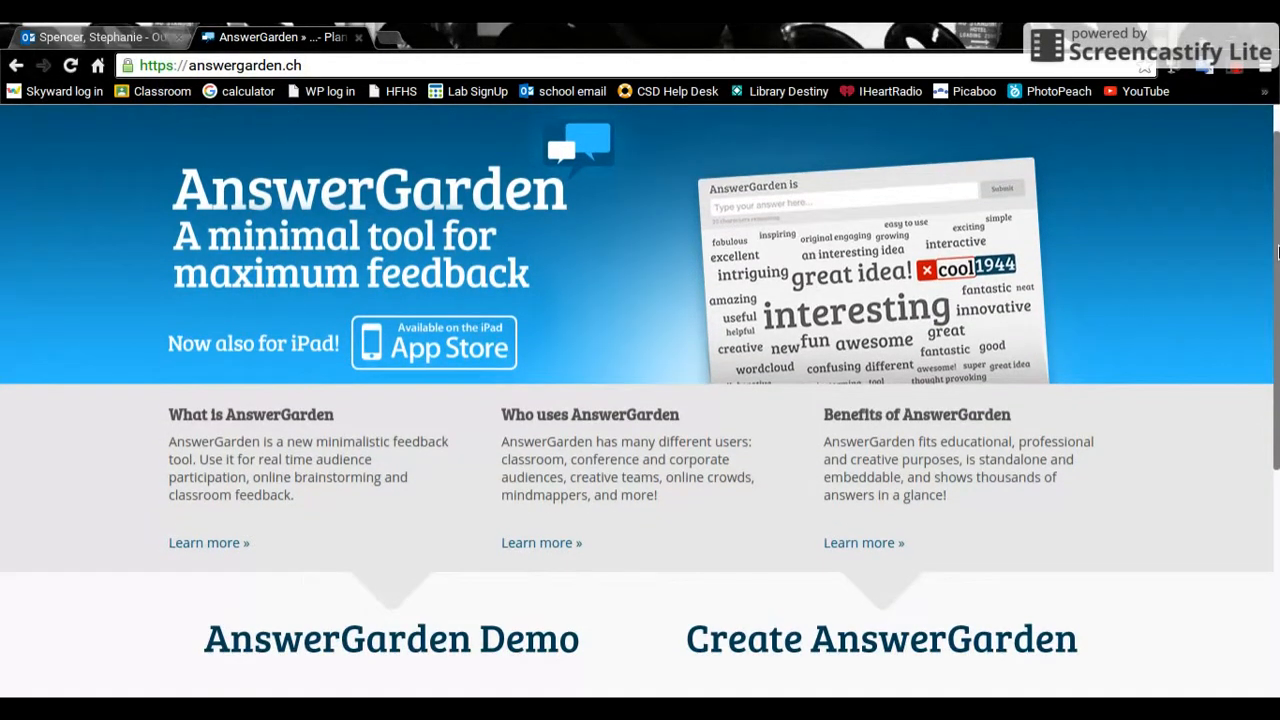
scroll(down, 3)
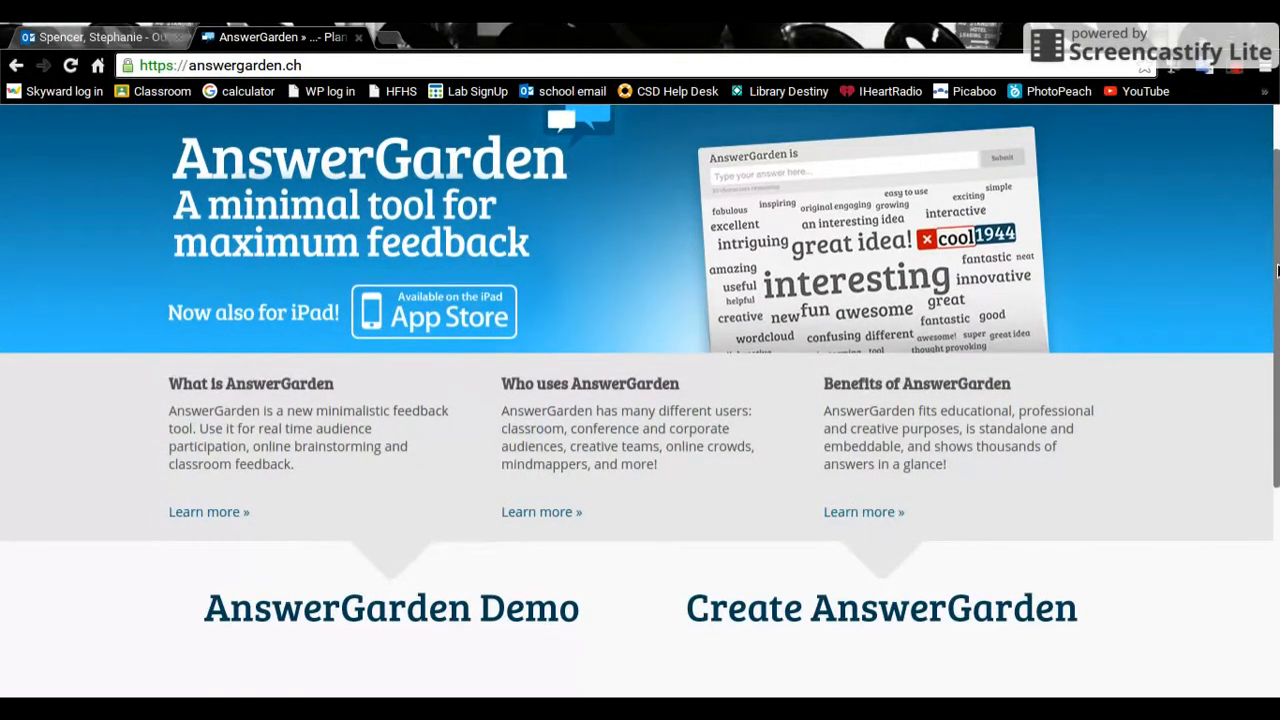
scroll(down, 3)
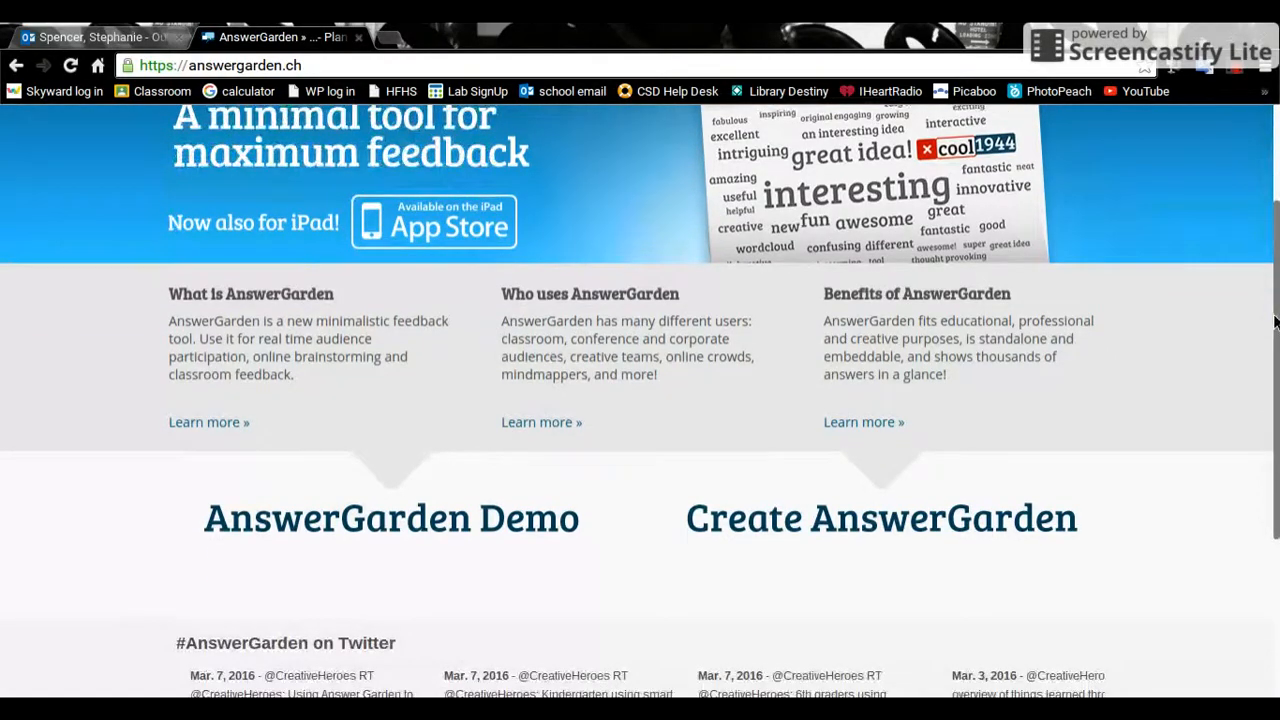
scroll(down, 3)
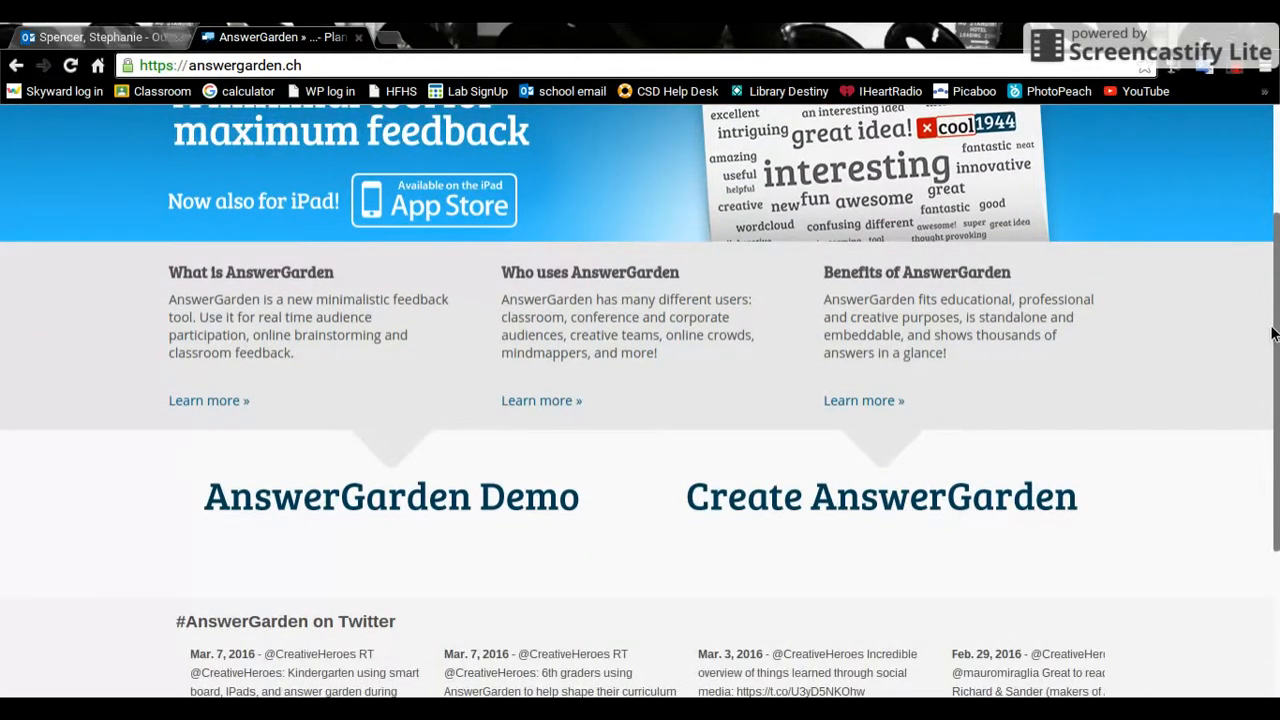
scroll(down, 3)
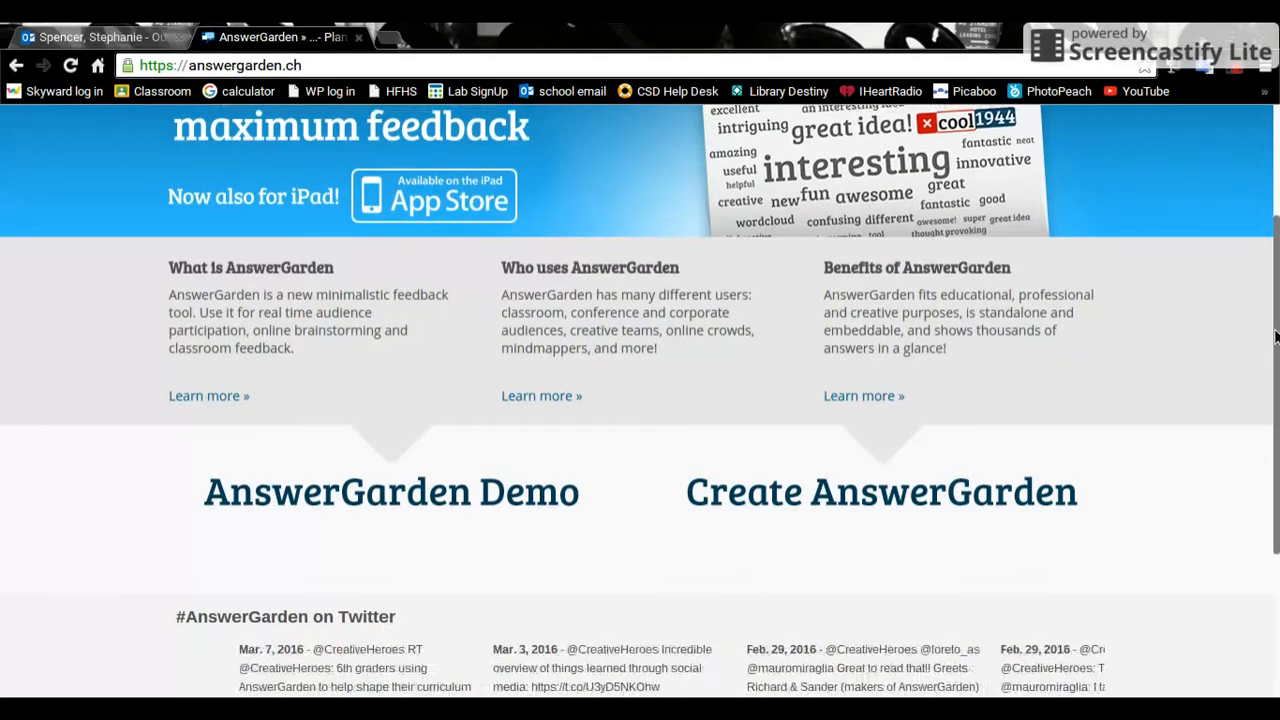
scroll(down, 3)
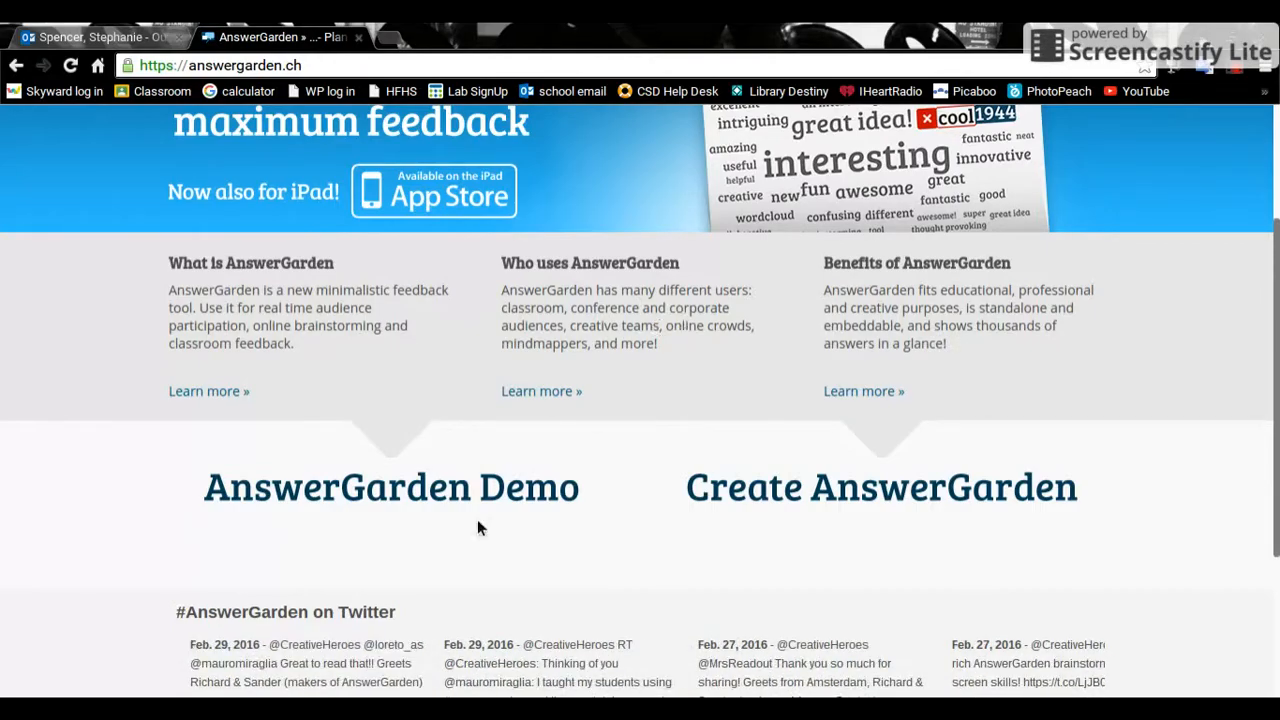
mouse_move(868, 500)
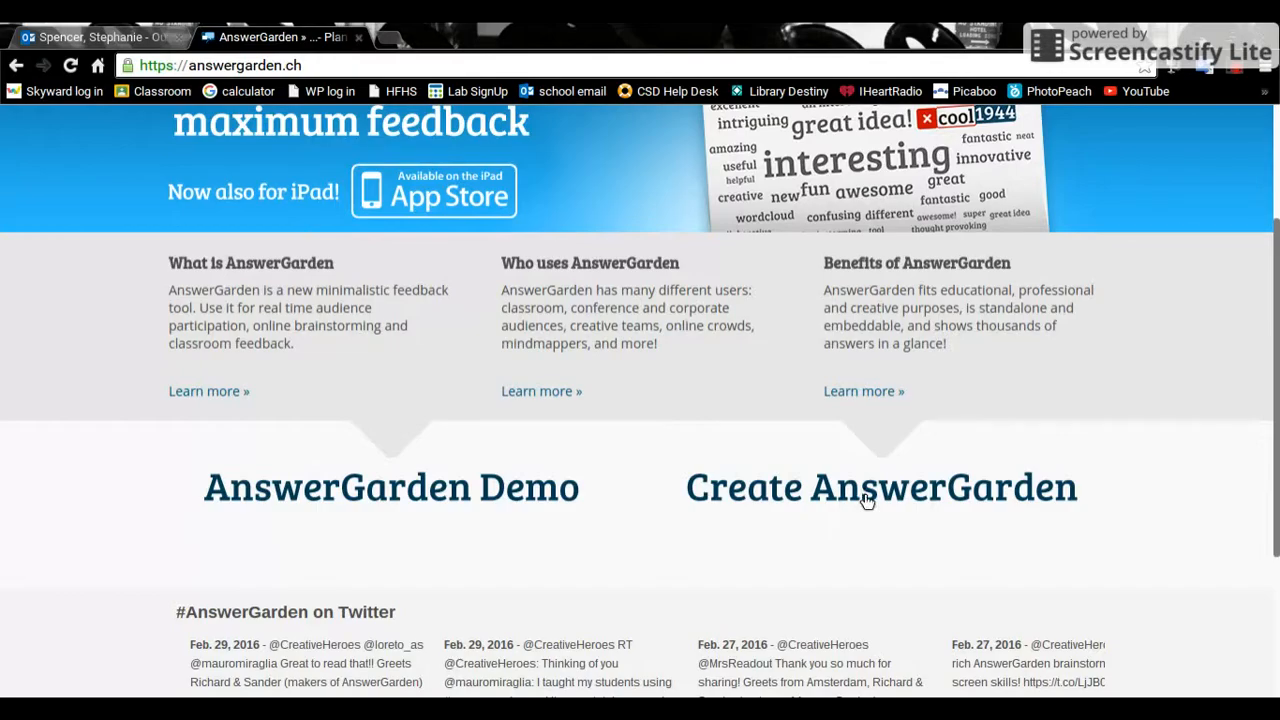
click(880, 487)
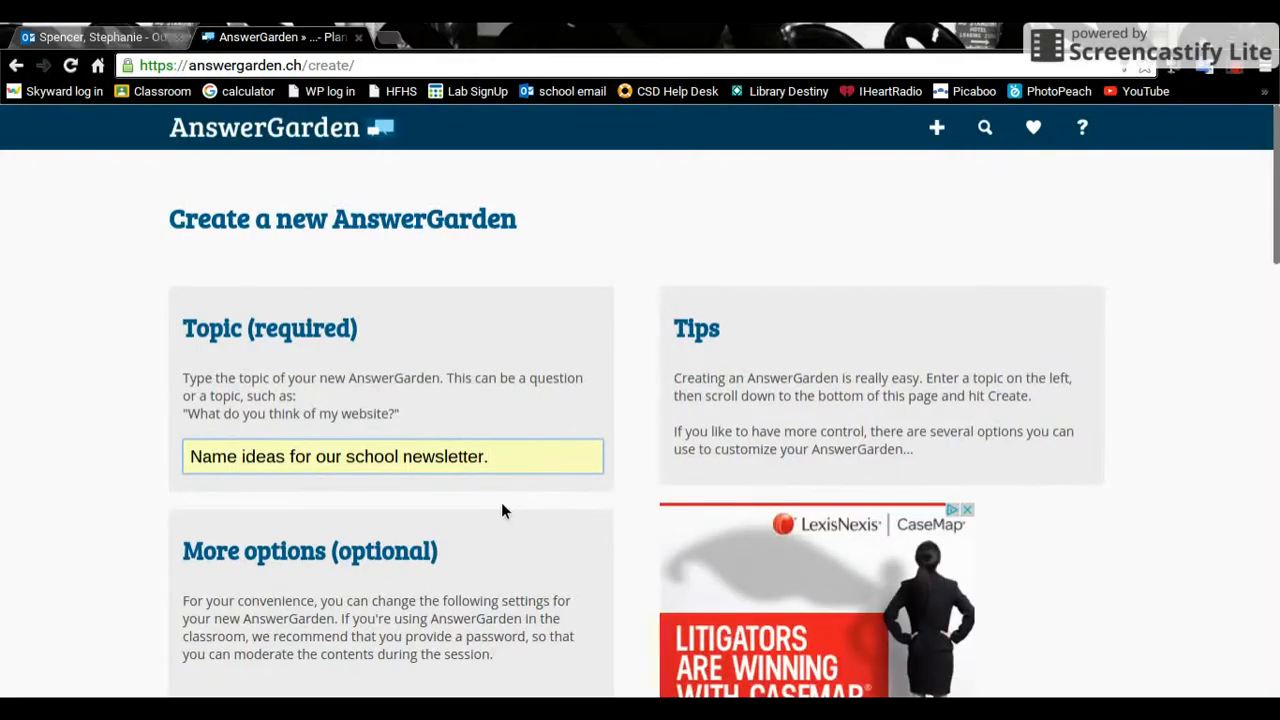
Step: Select the Topic box and scroll to the AnswerGarden Mode and Answer Length options
click(390, 456)
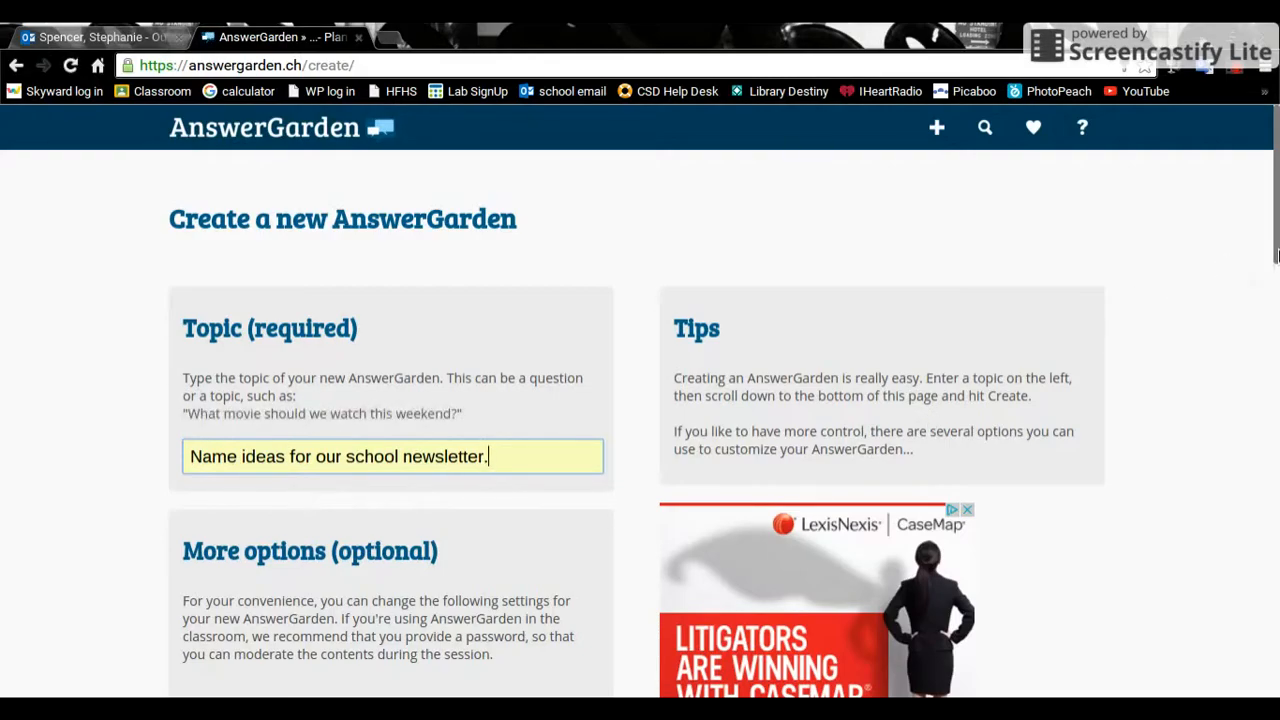
scroll(down, 3)
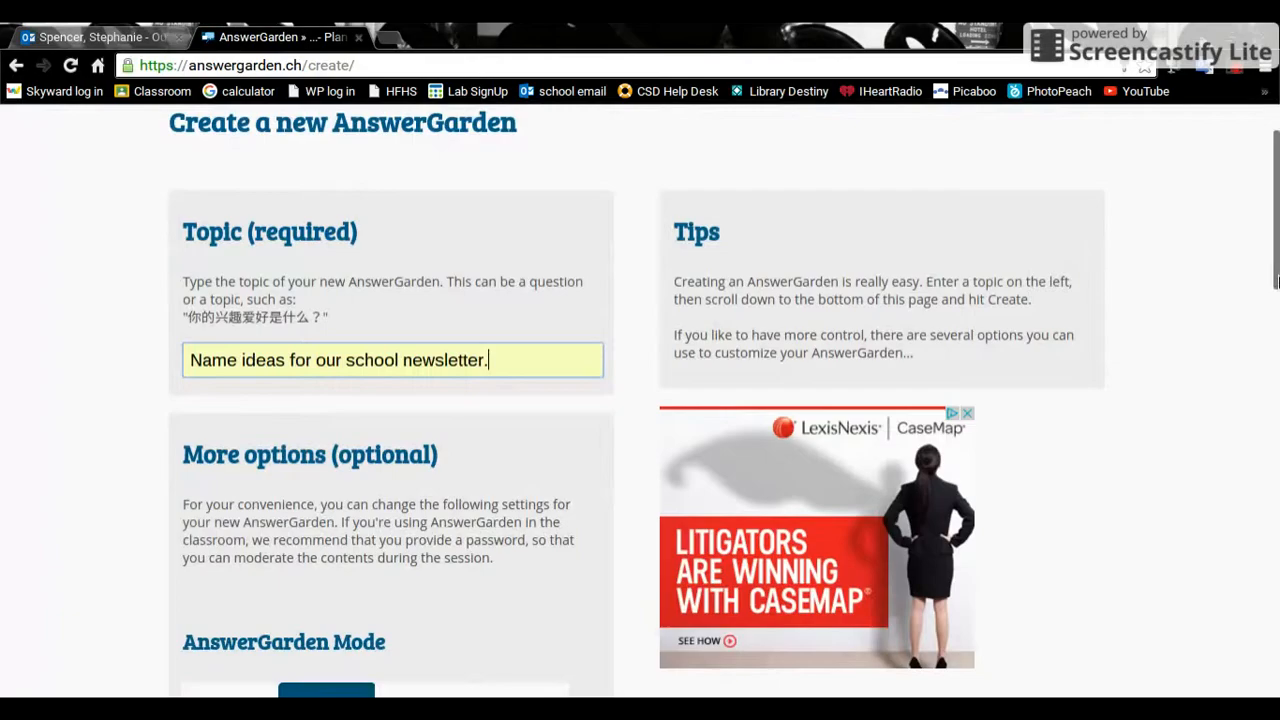
scroll(down, 3)
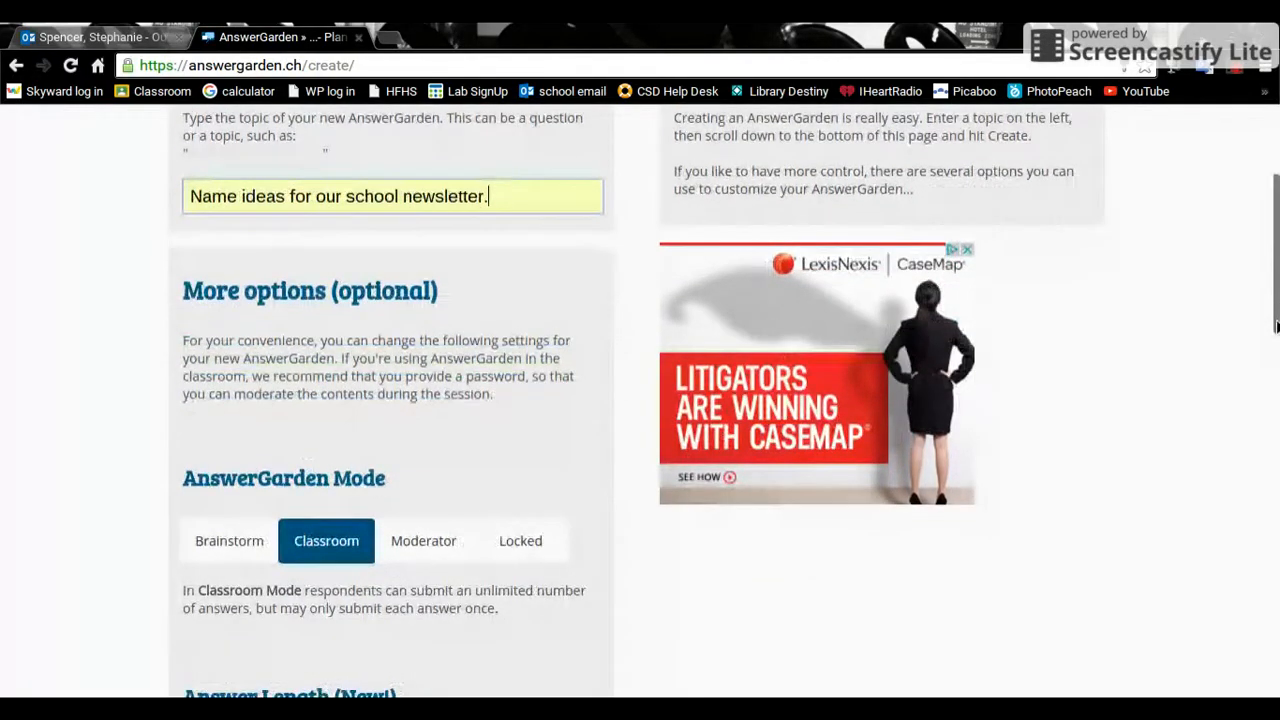
scroll(down, 3)
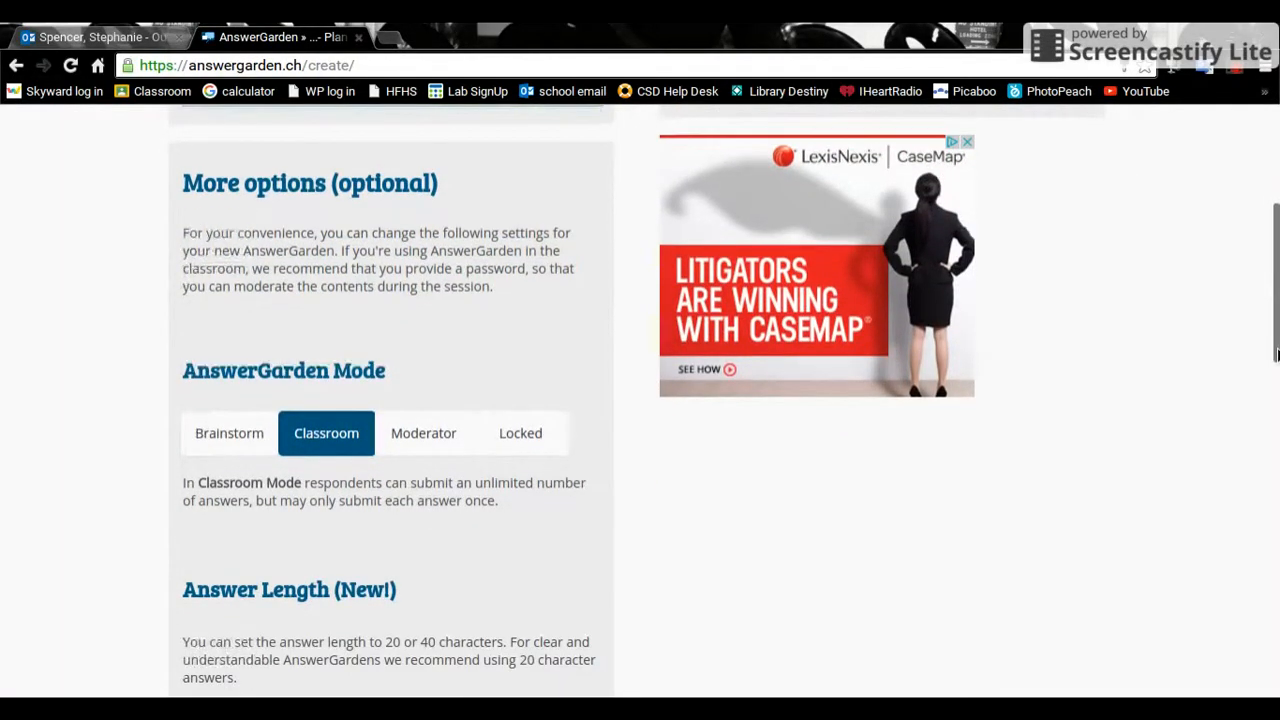
Step: Try Brainstorm, Classroom and Moderator modes, settle on Locked, and allow 40-character answers
scroll(down, 3)
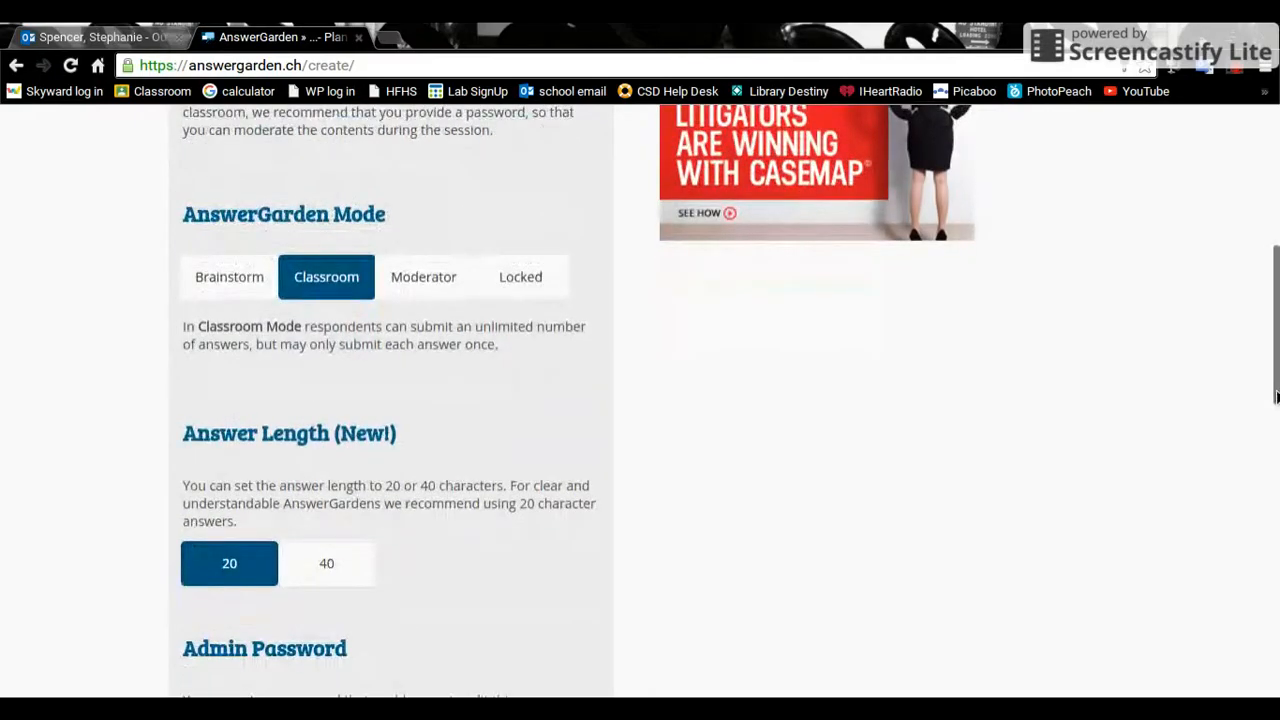
click(229, 277)
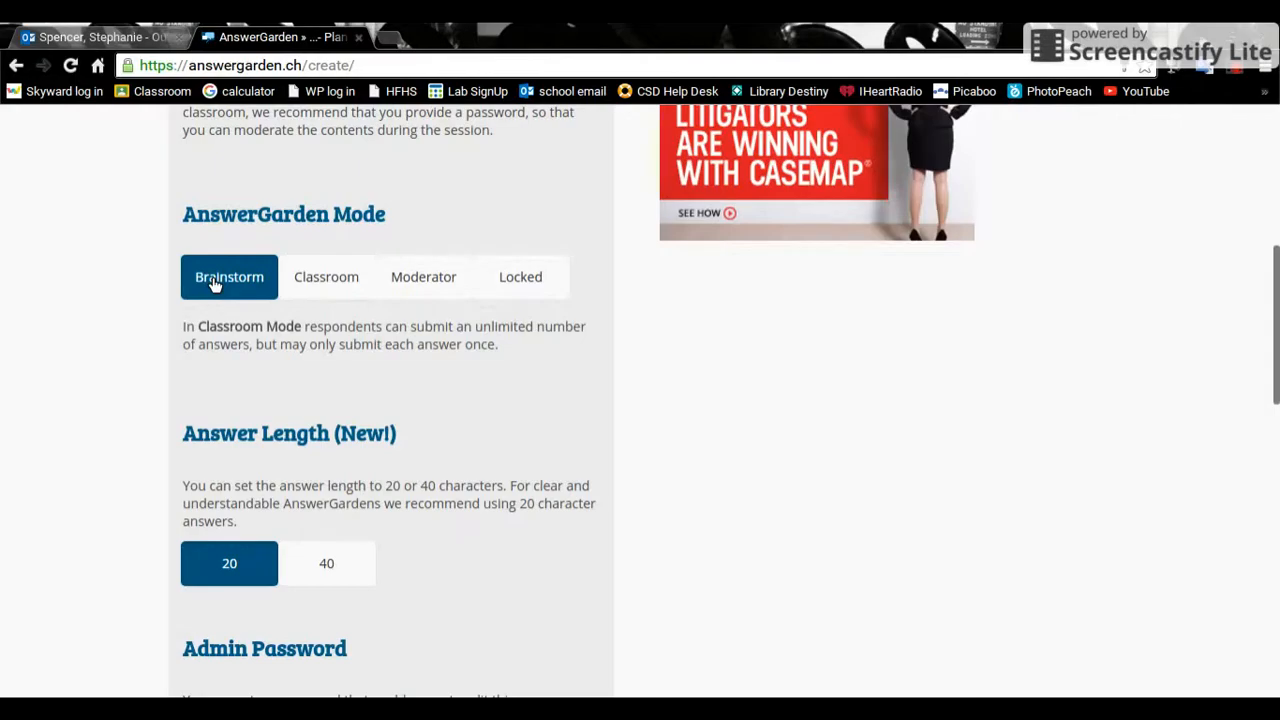
click(326, 277)
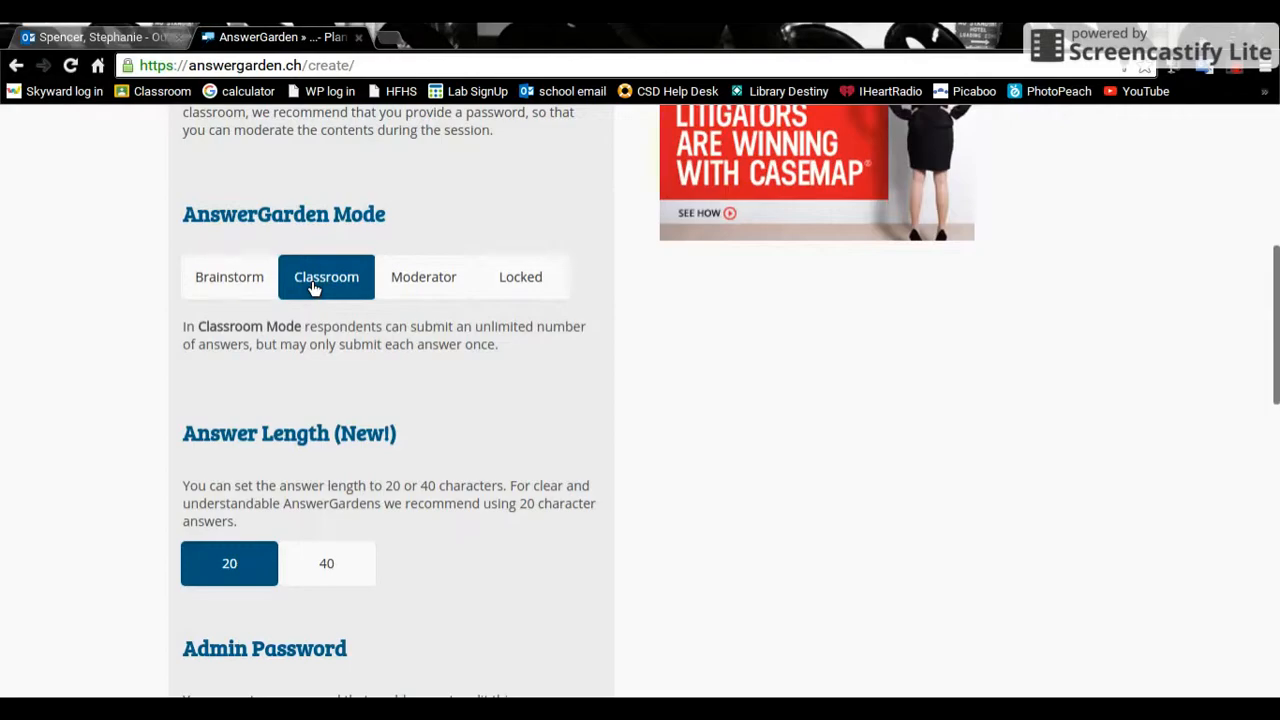
click(423, 277)
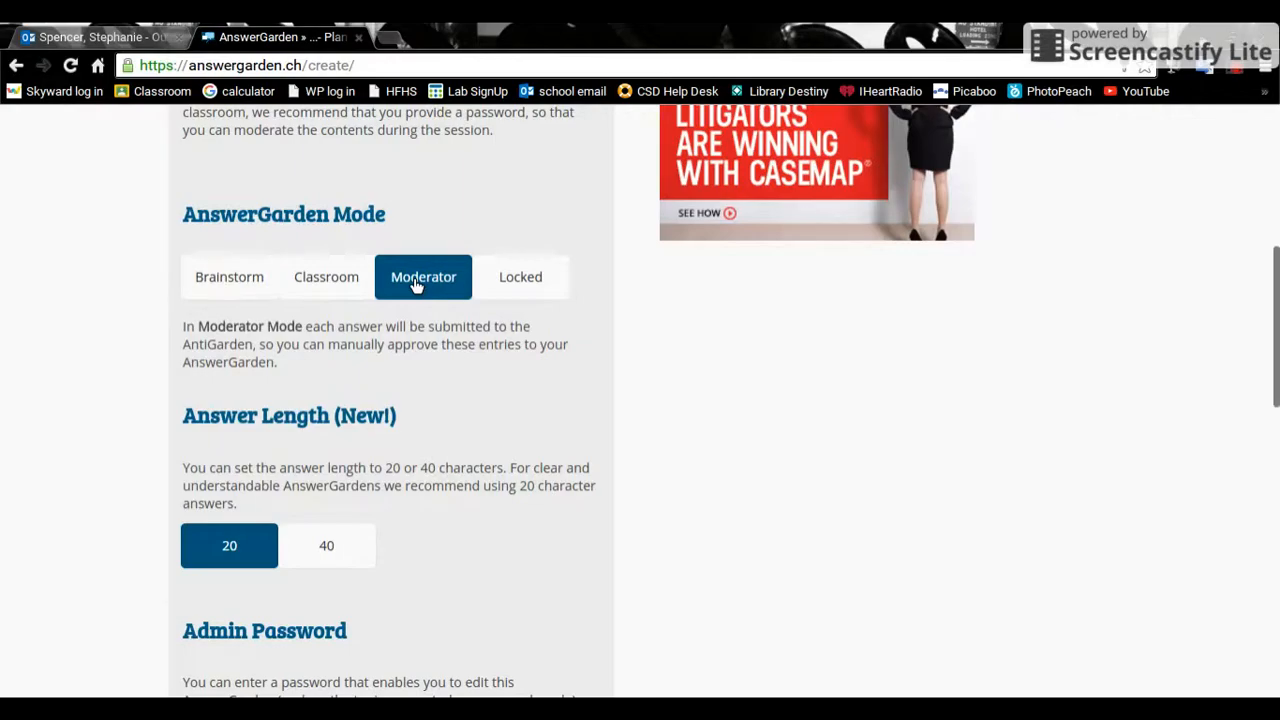
mouse_move(550, 287)
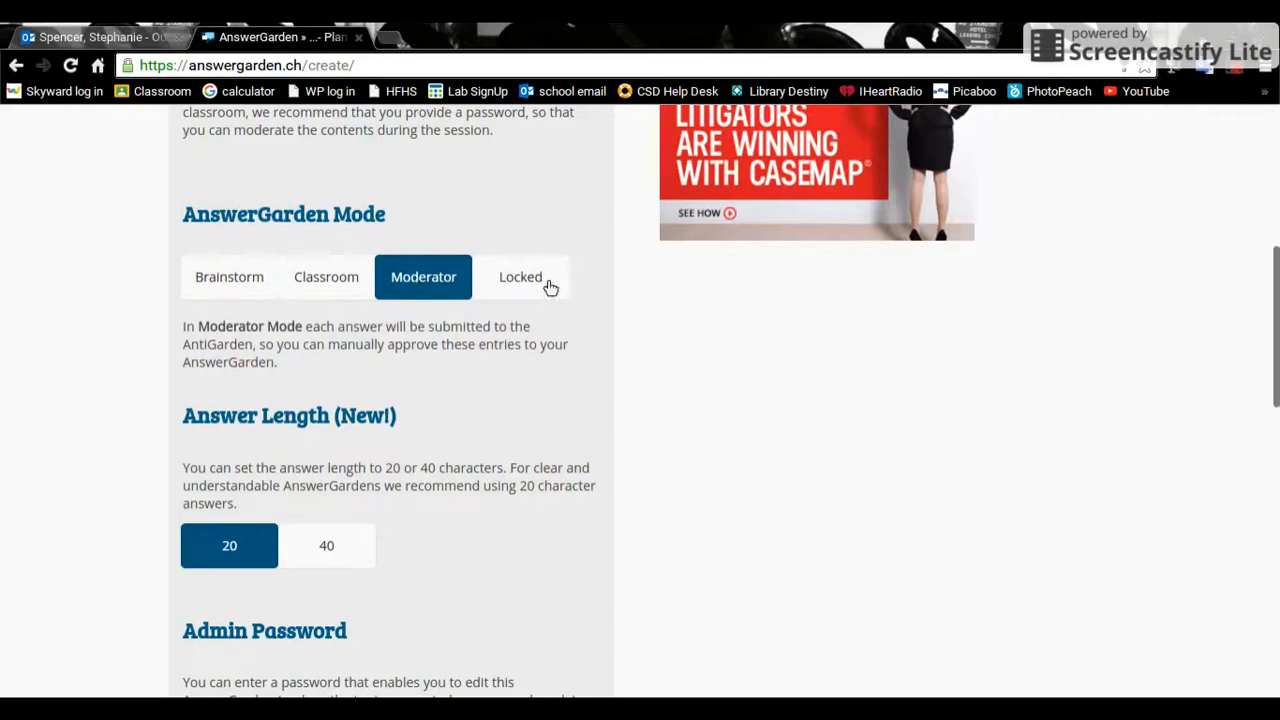
click(520, 277)
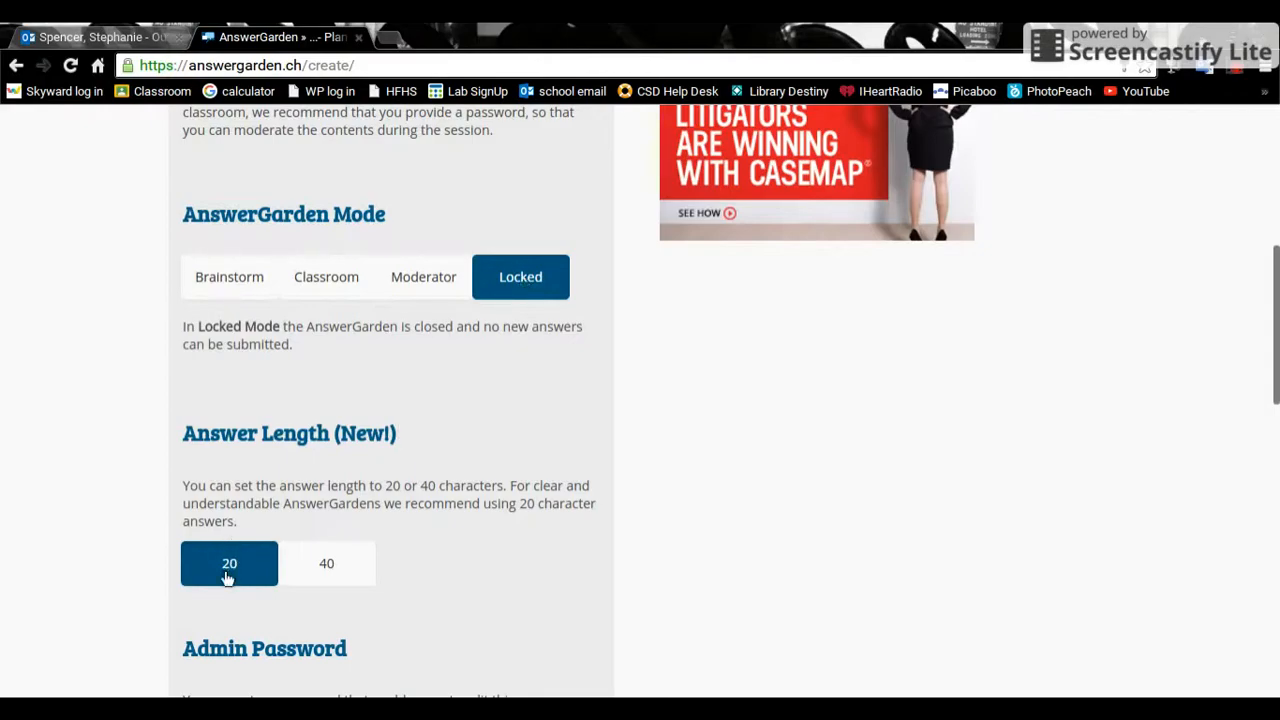
click(326, 563)
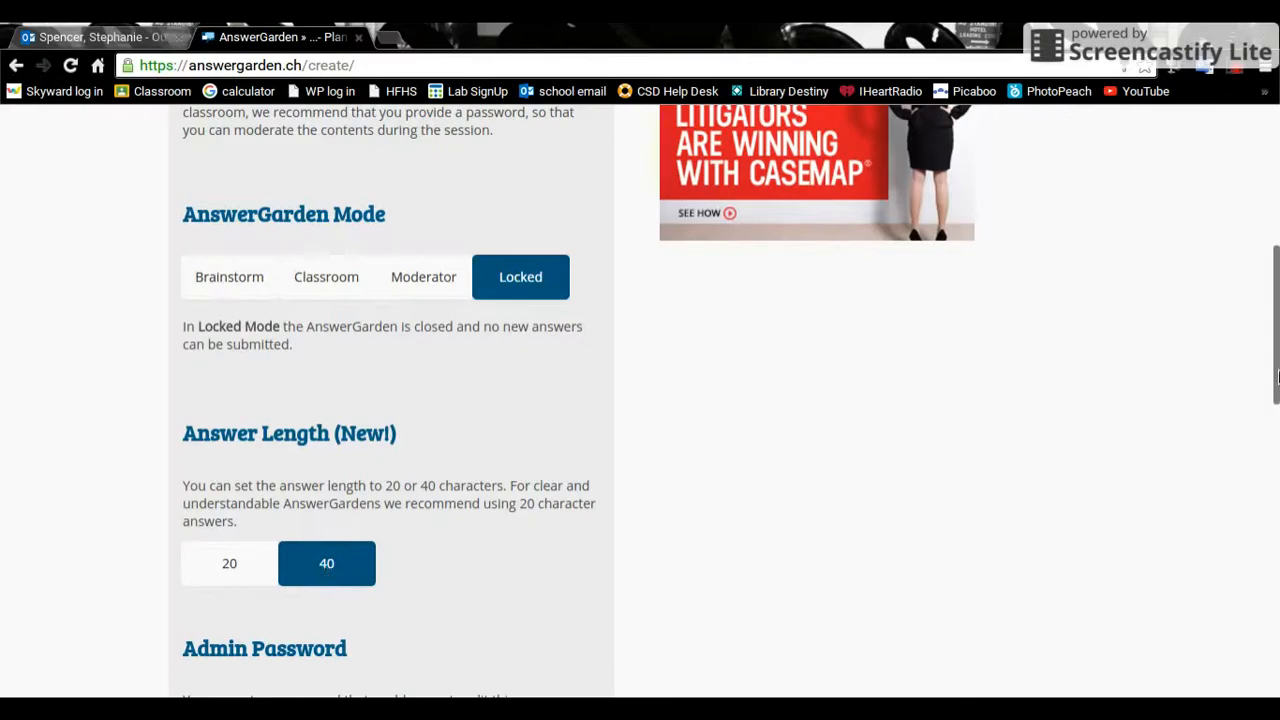
Step: Scroll past Admin Password and Reminder Email to Spam Filter and Local Discoverability
scroll(down, 3)
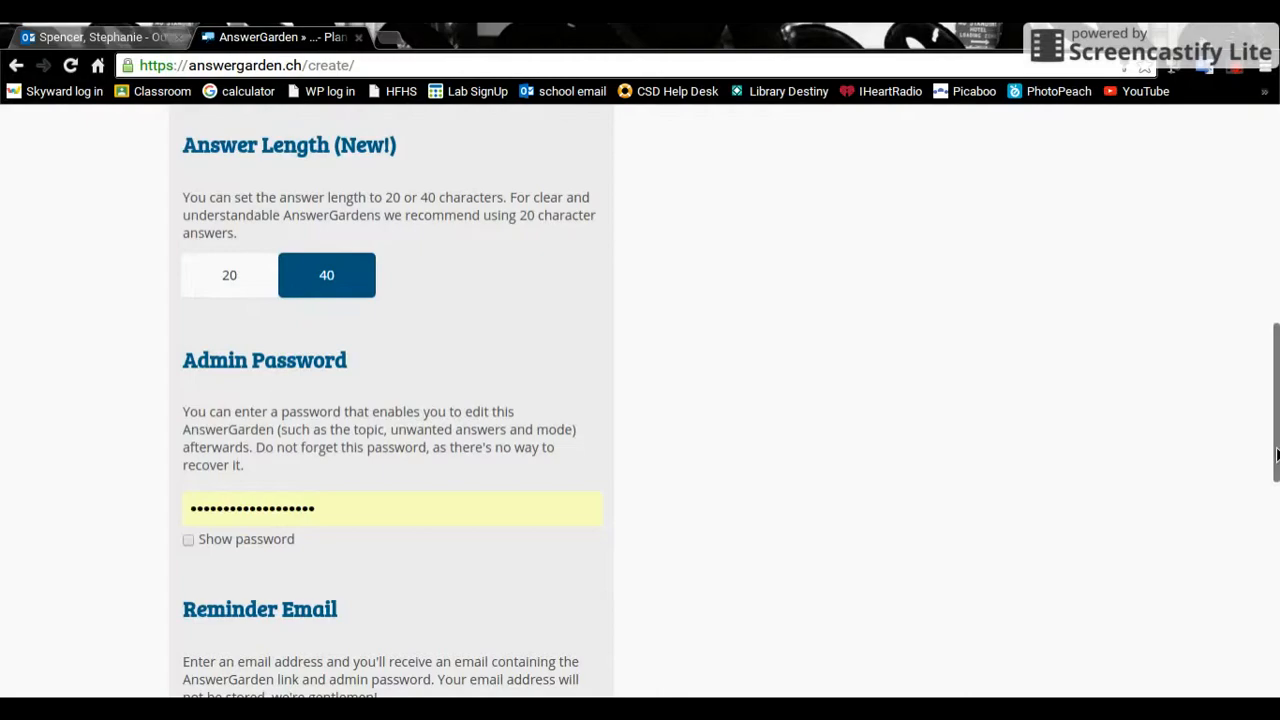
scroll(down, 3)
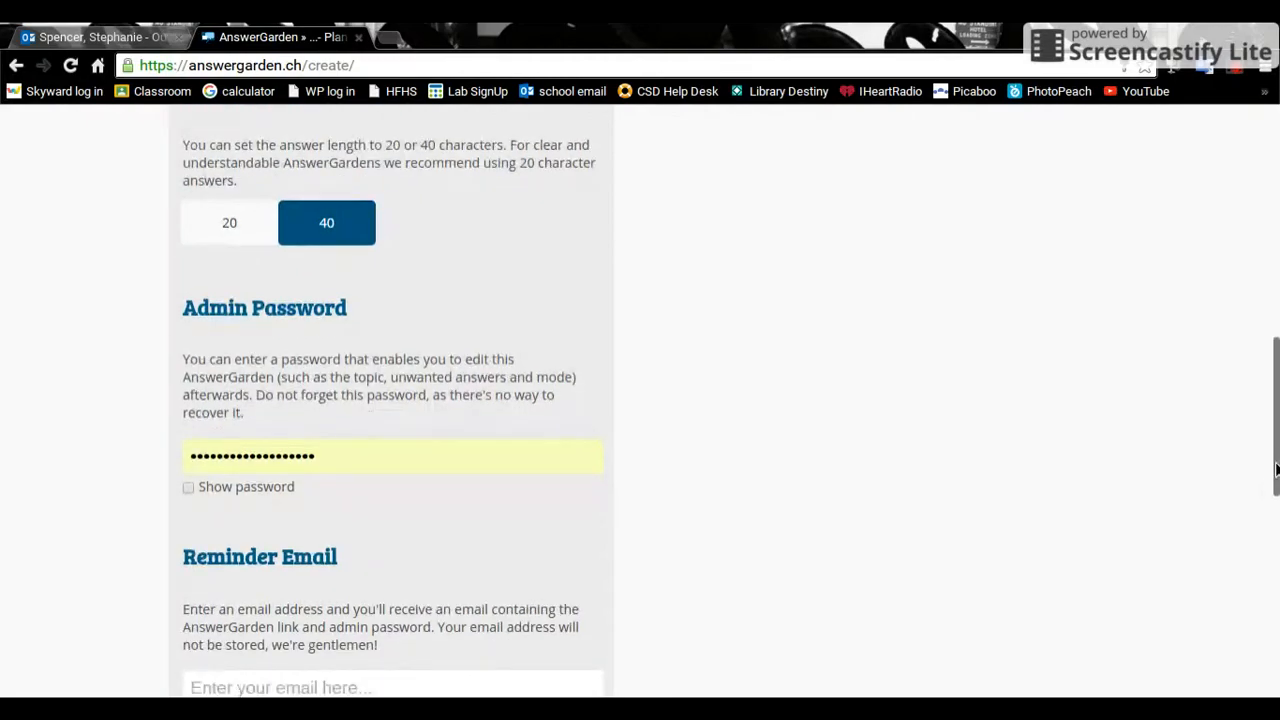
mouse_move(148, 519)
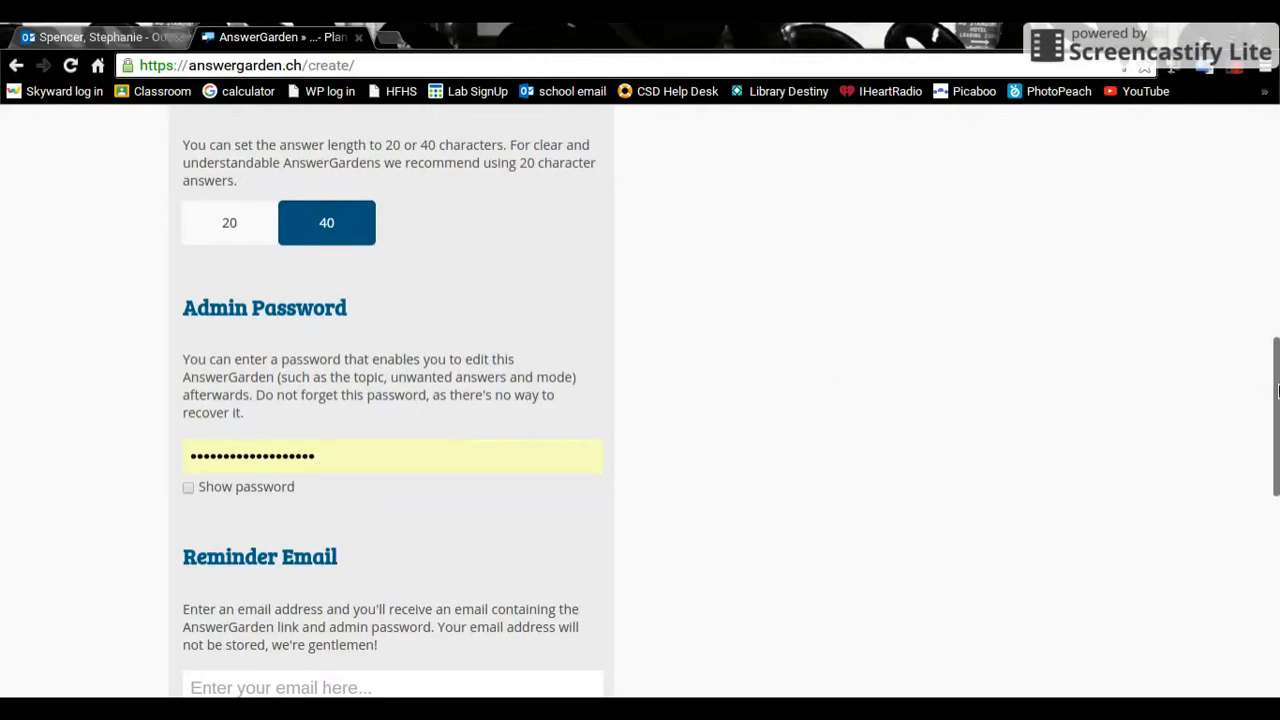
scroll(down, 3)
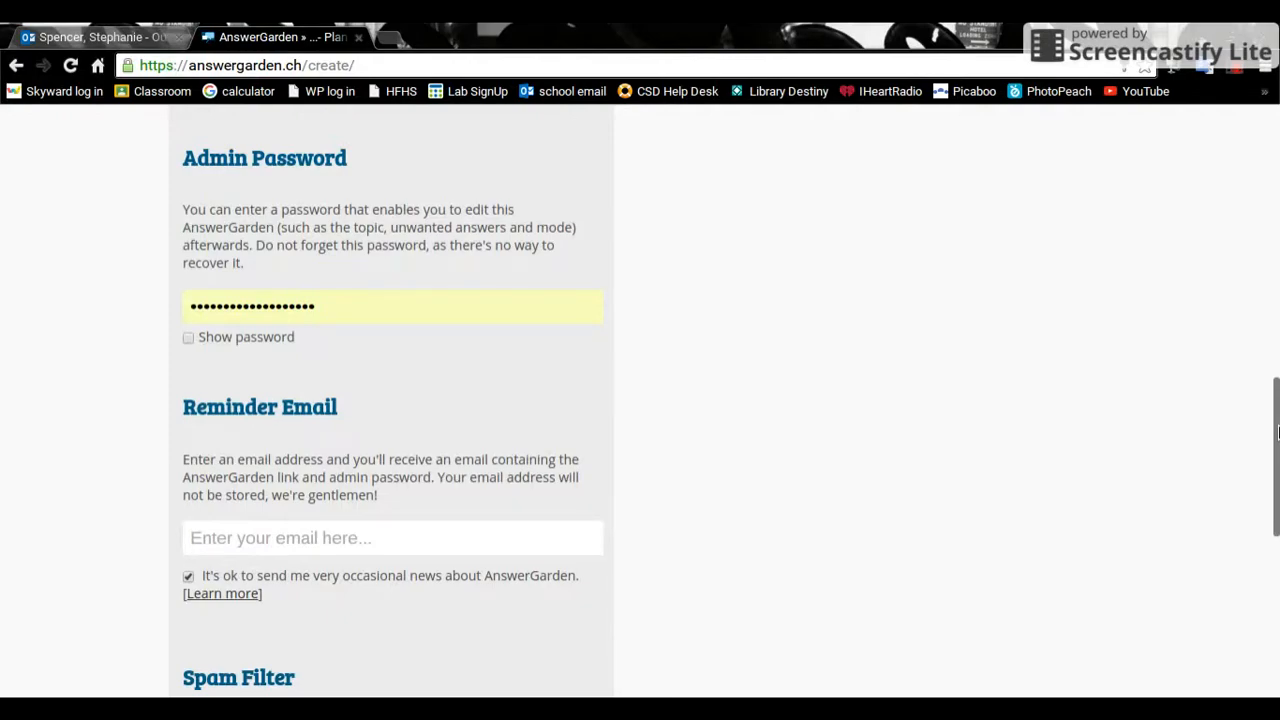
scroll(down, 3)
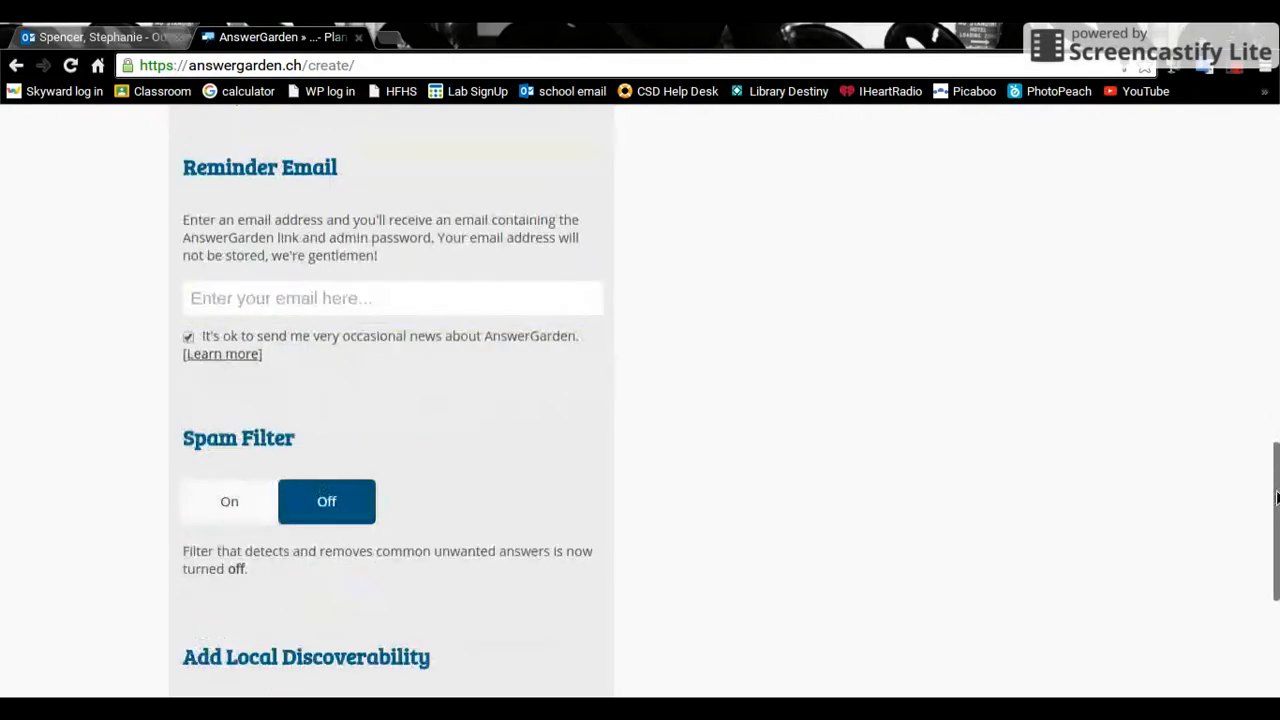
scroll(down, 3)
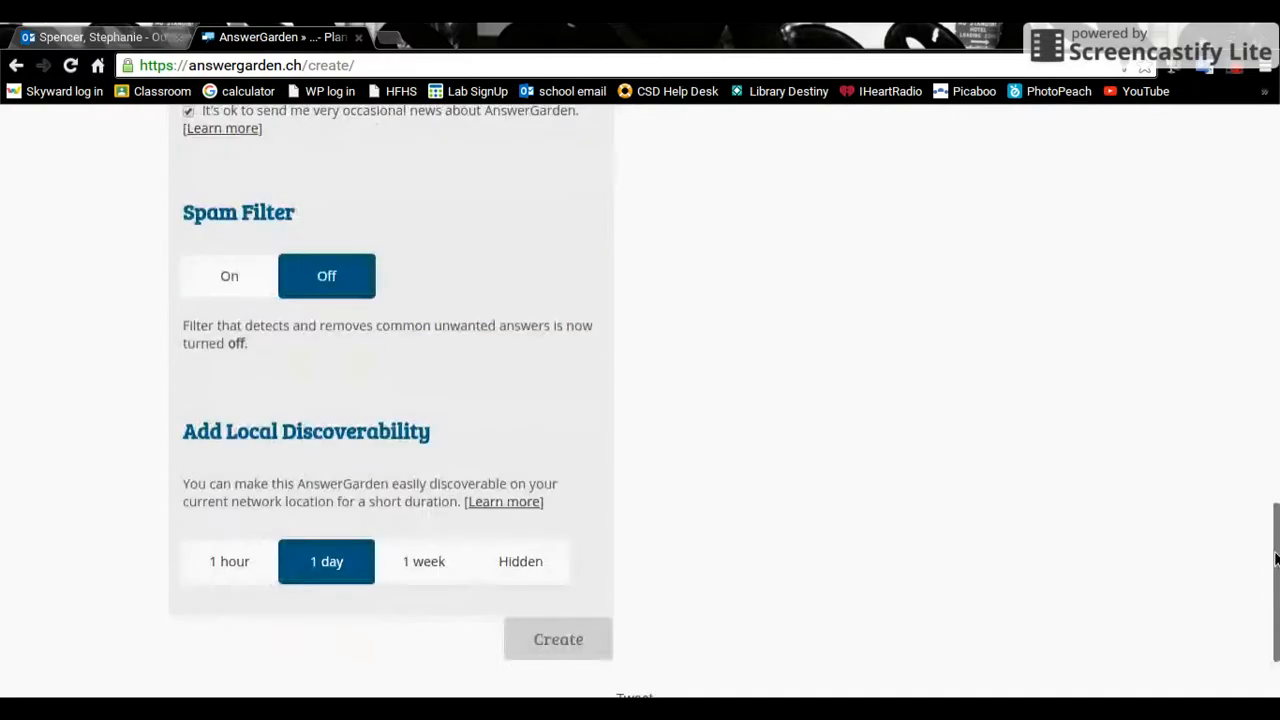
Step: Set local discoverability to 1 week, after trying 1 hour and 1 day, and submit Create
scroll(down, 3)
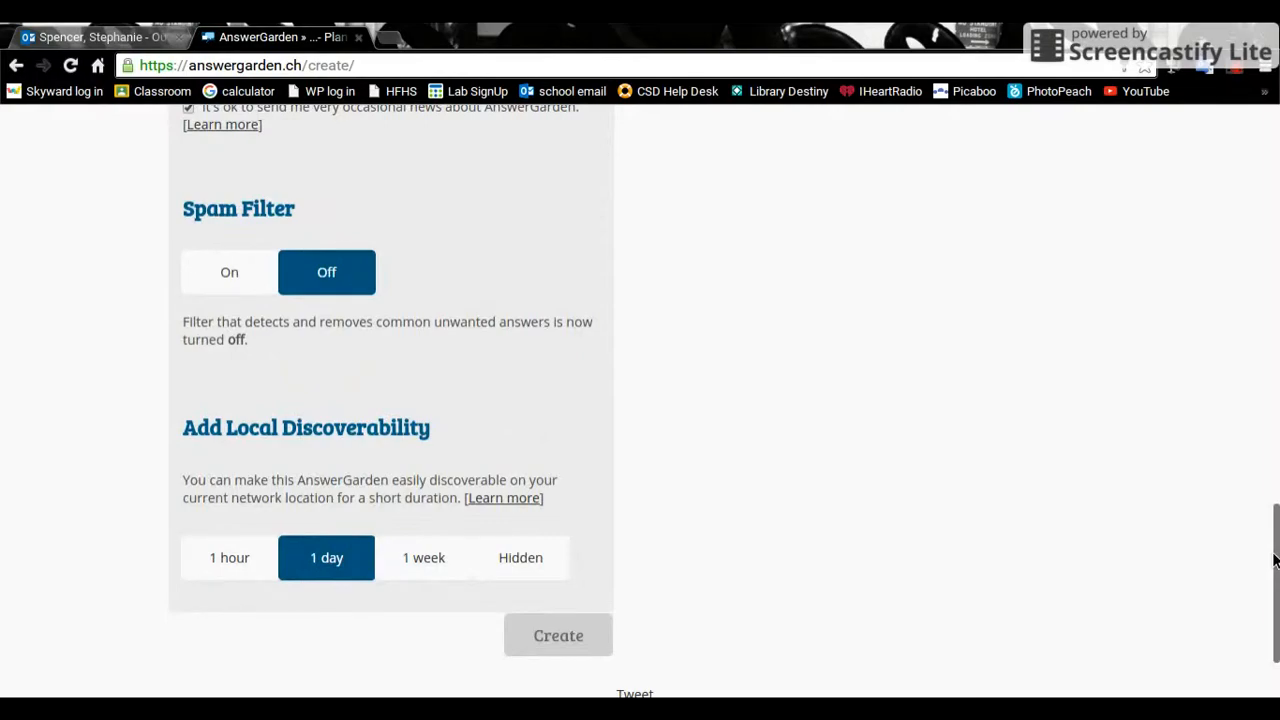
click(229, 557)
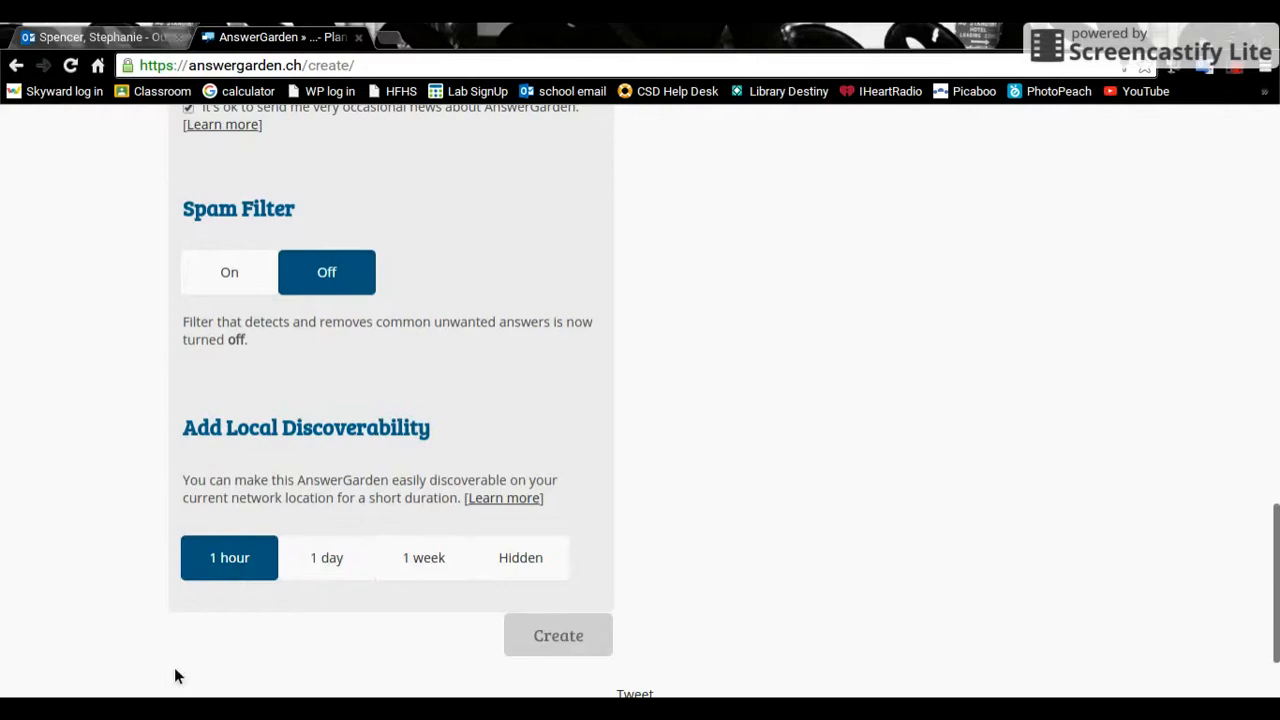
click(326, 557)
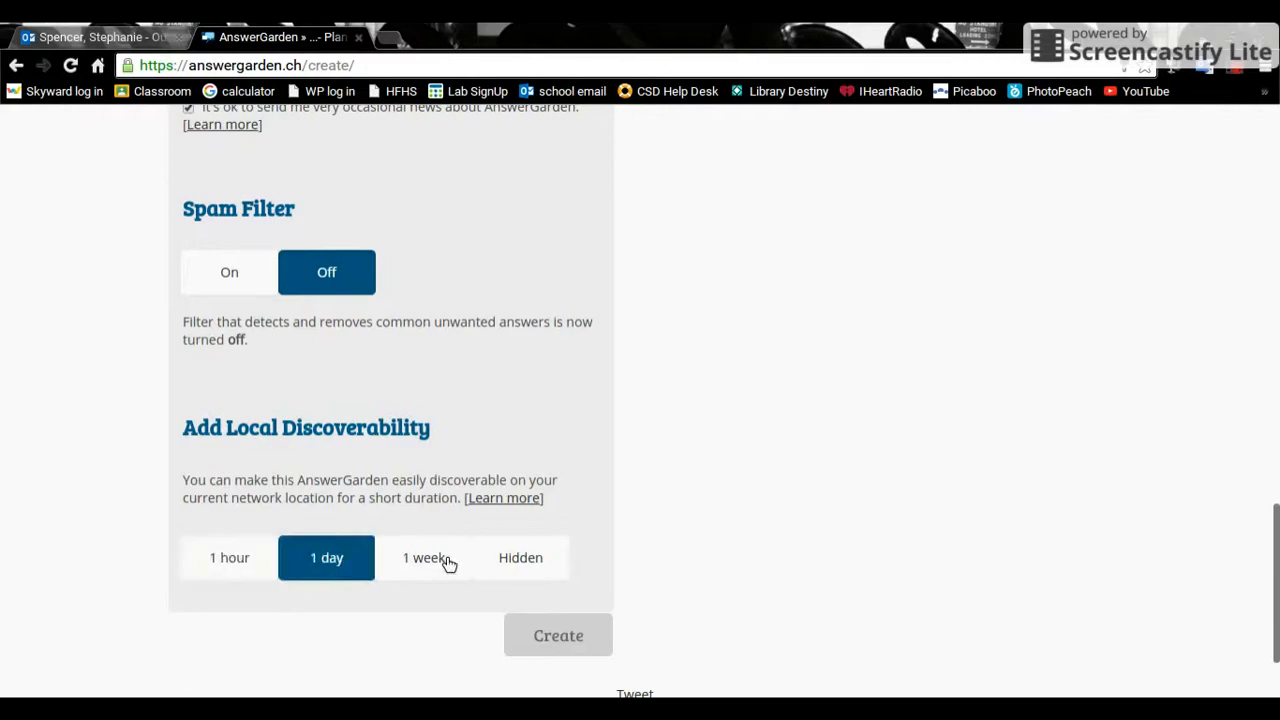
click(423, 557)
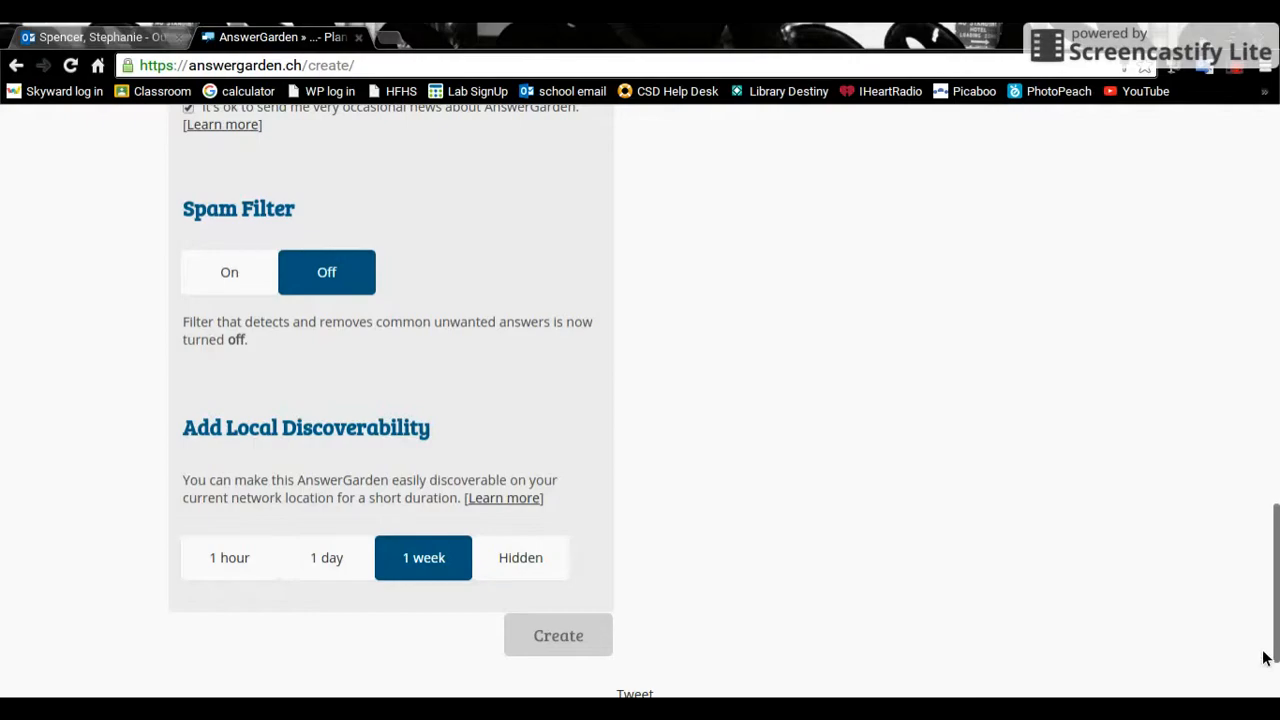
mouse_move(357, 570)
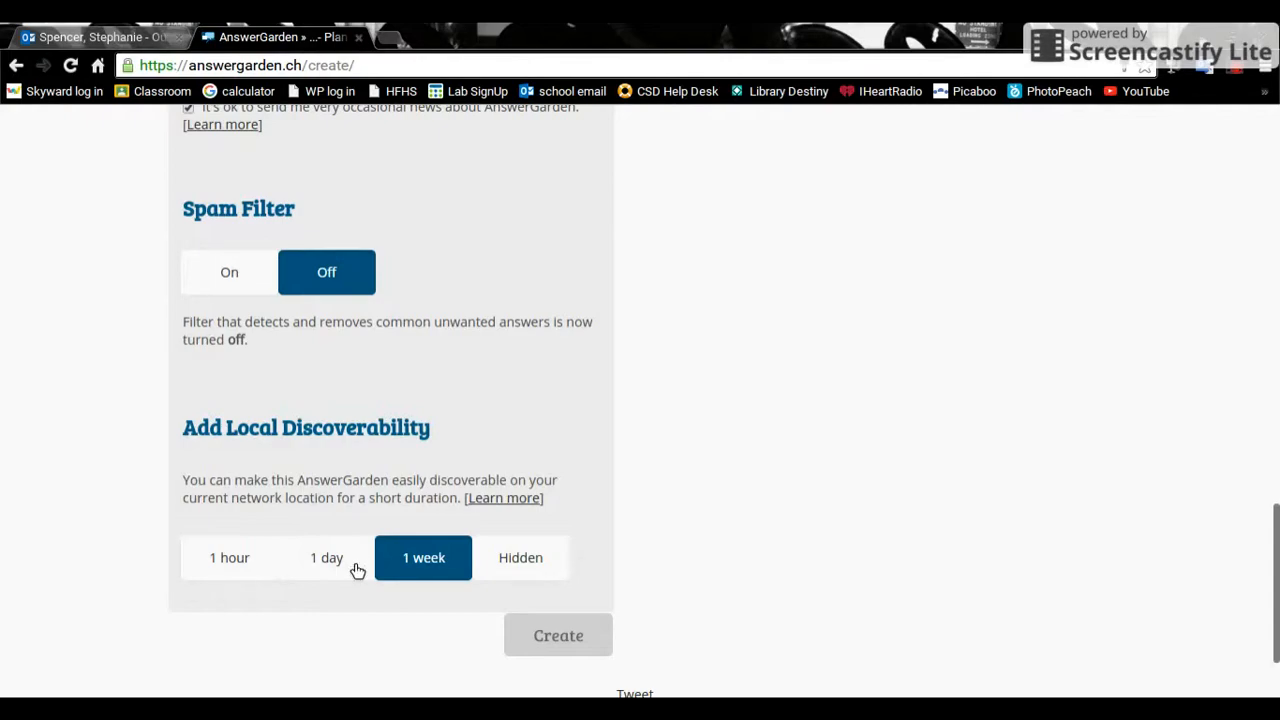
mouse_move(355, 572)
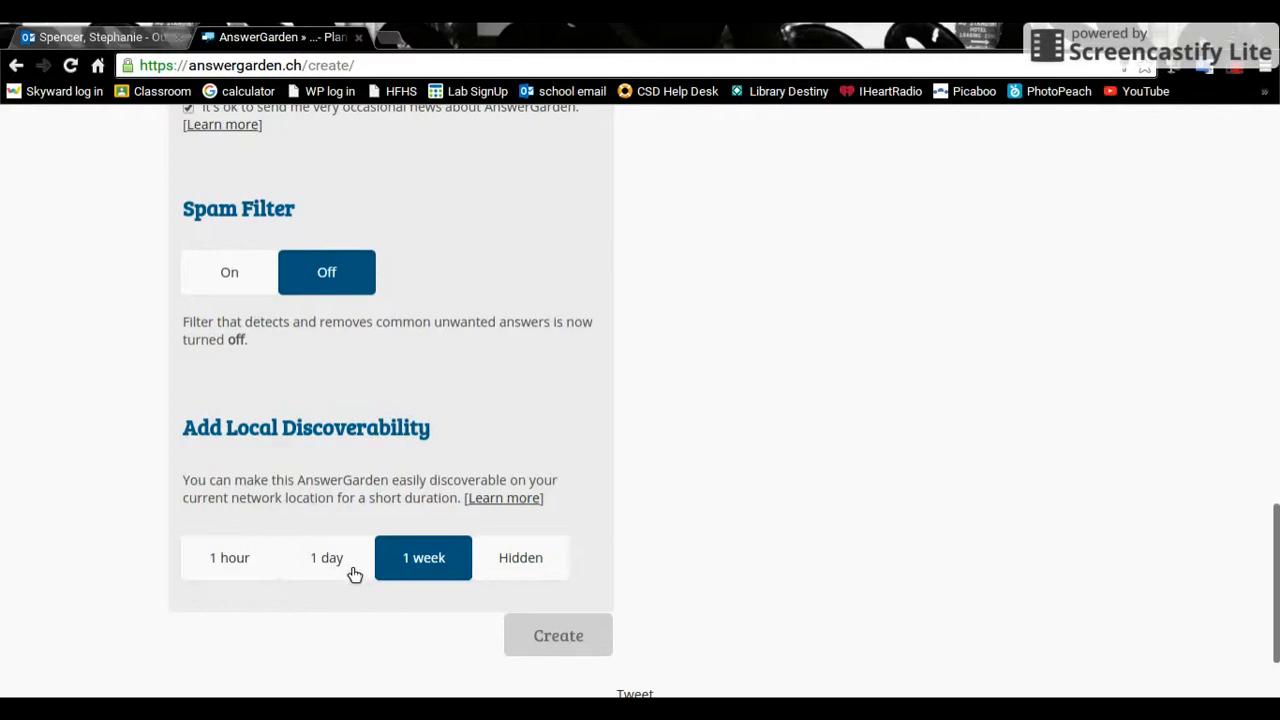
click(558, 635)
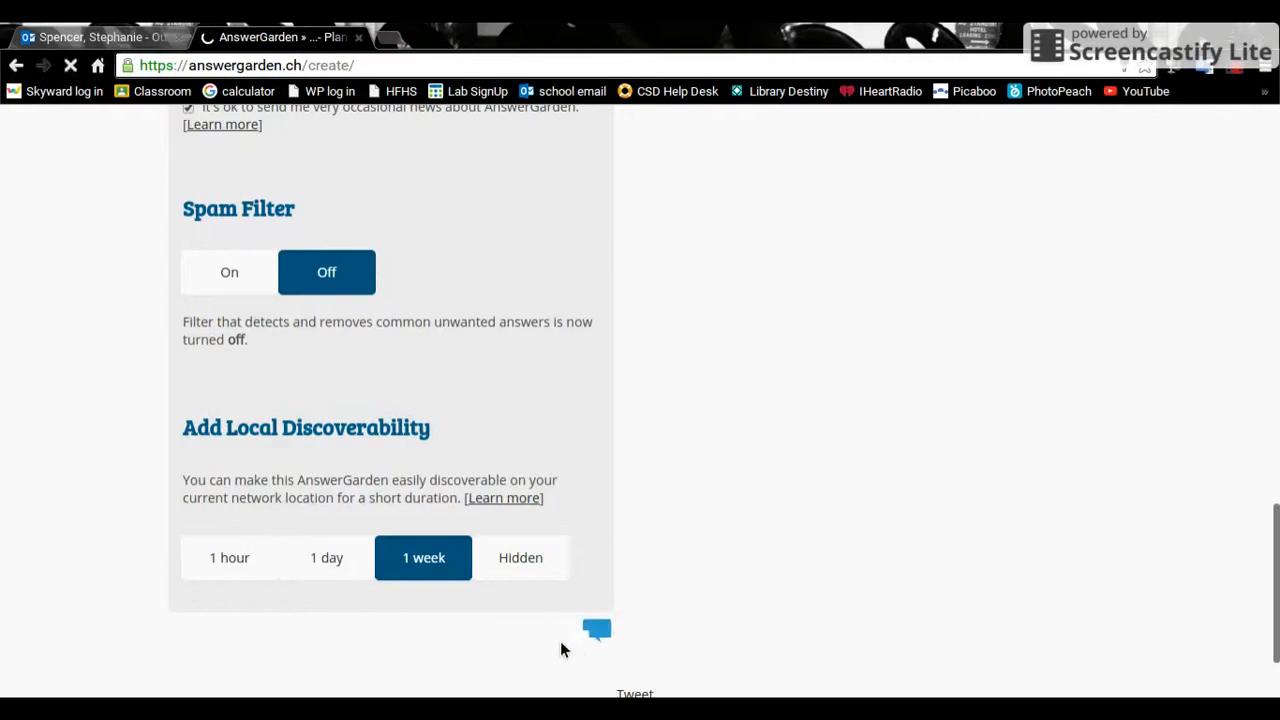
mouse_move(708, 597)
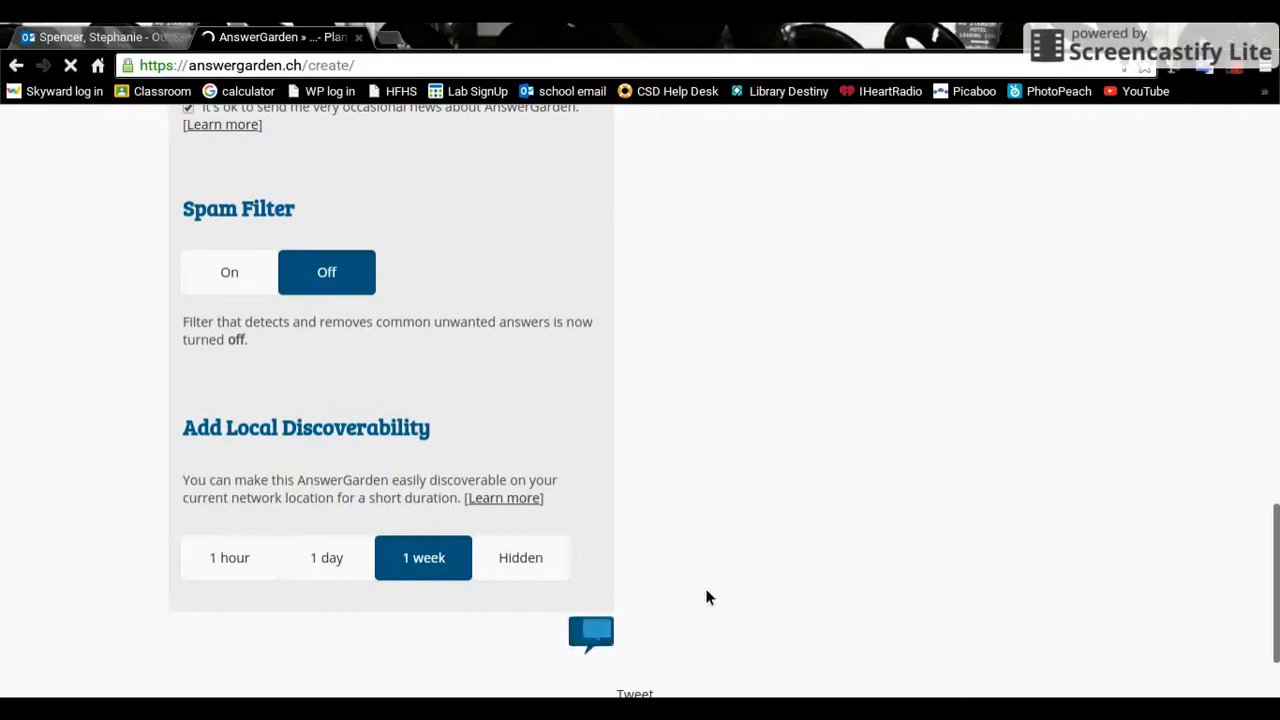
mouse_move(728, 563)
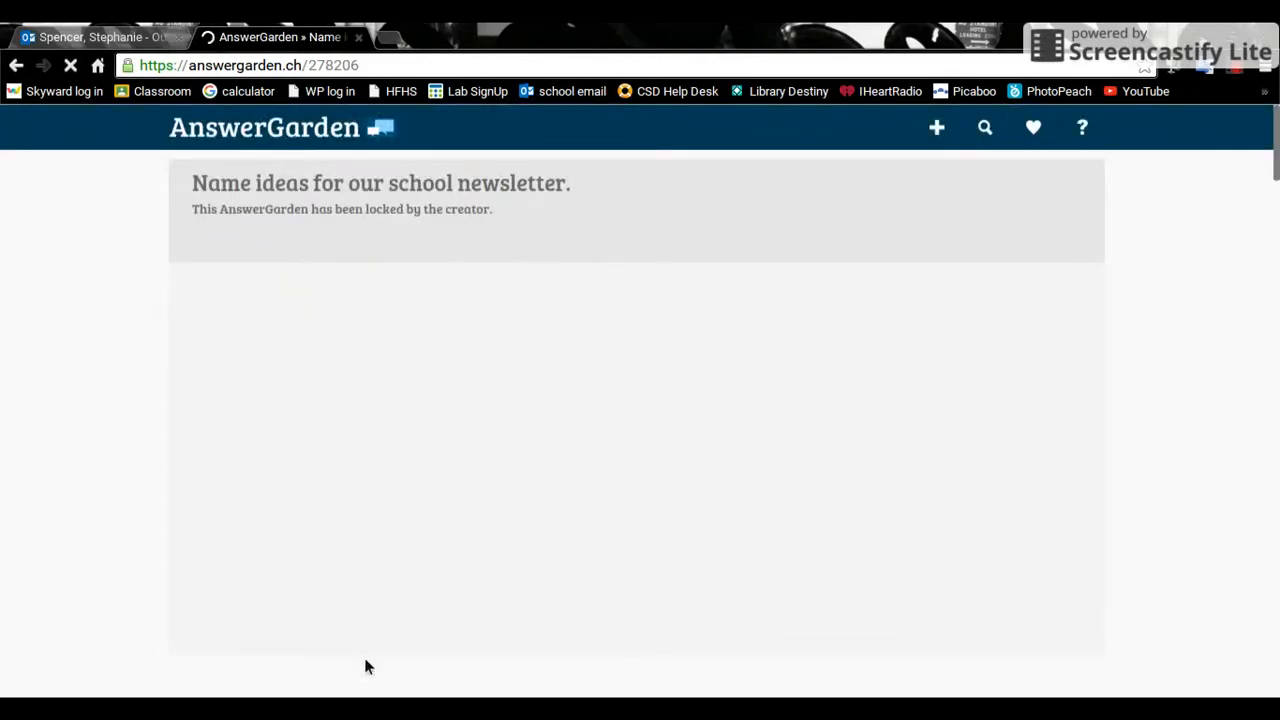
mouse_move(345, 120)
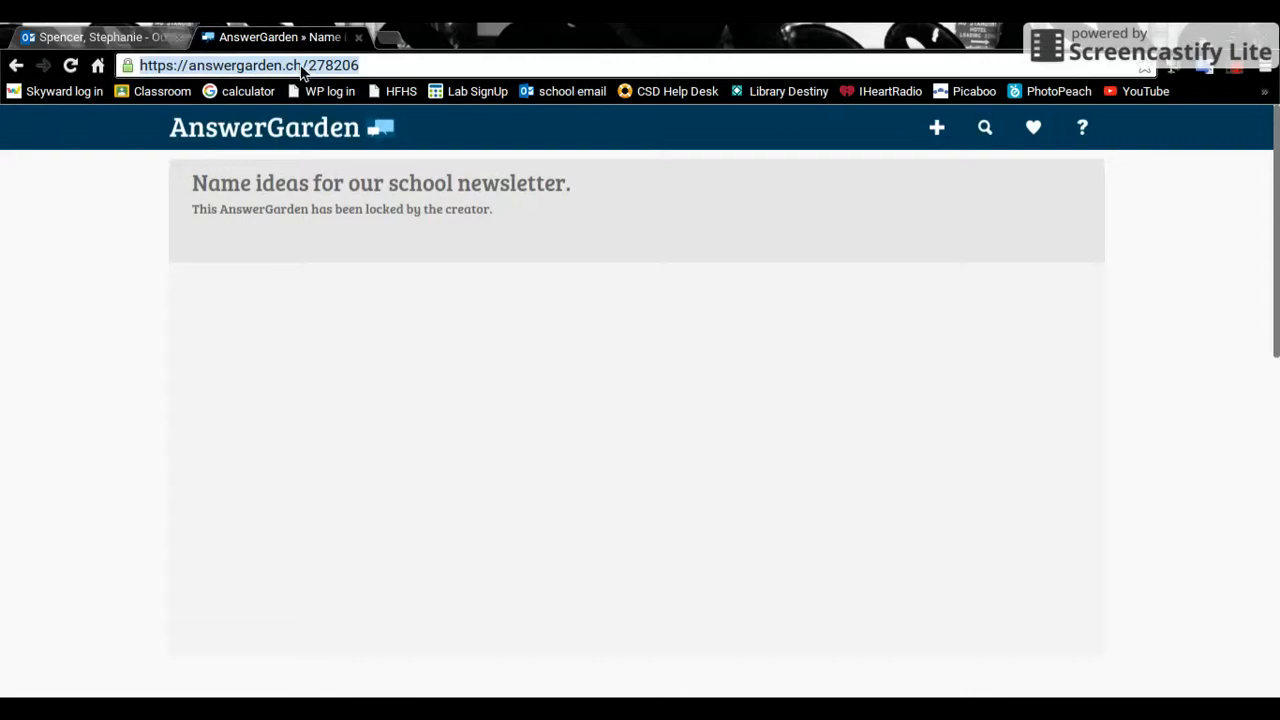
mouse_move(118, 405)
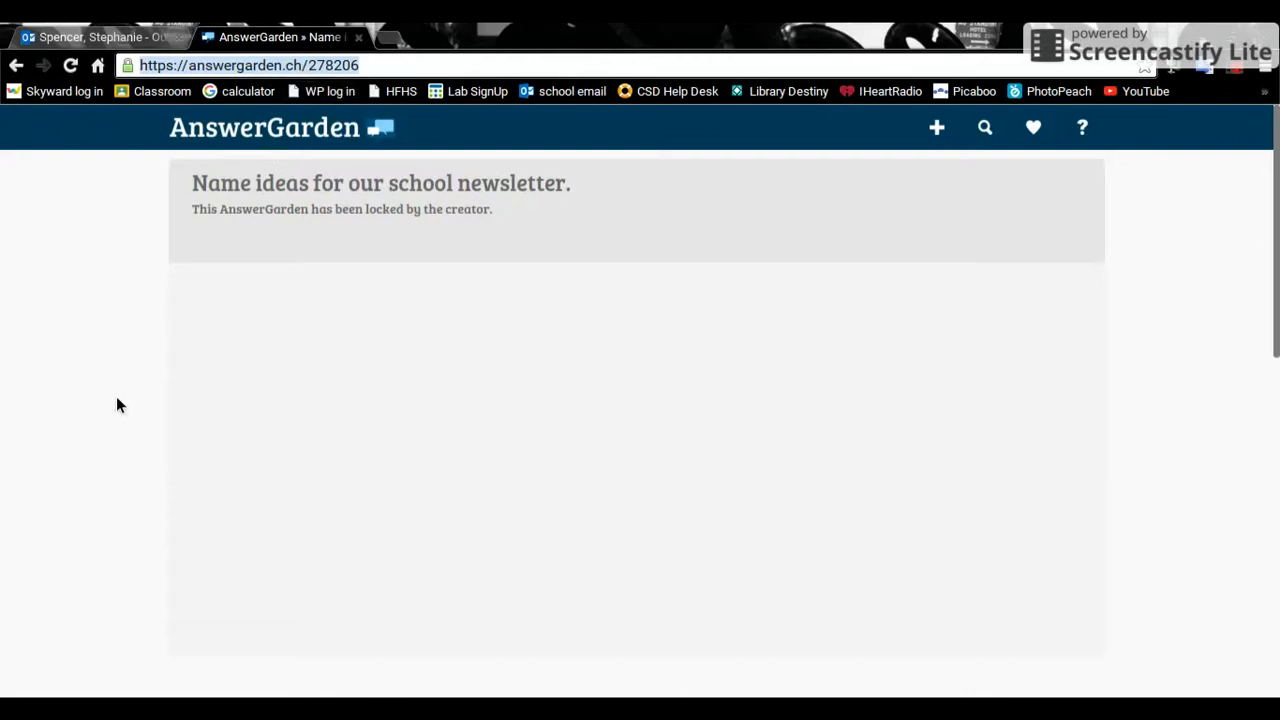
Step: Check the new garden's web address, then go back to the creation form
click(70, 65)
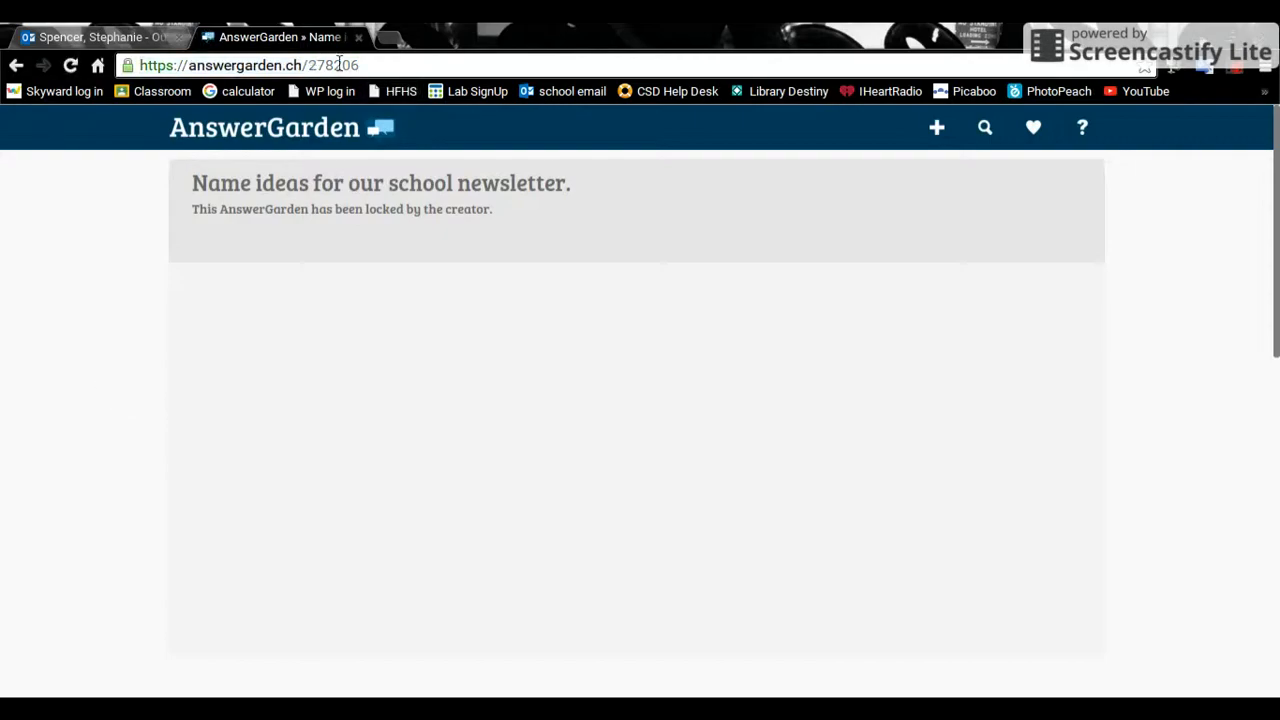
mouse_move(385, 447)
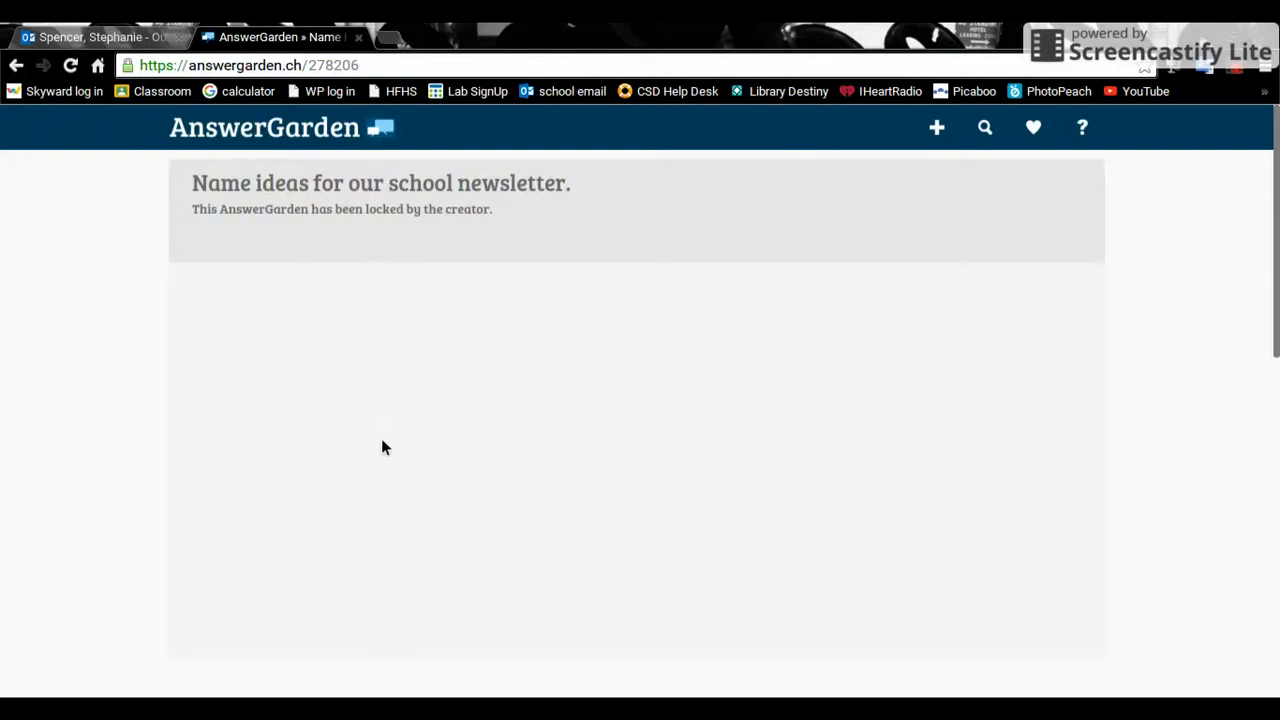
mouse_move(1273, 284)
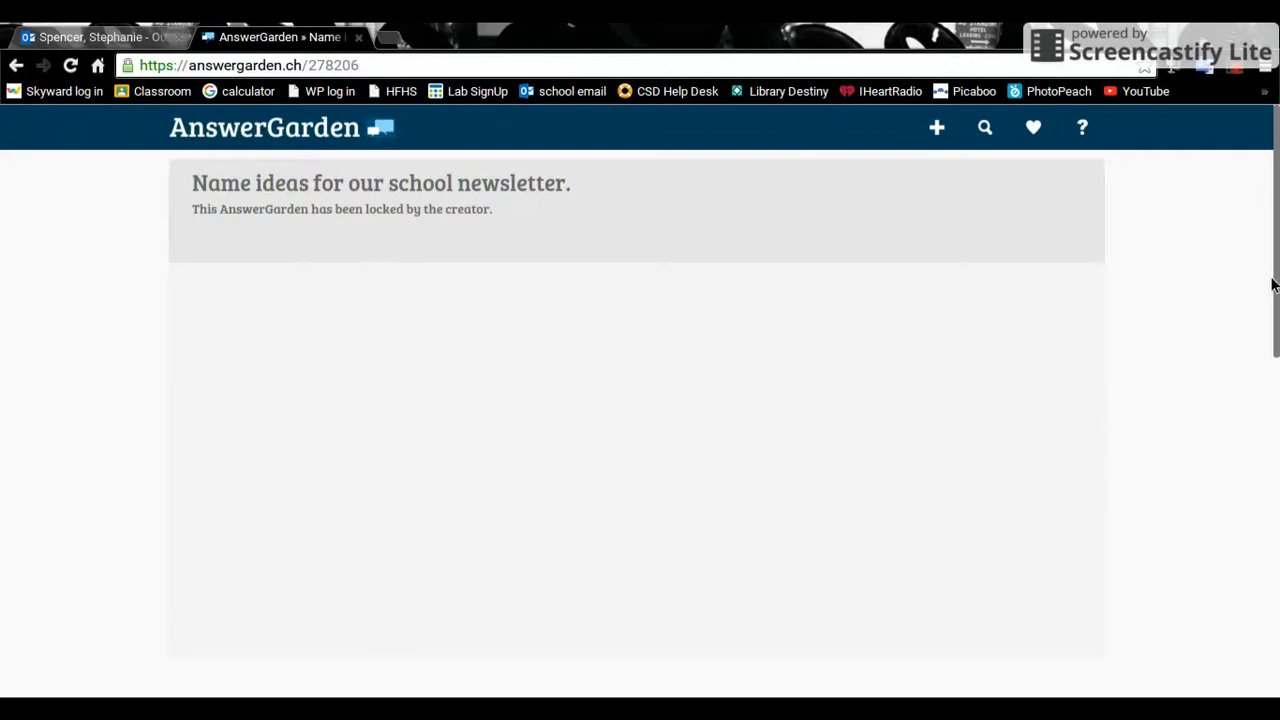
mouse_move(1274, 285)
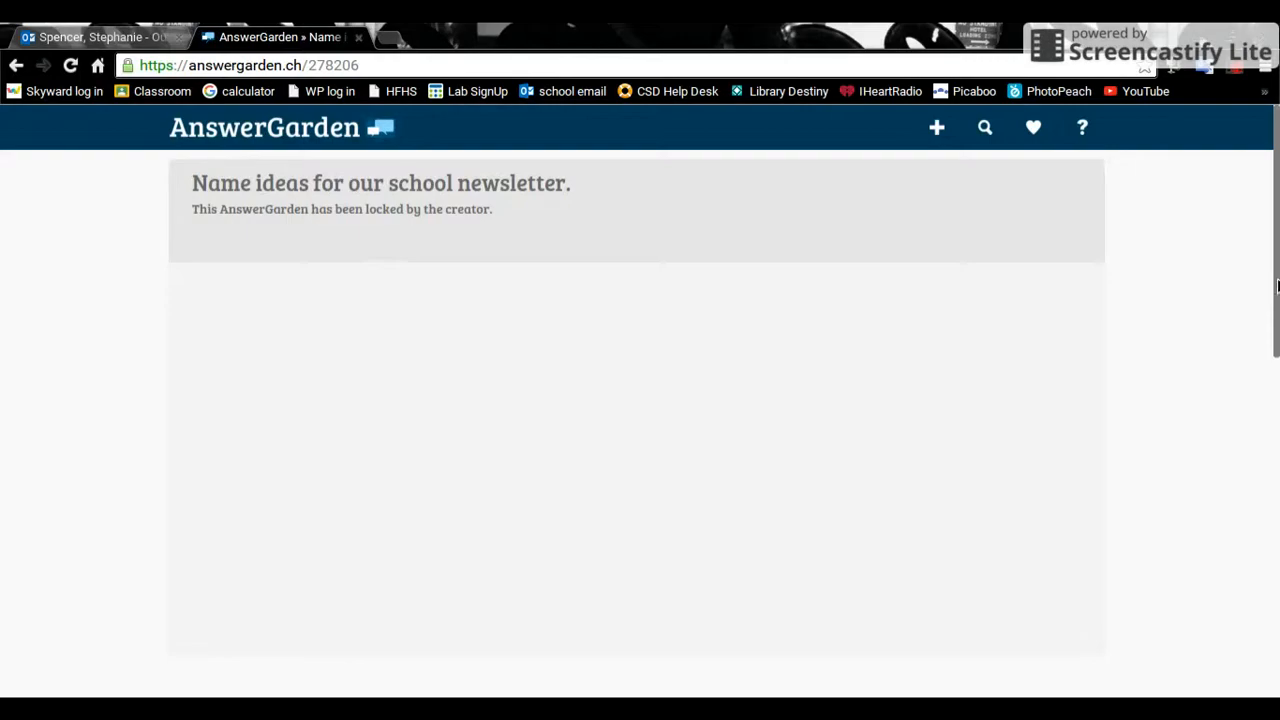
mouse_move(414, 210)
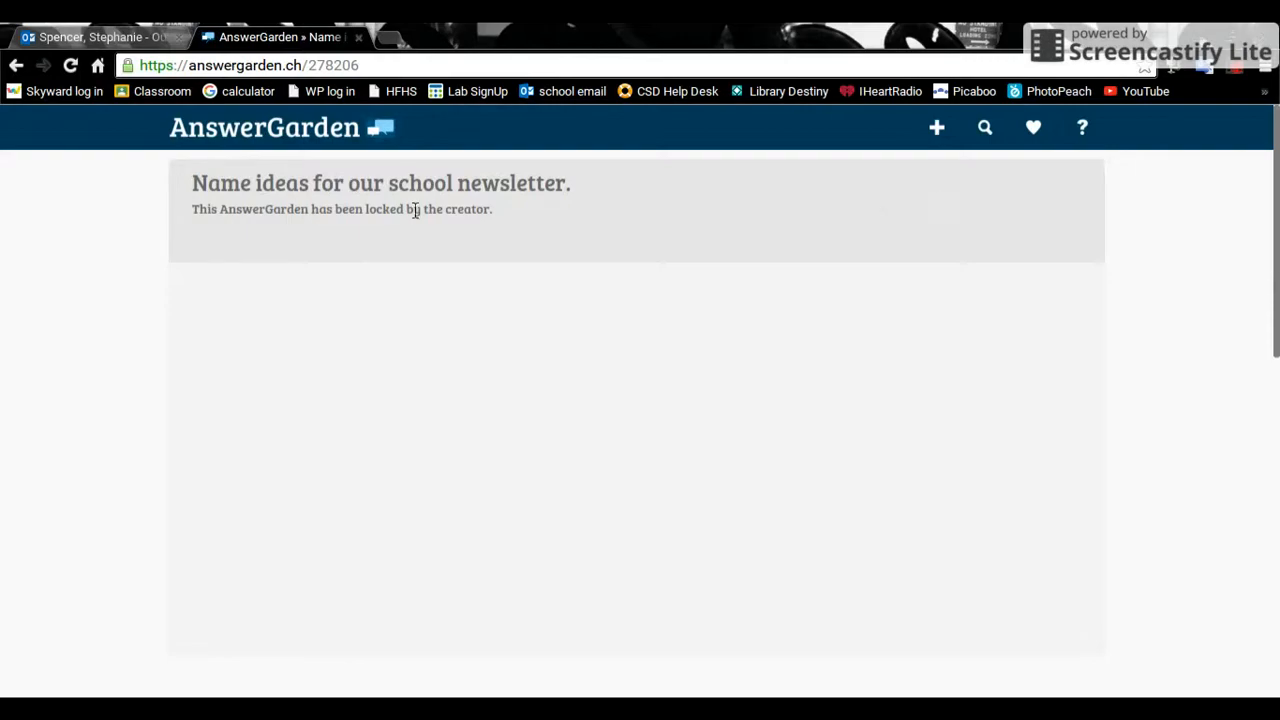
mouse_move(172, 212)
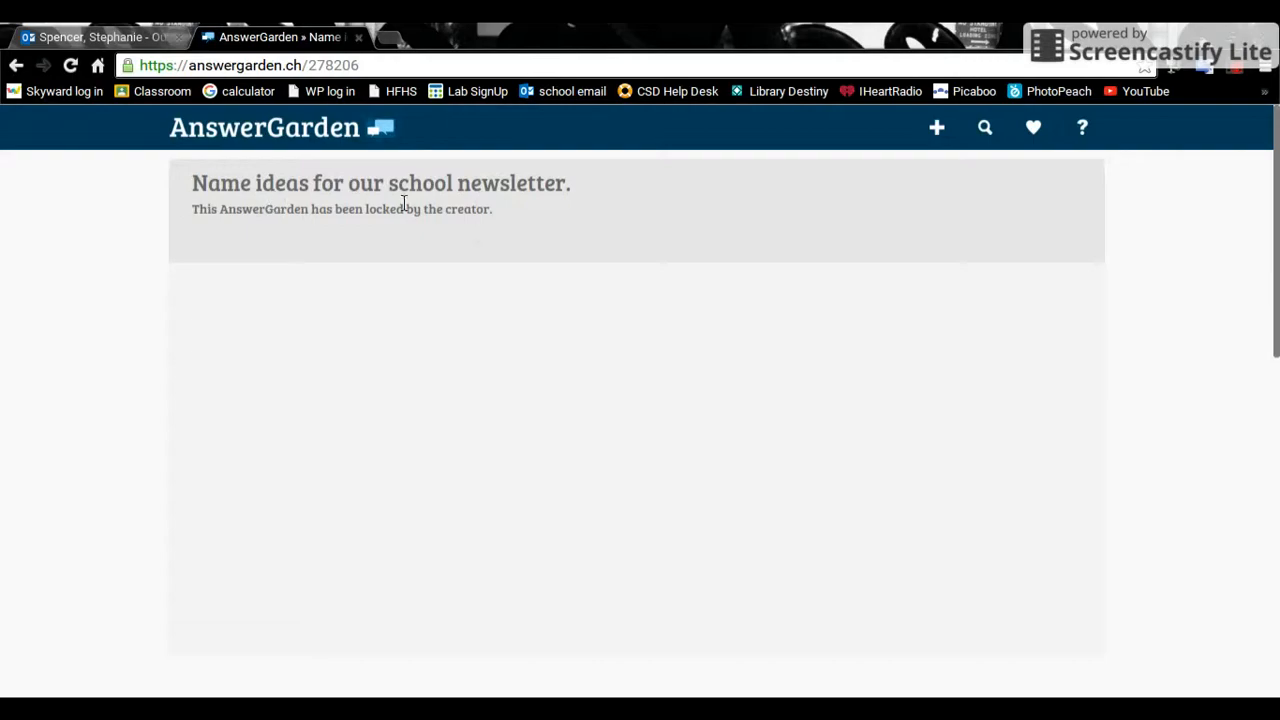
click(16, 65)
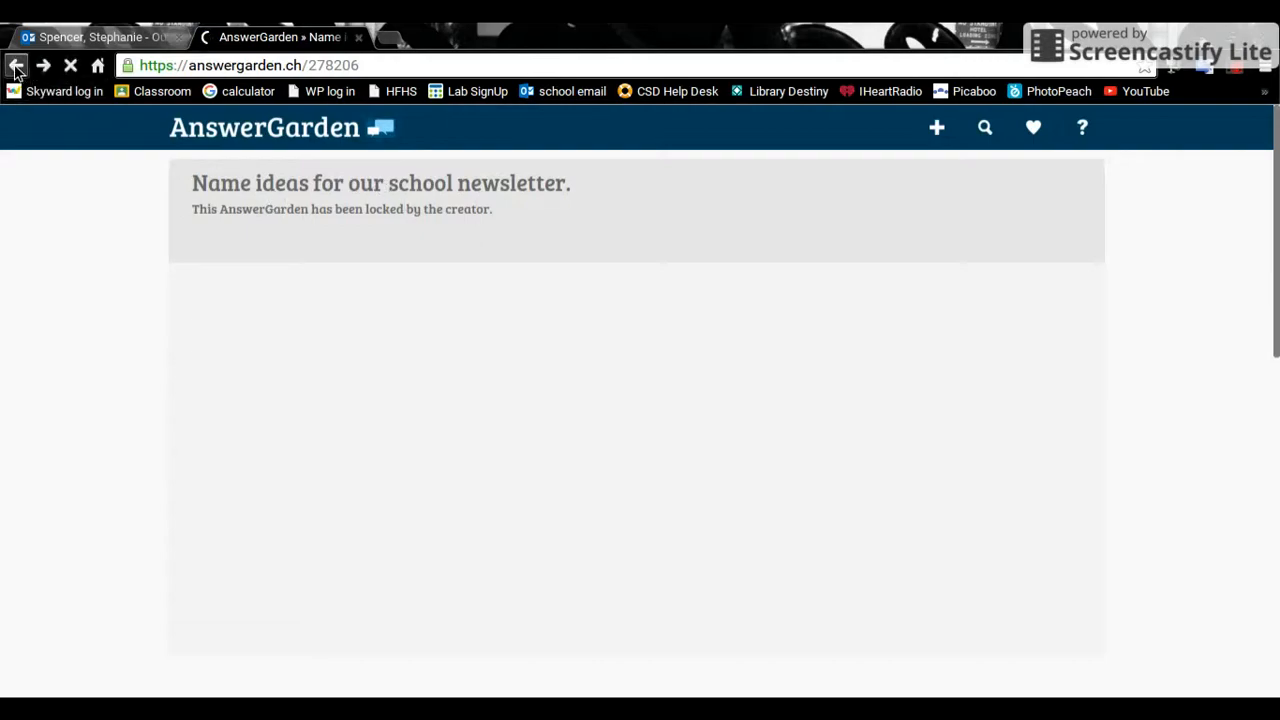
Step: Enter the topic 'List the best qualities of Atticus.' on the Create page
click(16, 65)
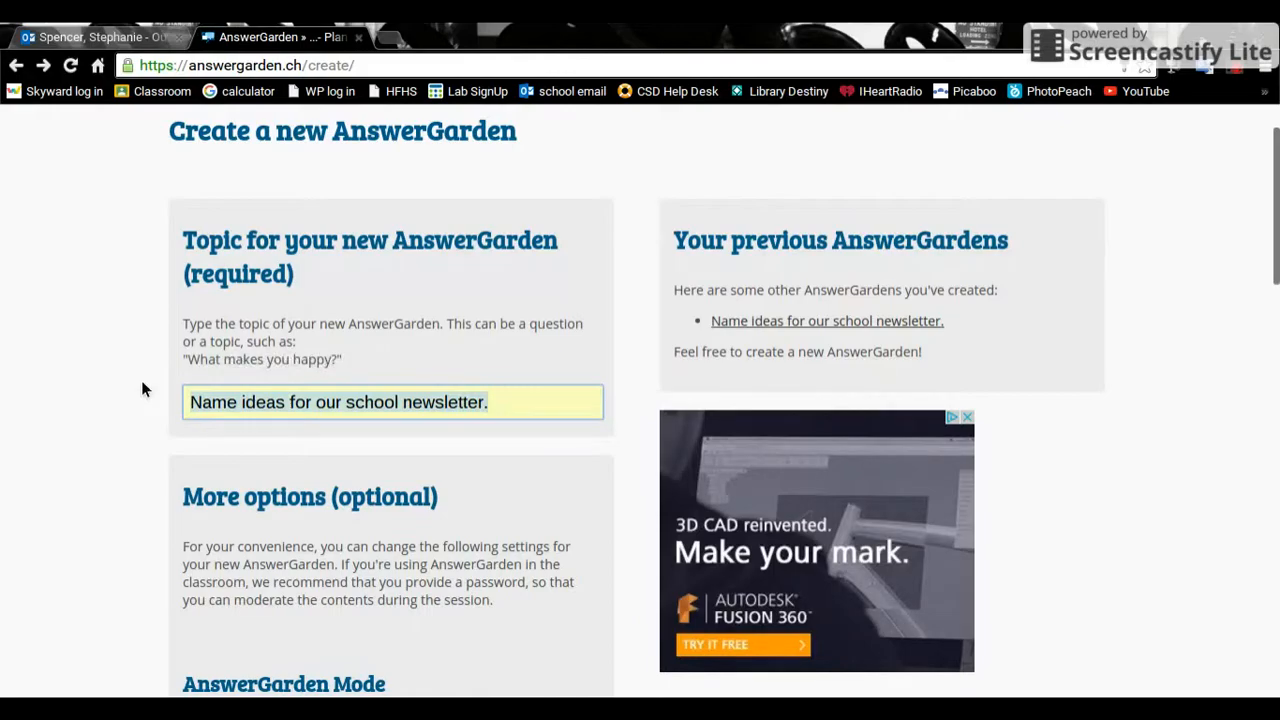
text(List)
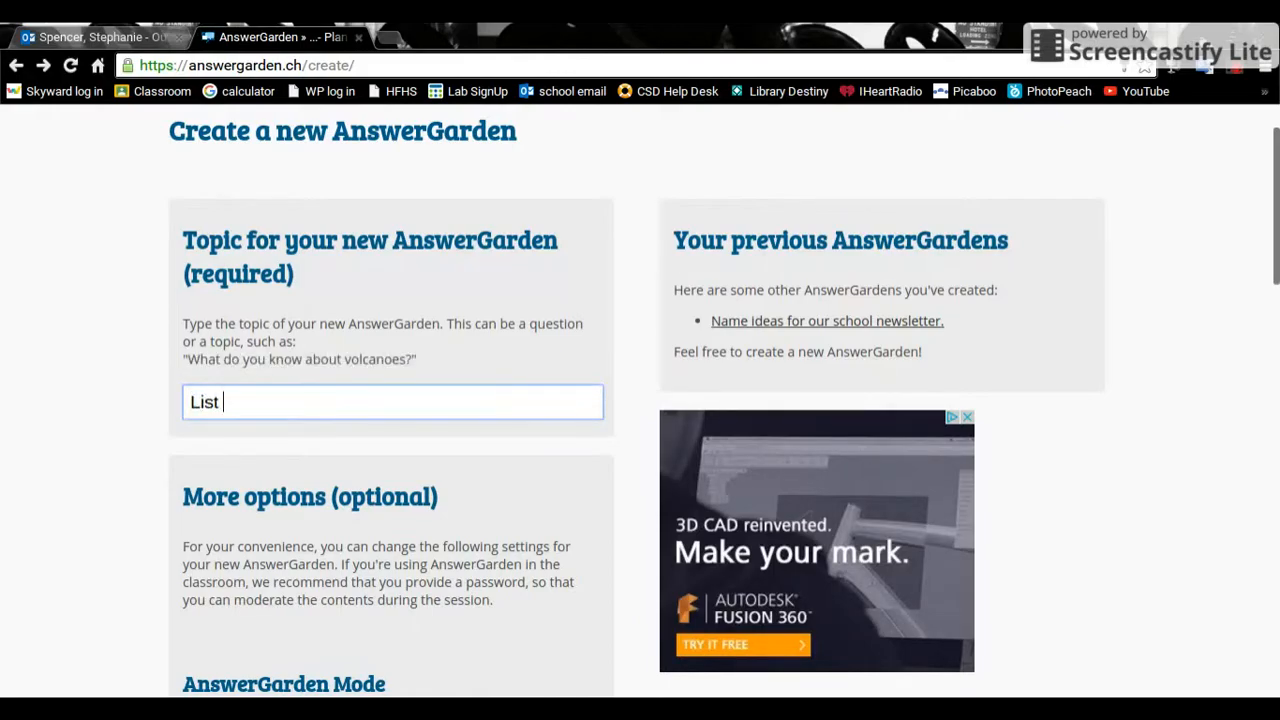
text(the be)
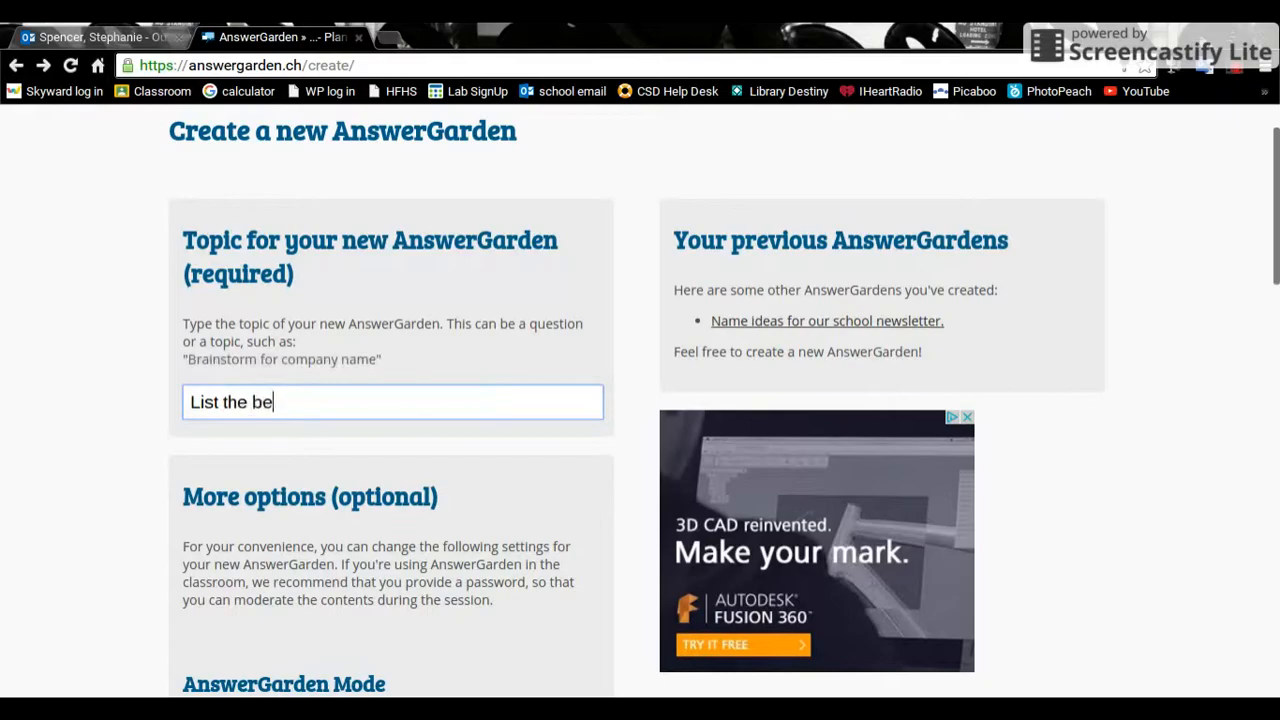
text(st qualities)
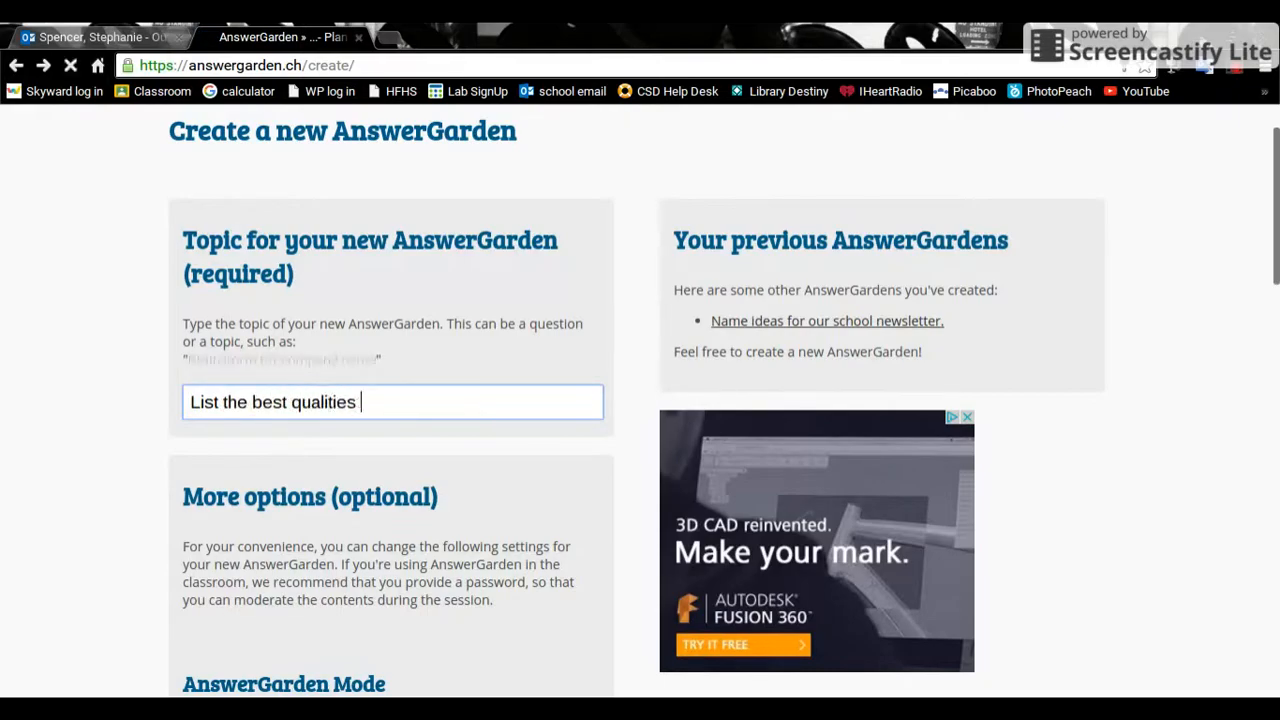
text(of Atticus.)
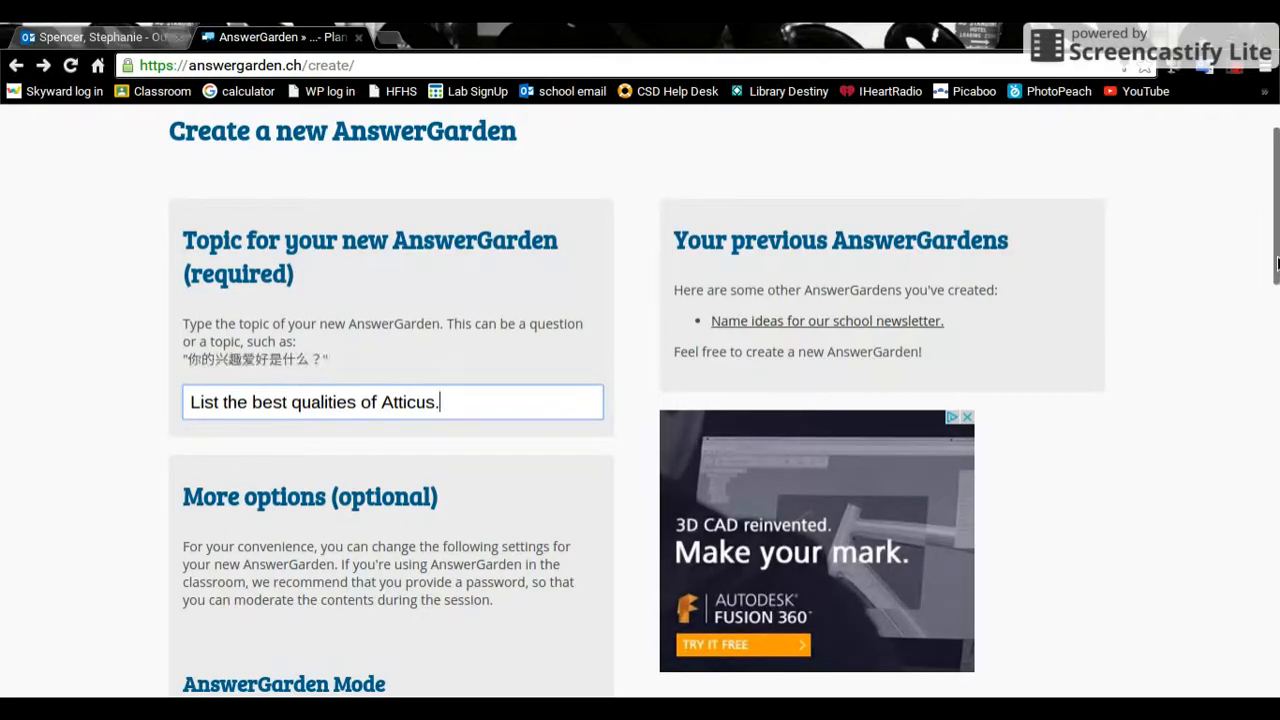
Step: Scroll through More options keeping the defaults and create the Atticus garden
scroll(down, 3)
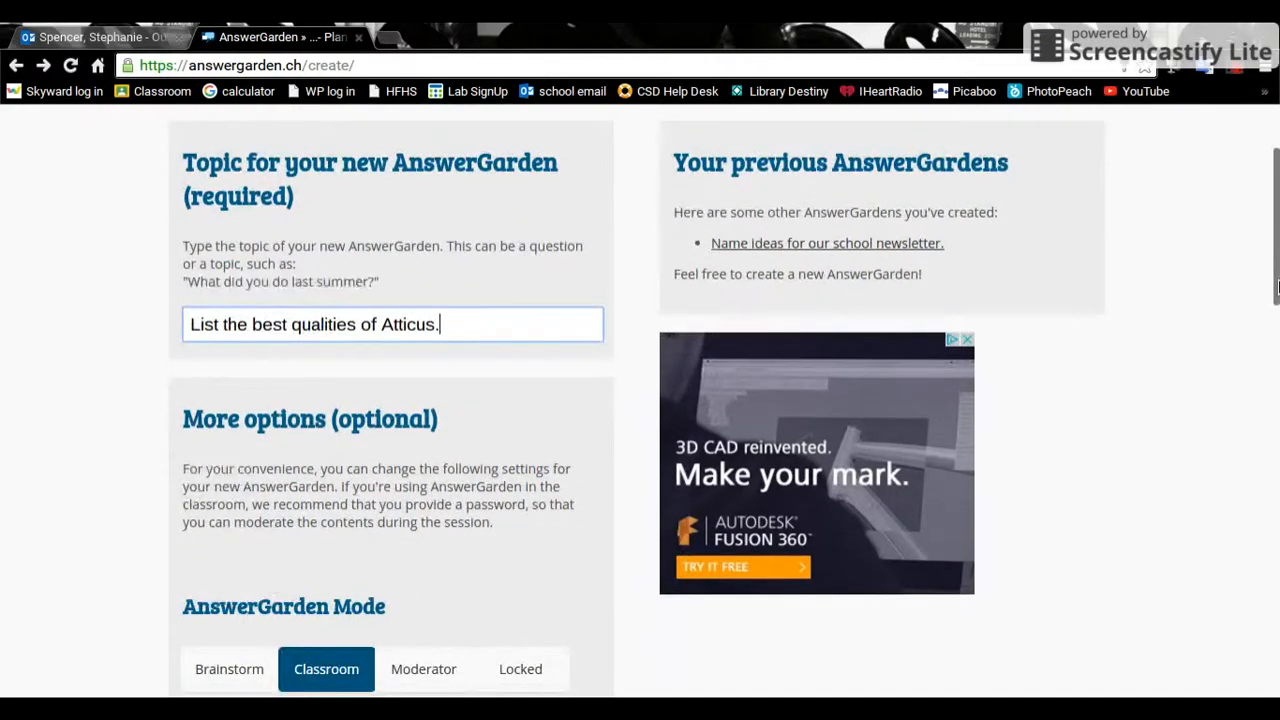
scroll(down, 3)
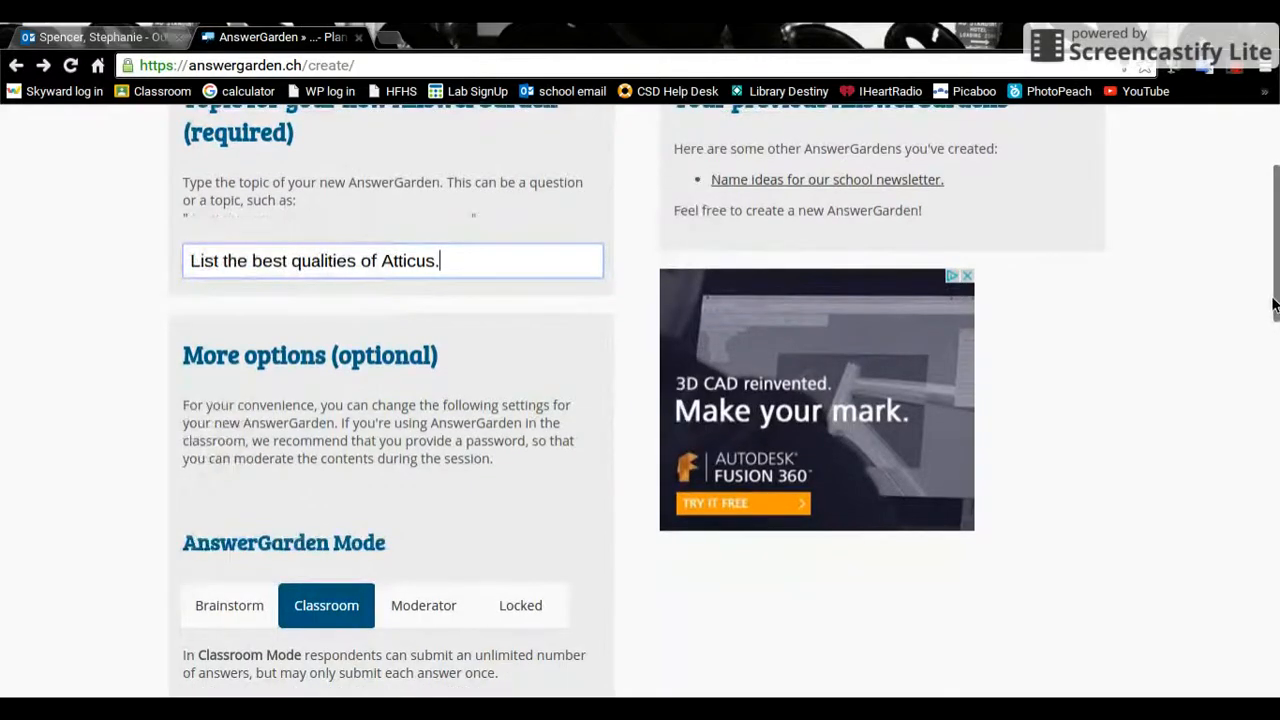
scroll(down, 3)
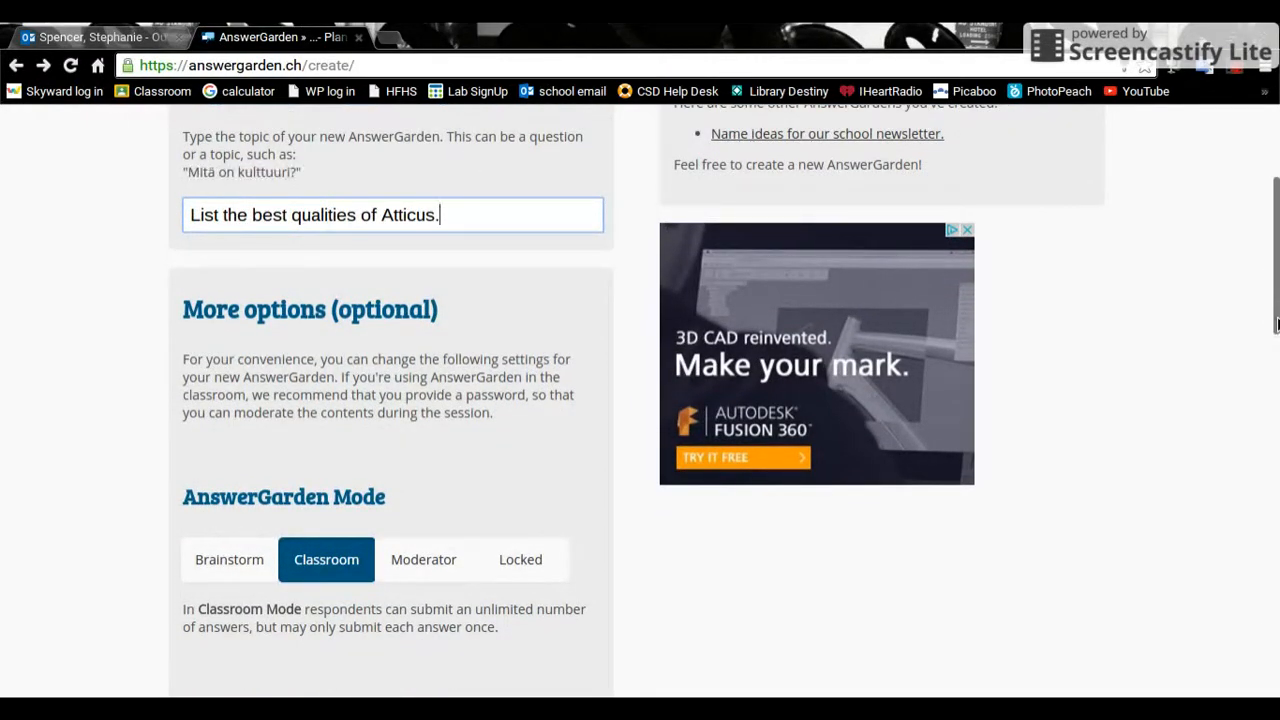
scroll(down, 3)
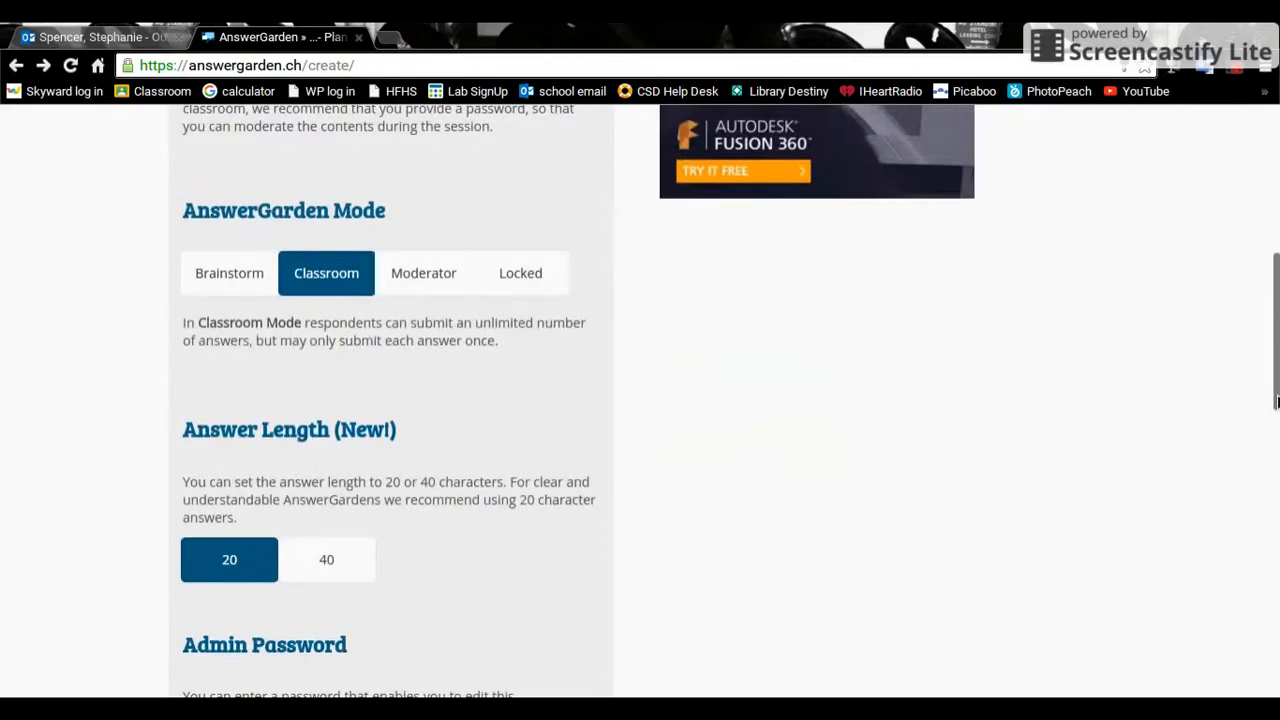
scroll(down, 3)
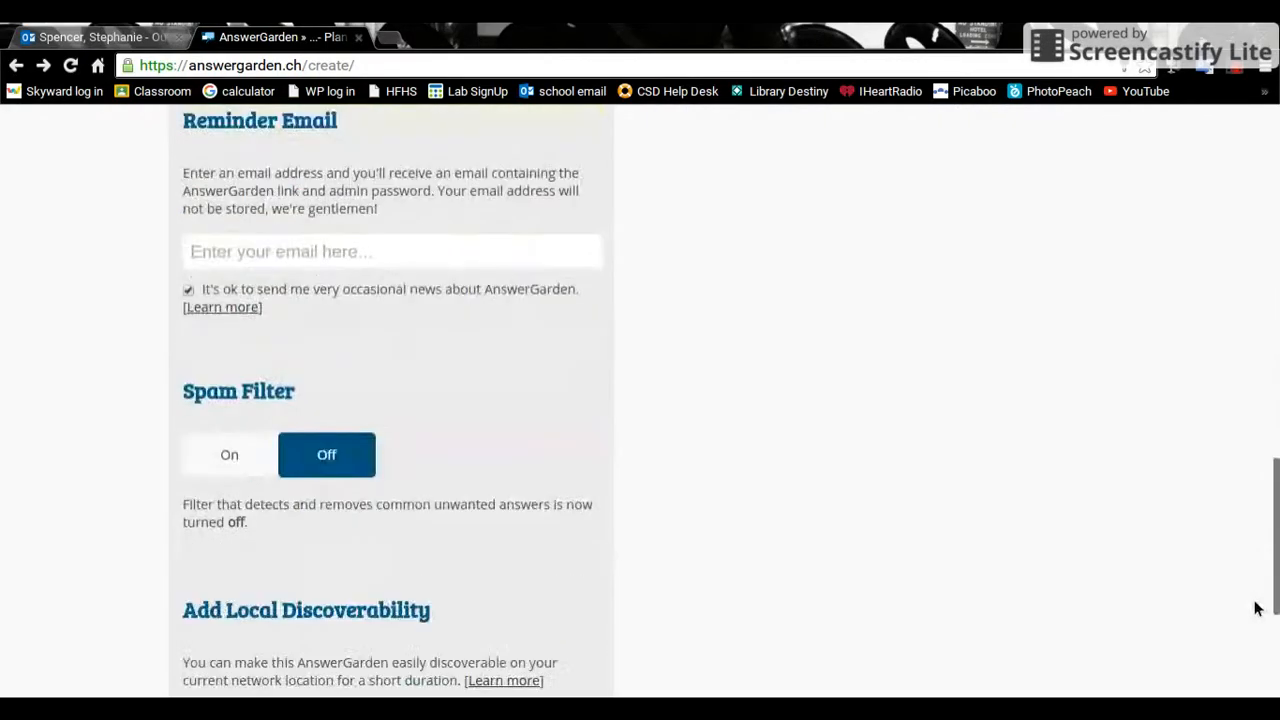
scroll(up, 3)
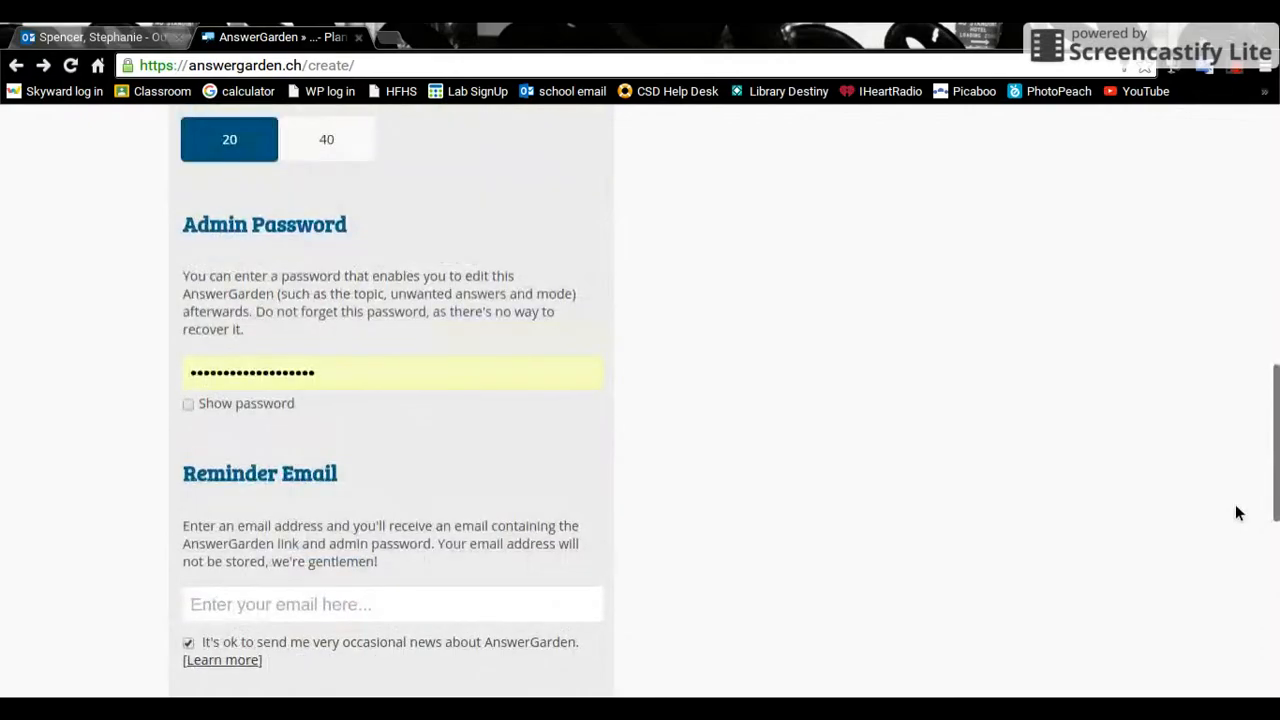
scroll(up, 3)
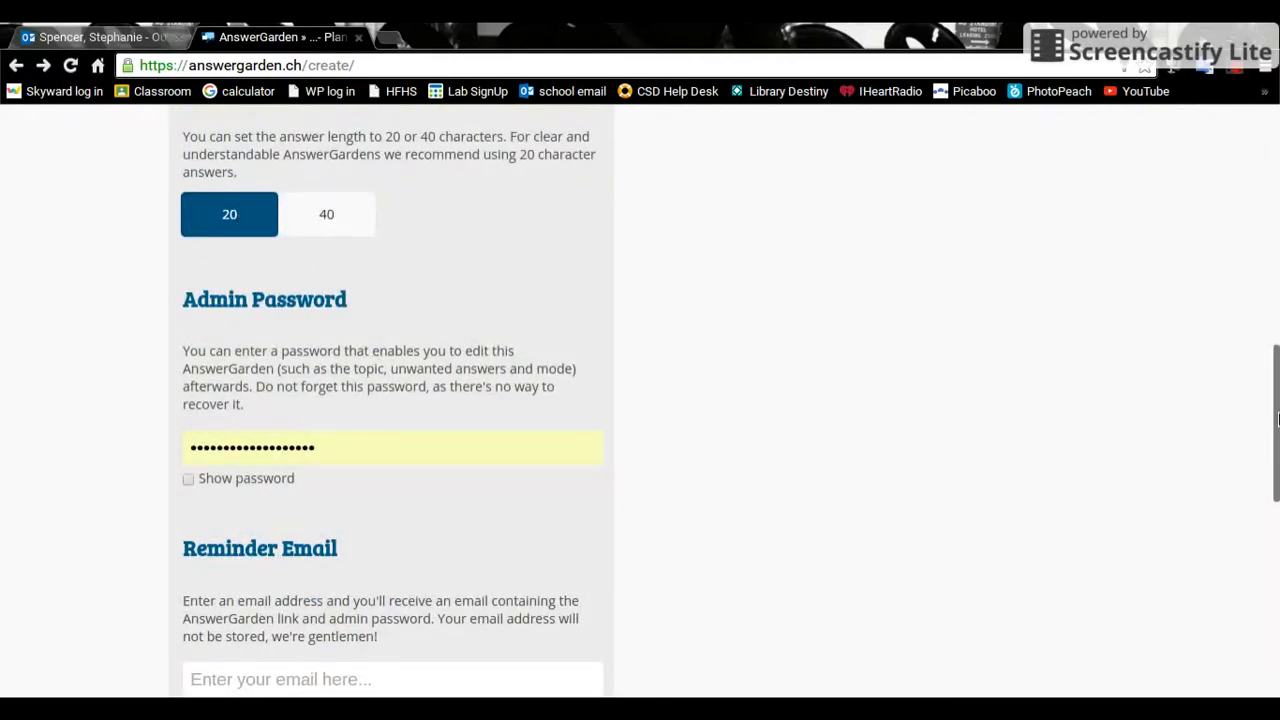
scroll(down, 3)
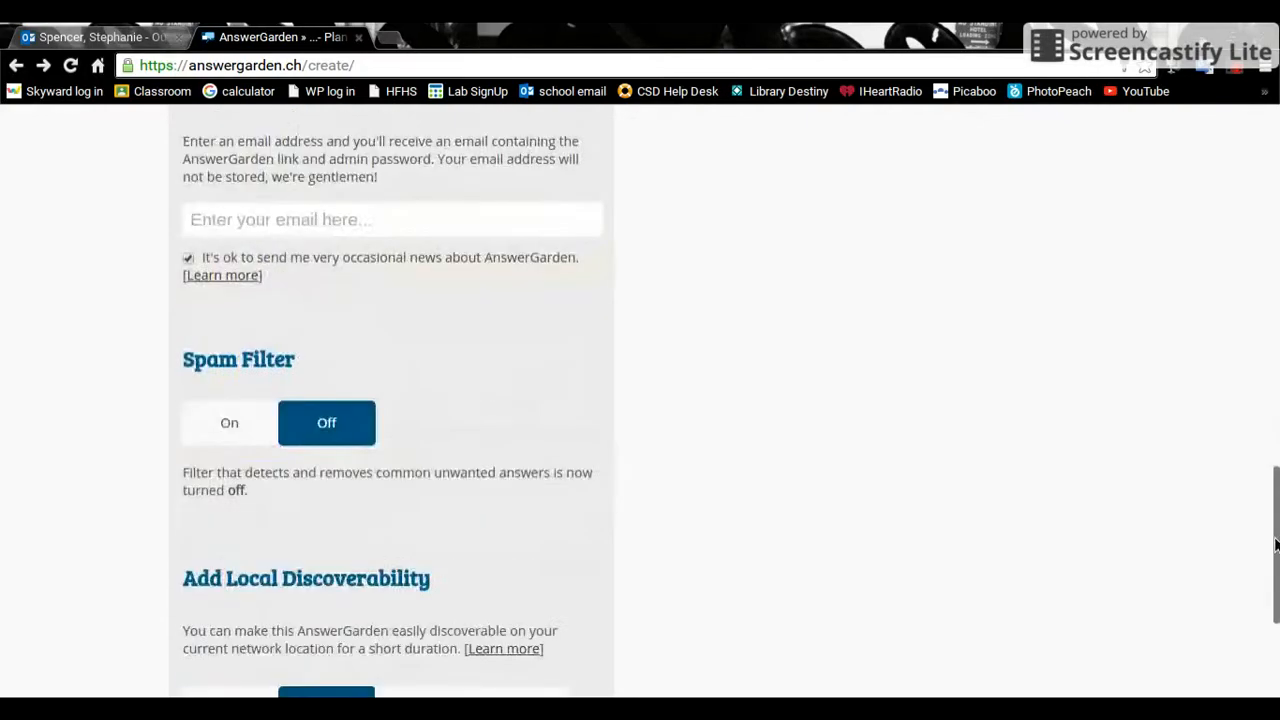
scroll(down, 3)
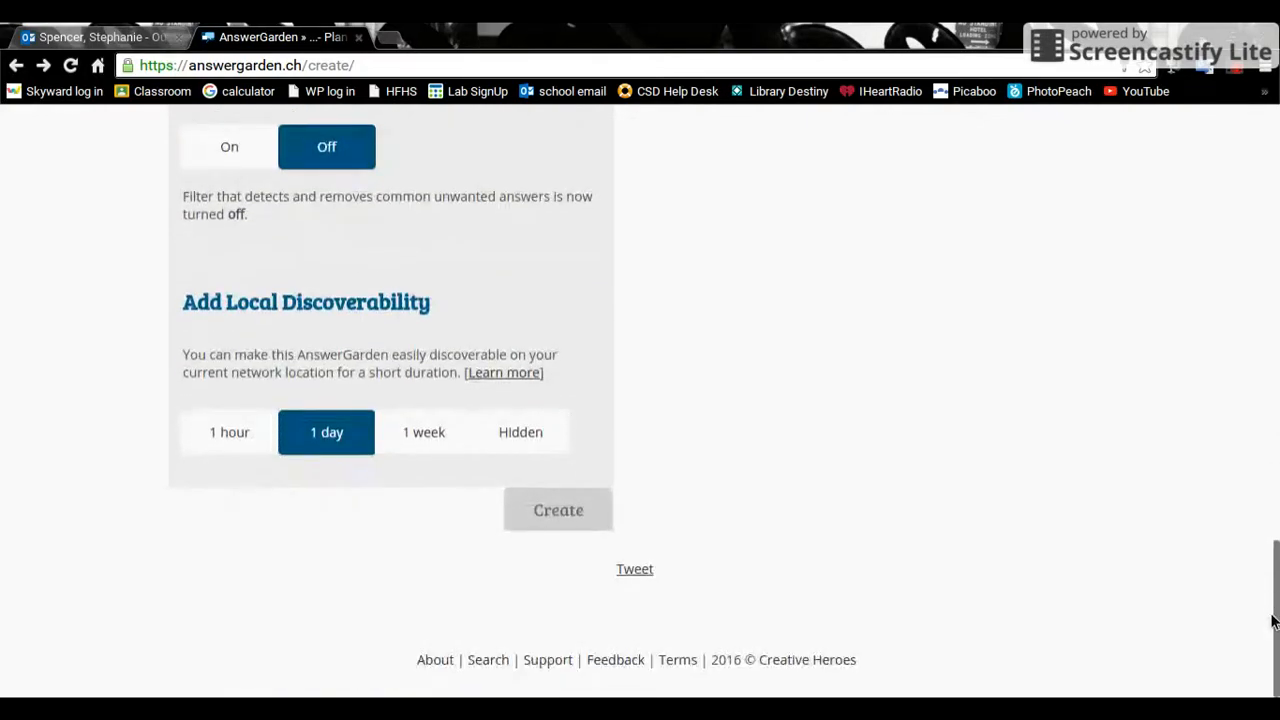
click(558, 510)
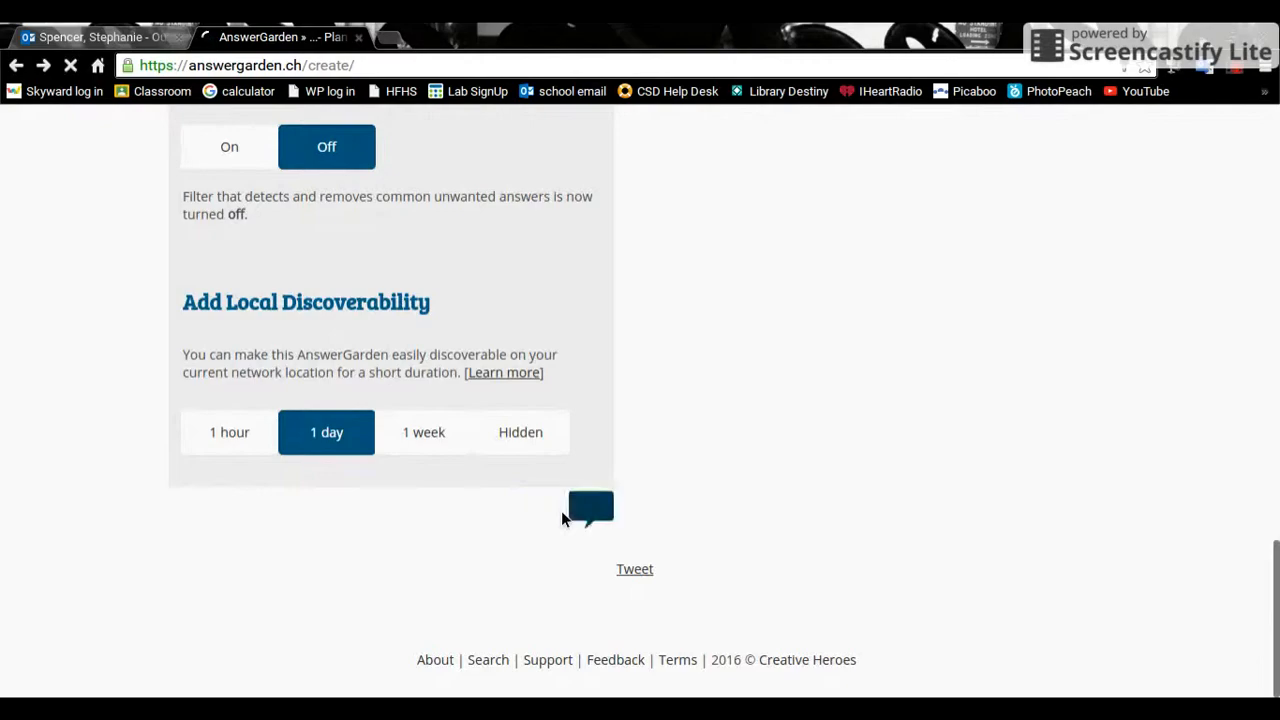
click(591, 507)
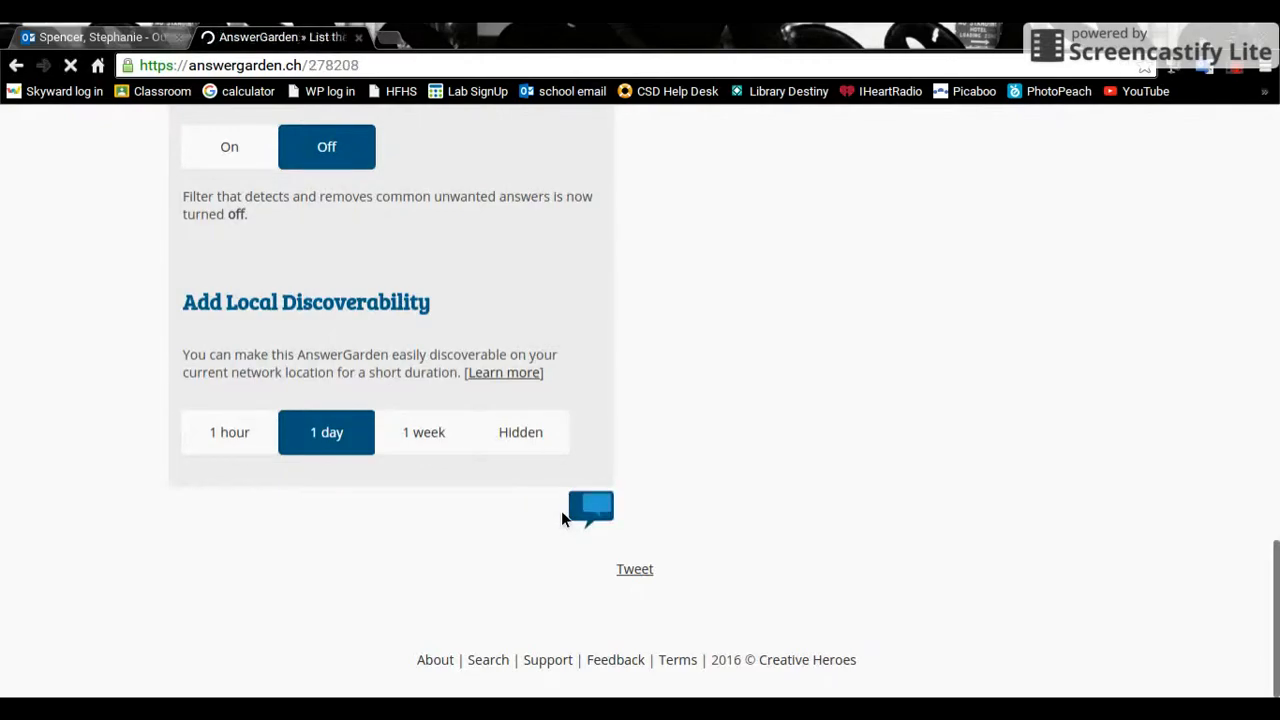
scroll(up, 3)
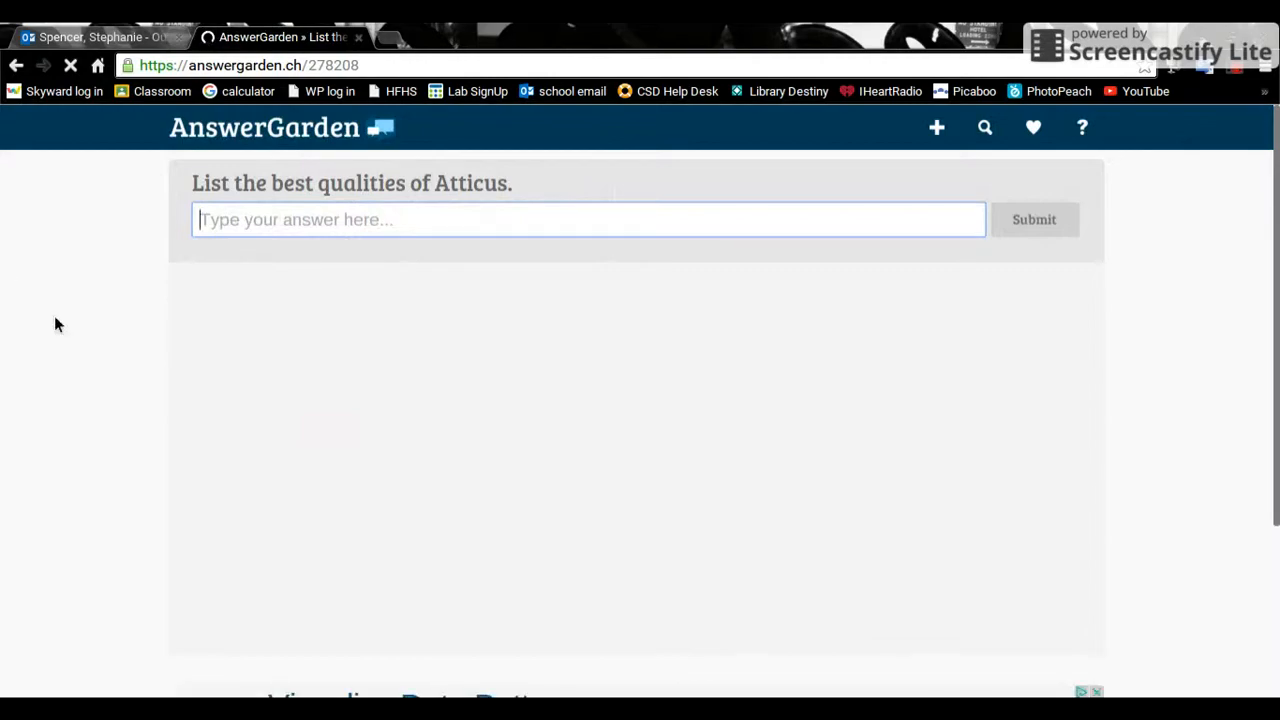
Step: Submit 'brave' as the first answer and start typing 'thought' as the next
text(brave)
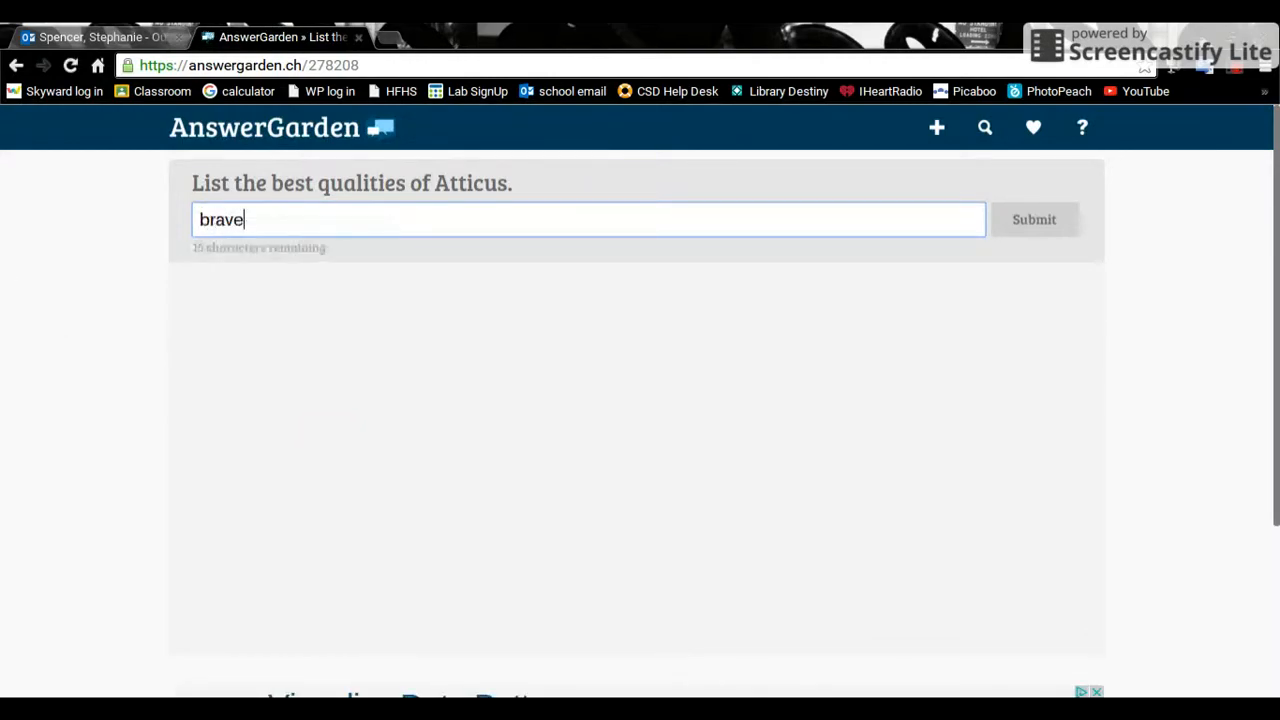
click(1034, 219)
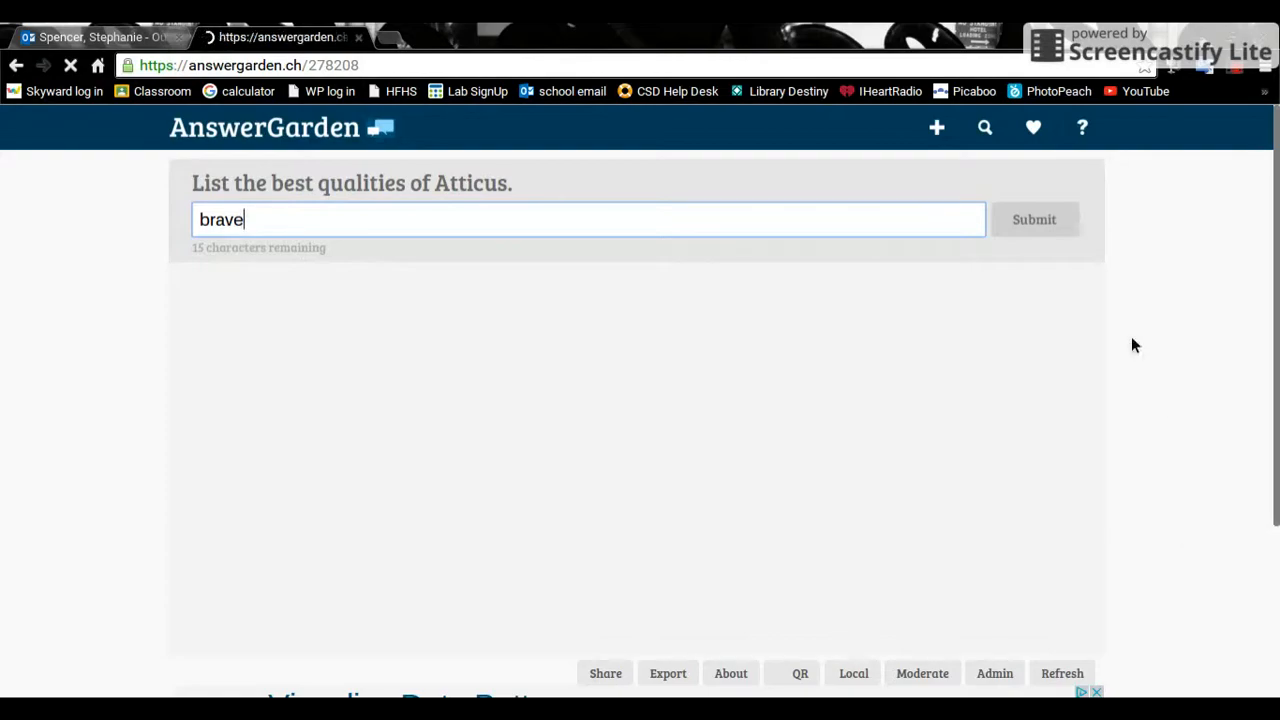
click(1034, 219)
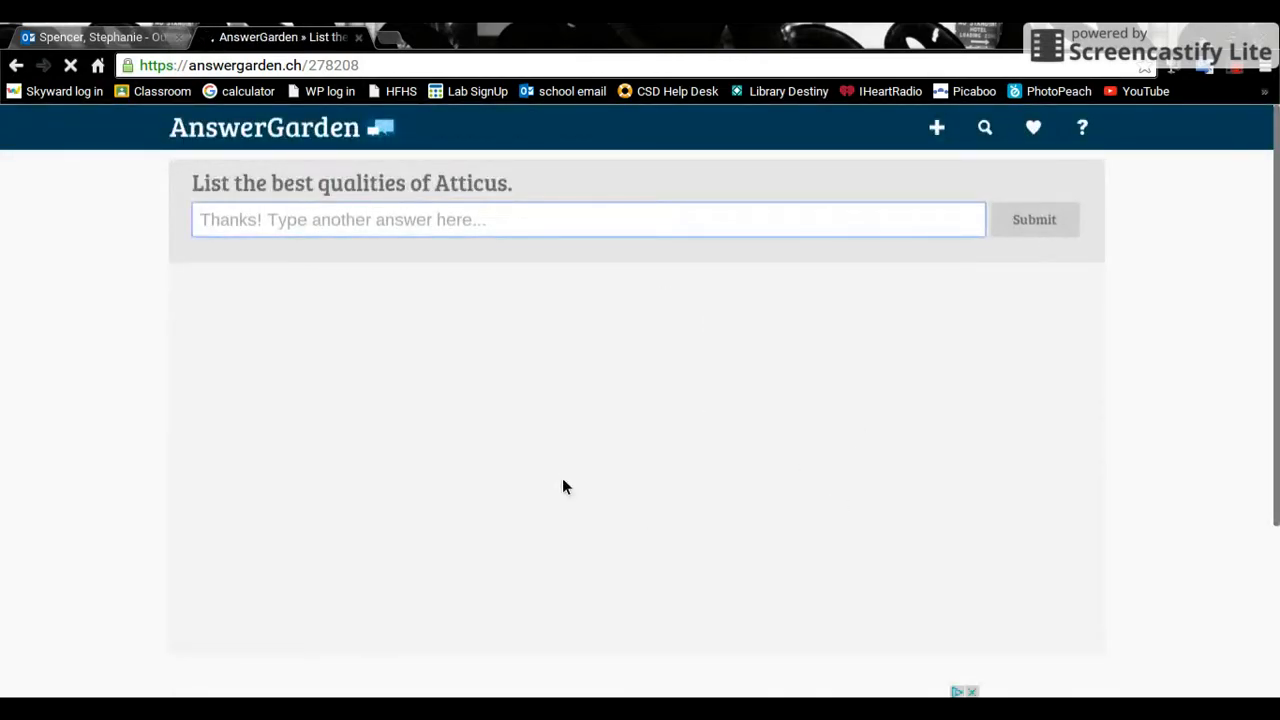
click(588, 219)
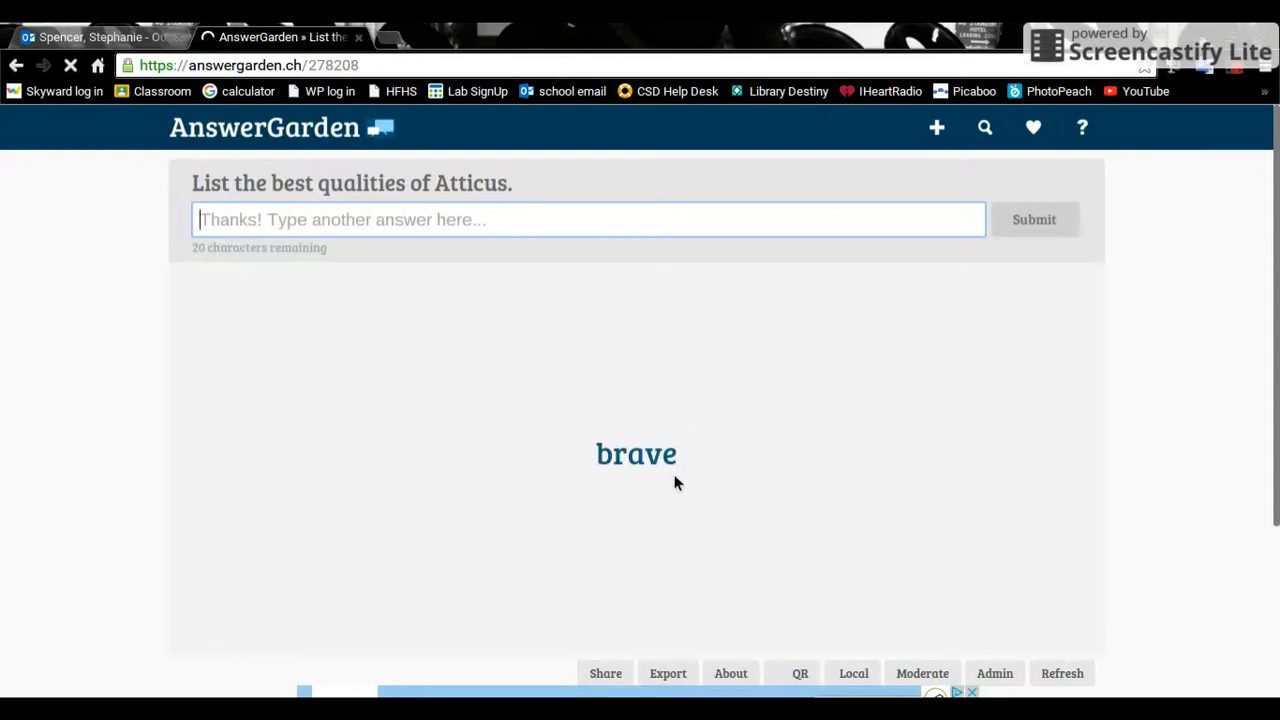
mouse_move(756, 374)
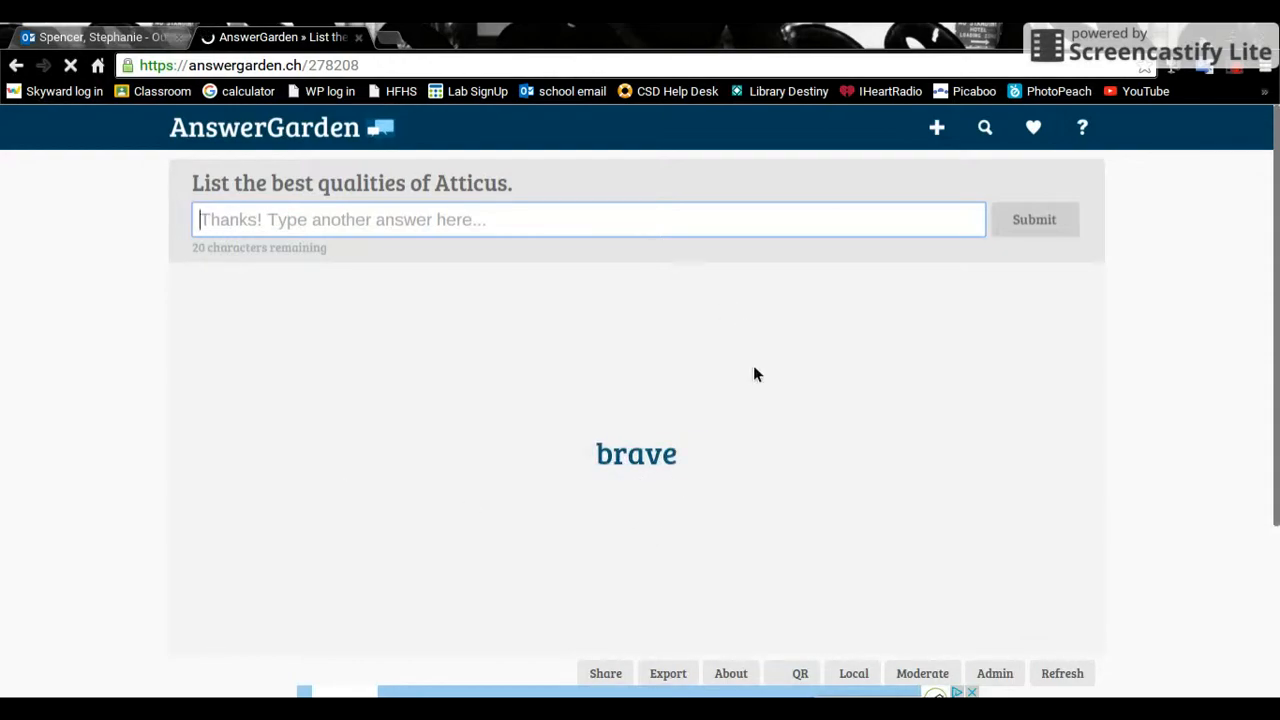
mouse_move(671, 548)
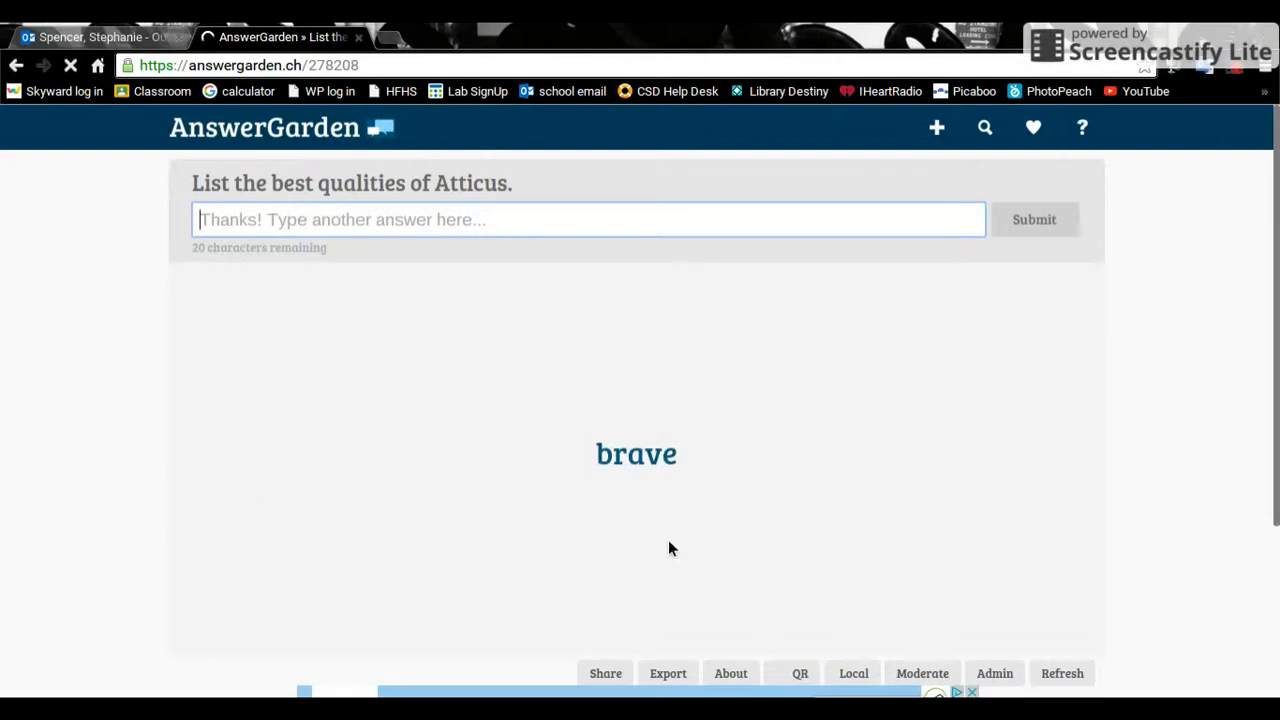
mouse_move(640, 513)
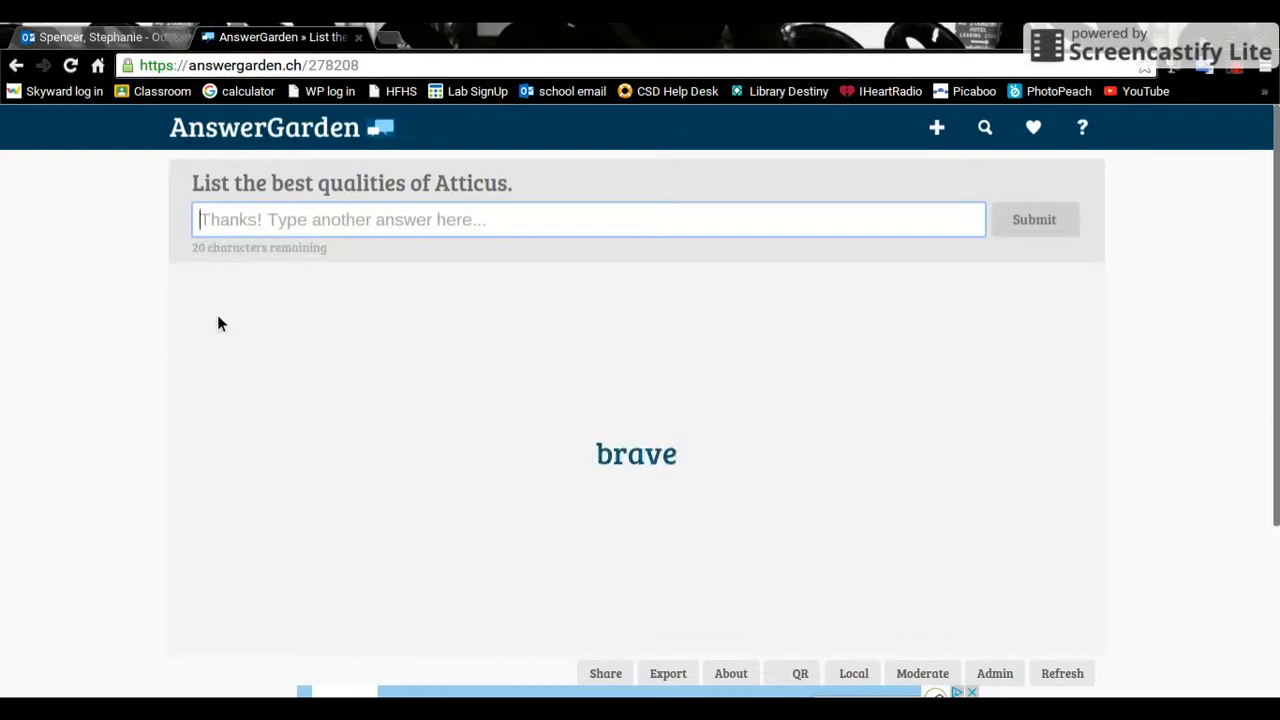
mouse_move(558, 381)
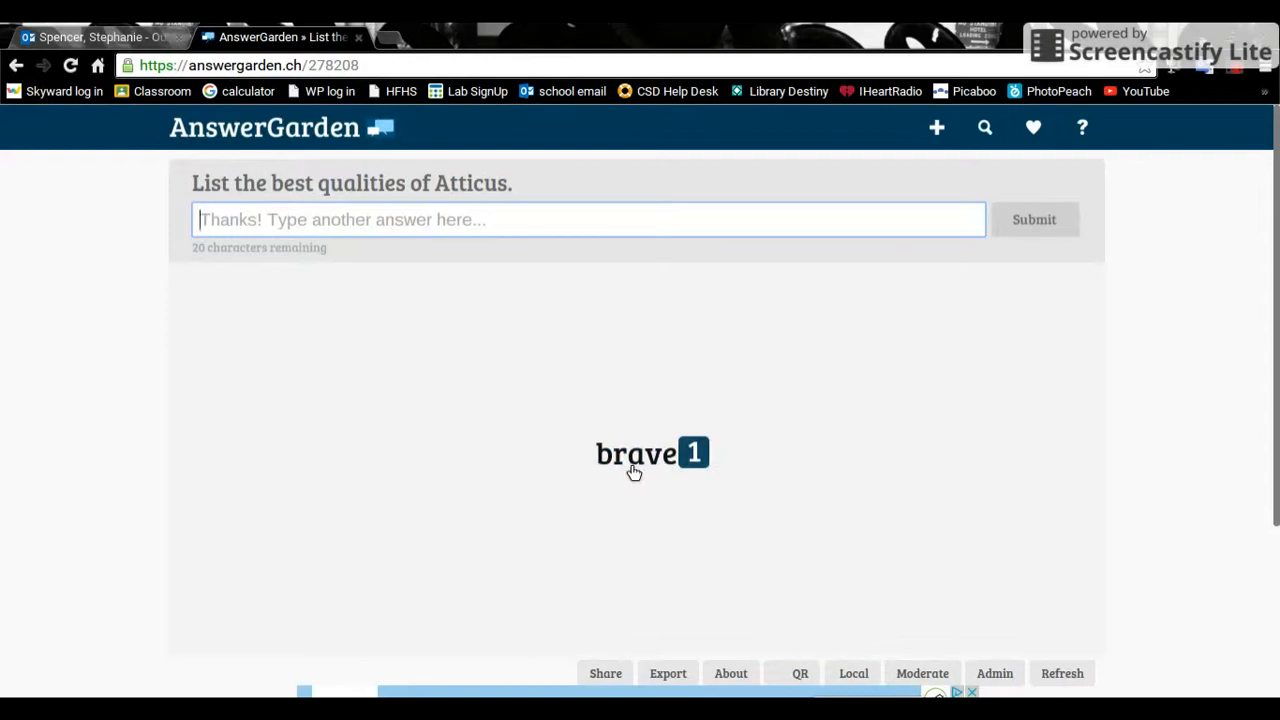
mouse_move(340, 322)
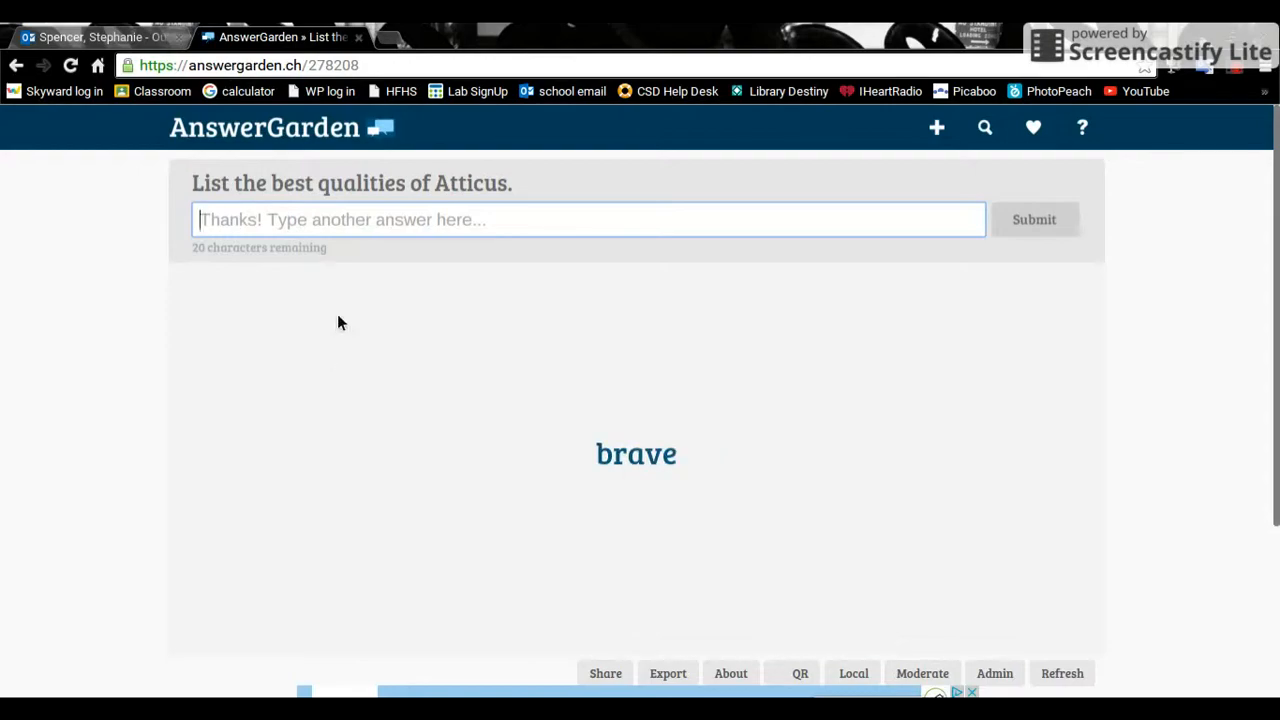
mouse_move(310, 343)
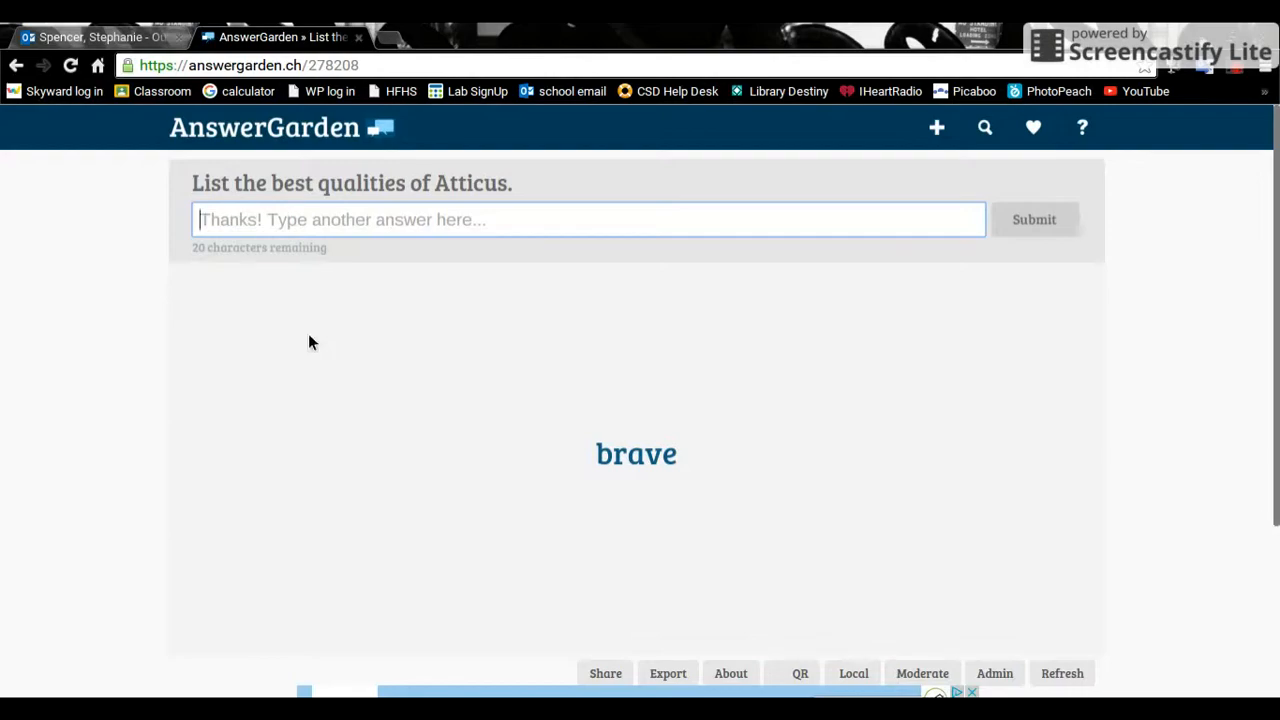
text(thought)
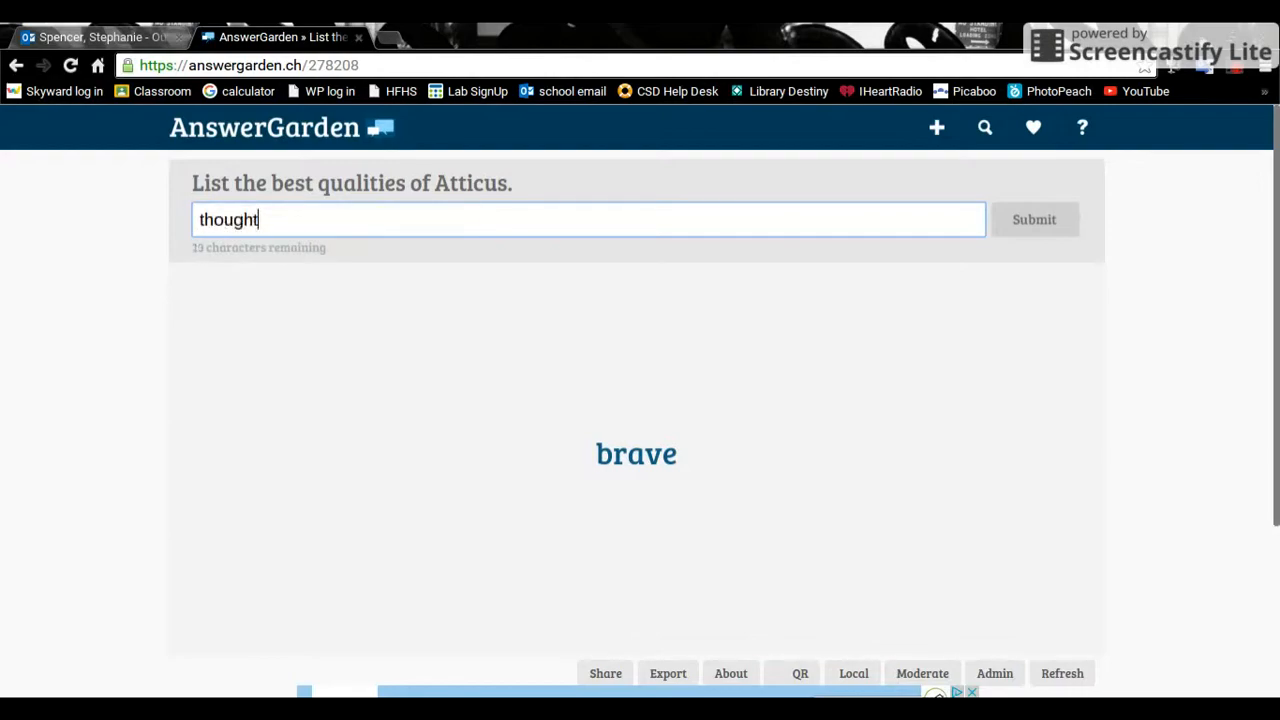
Step: Submit 'thoughtful', then enter and submit 'kind' as the third answer
click(1034, 219)
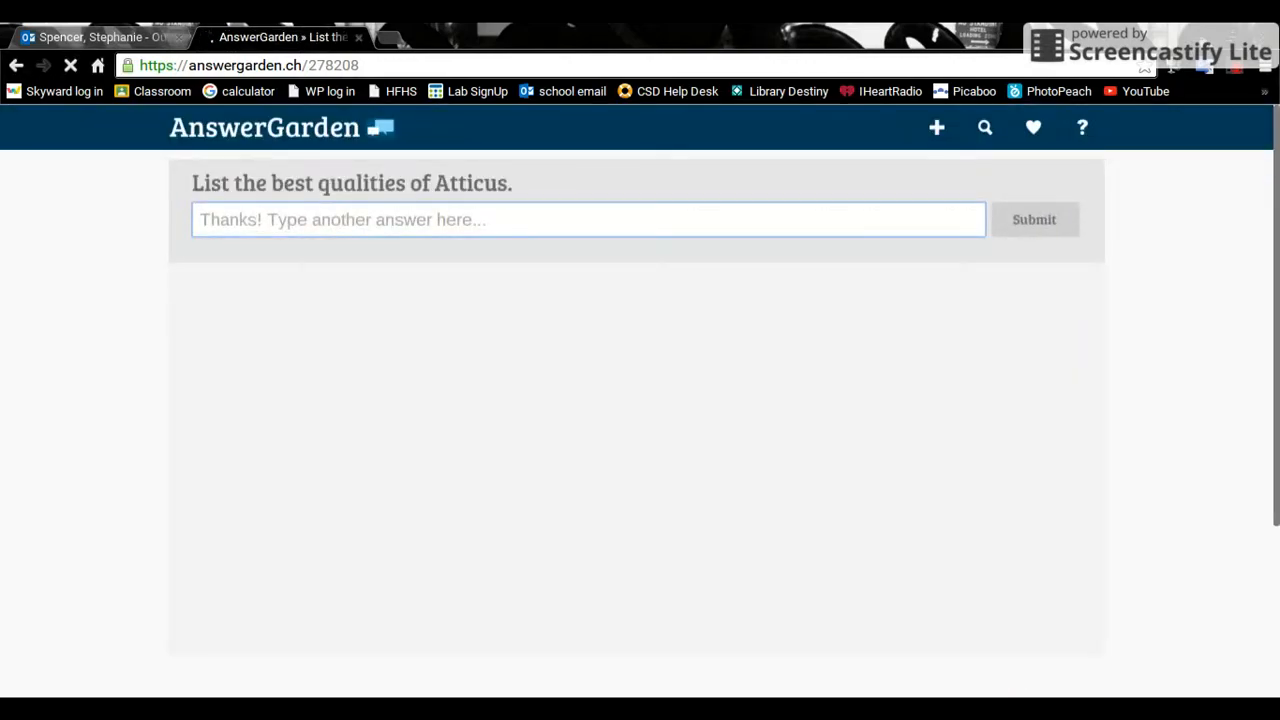
click(588, 219)
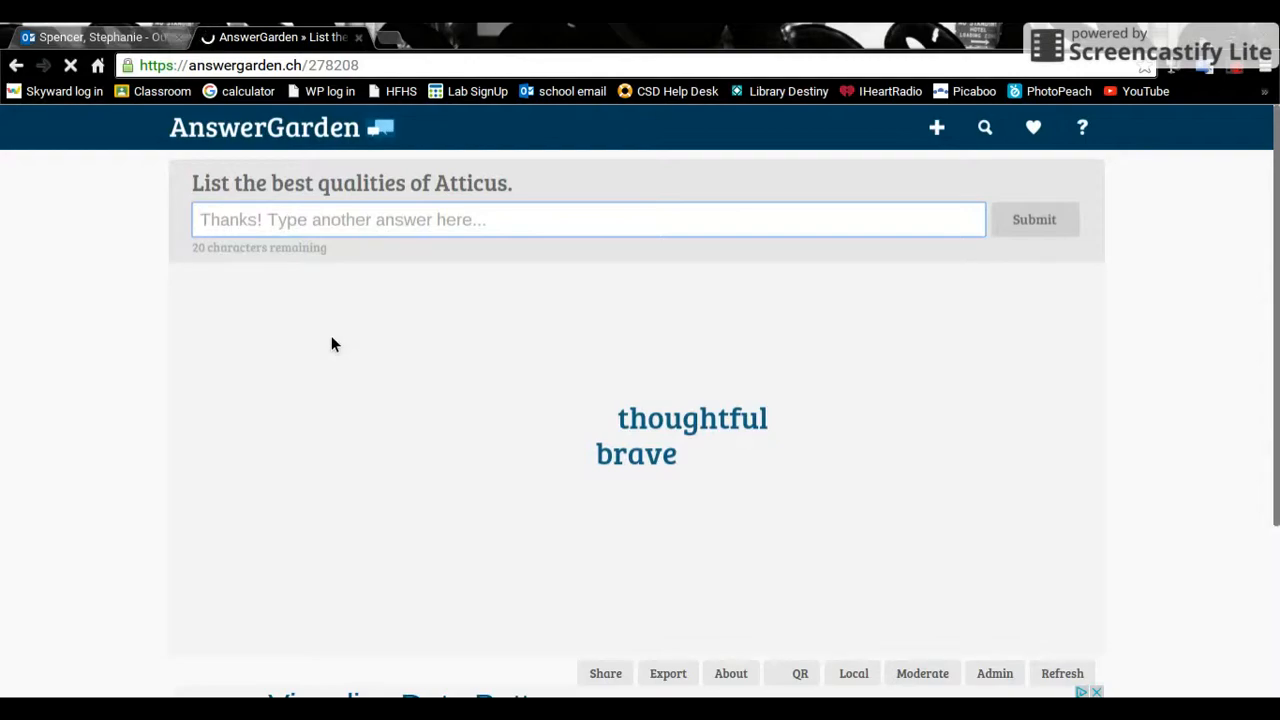
text(kind)
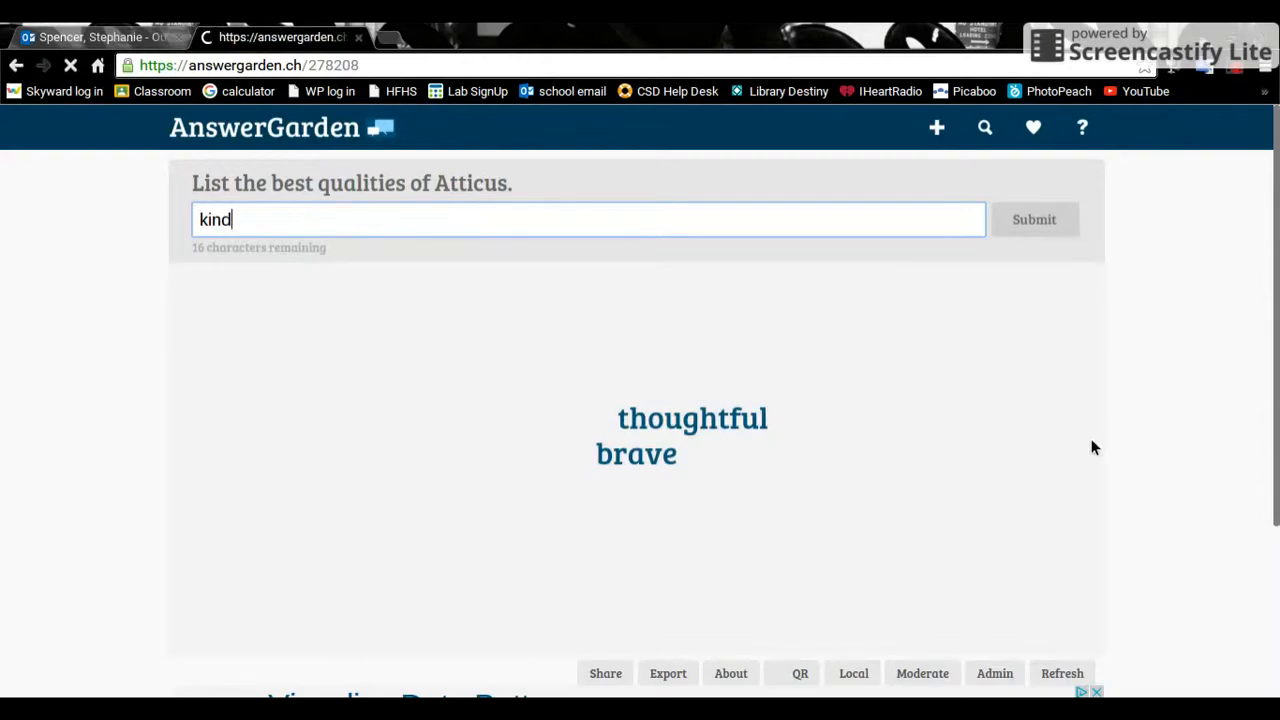
click(1034, 219)
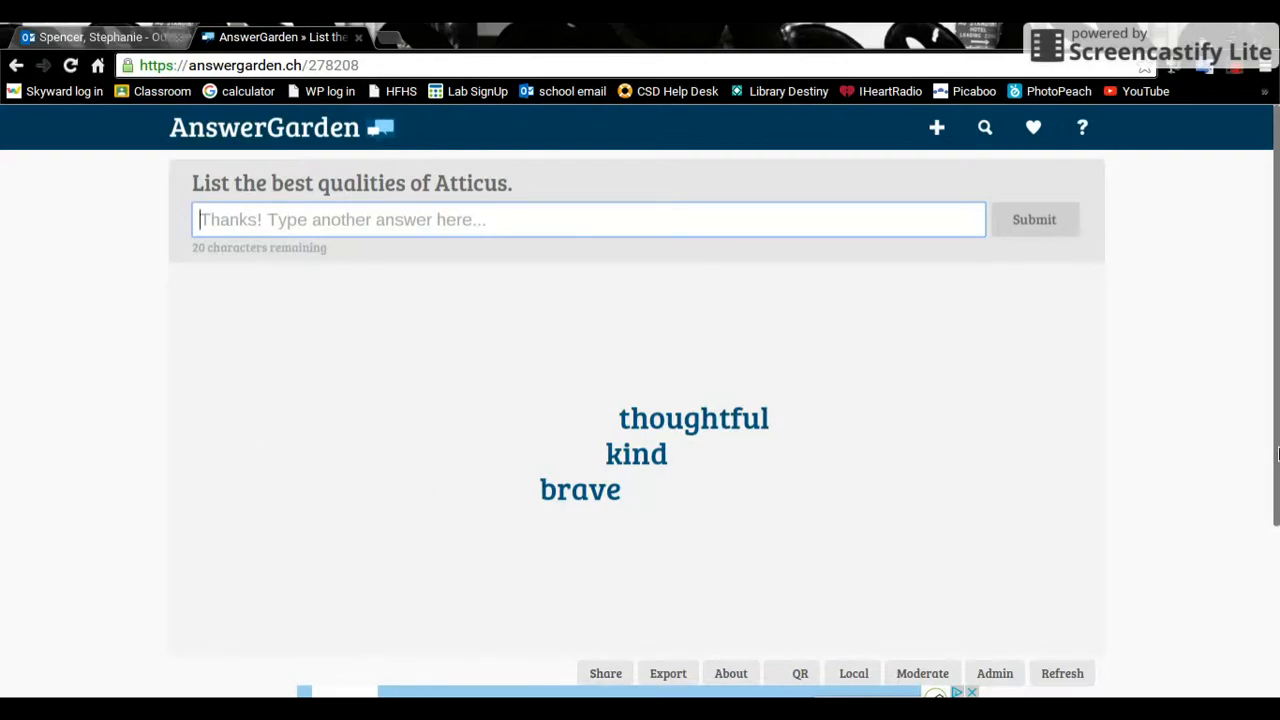
Step: Display the QR code for answergarden.ch/278208 below the Atticus answers
scroll(down, 3)
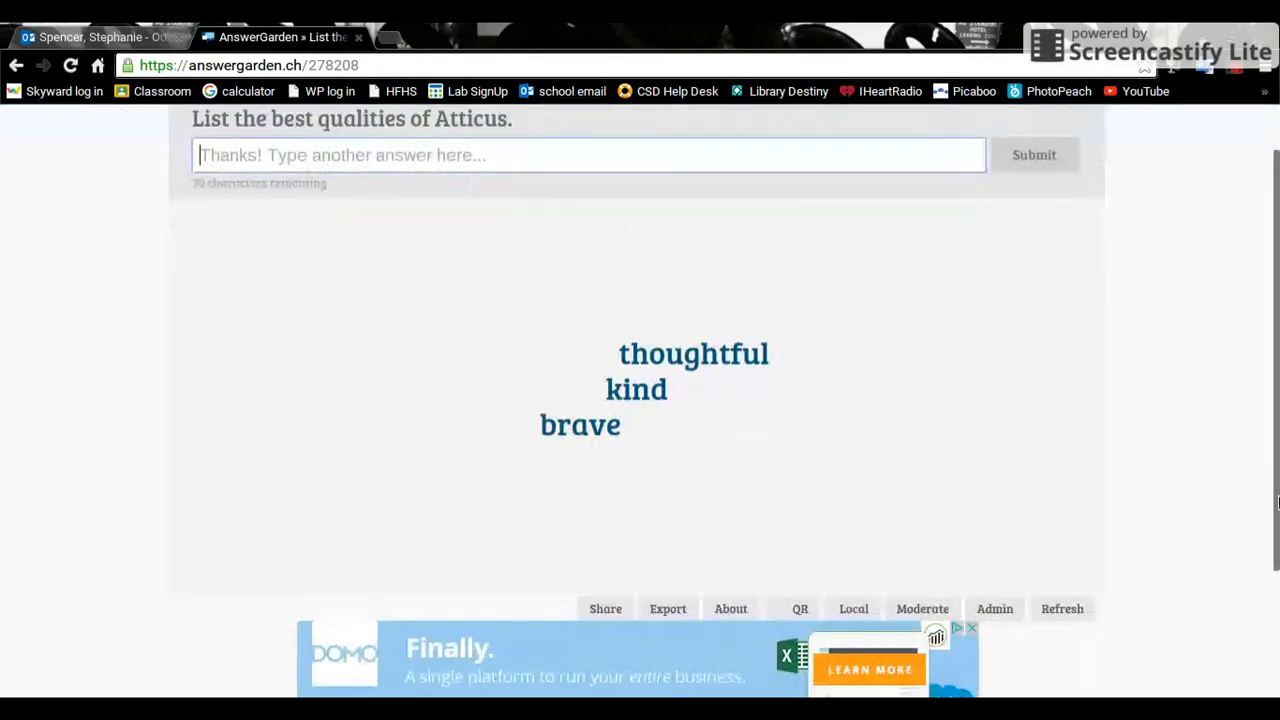
scroll(down, 3)
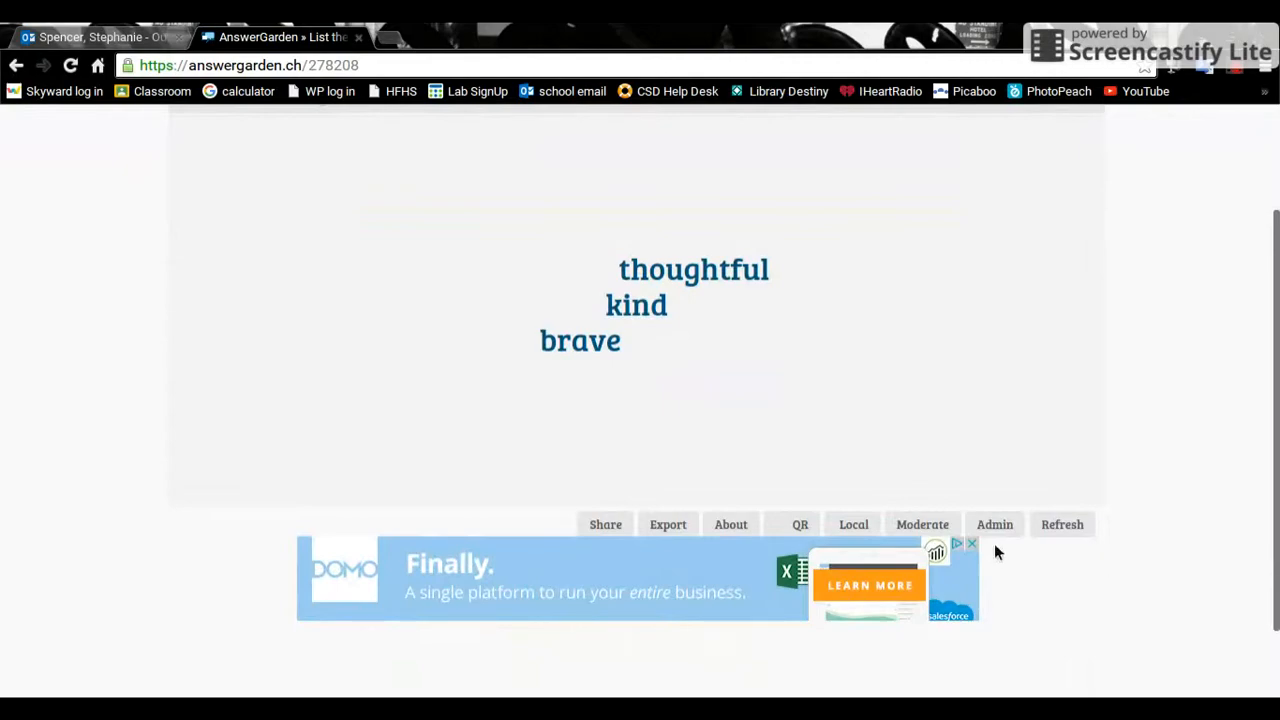
mouse_move(455, 470)
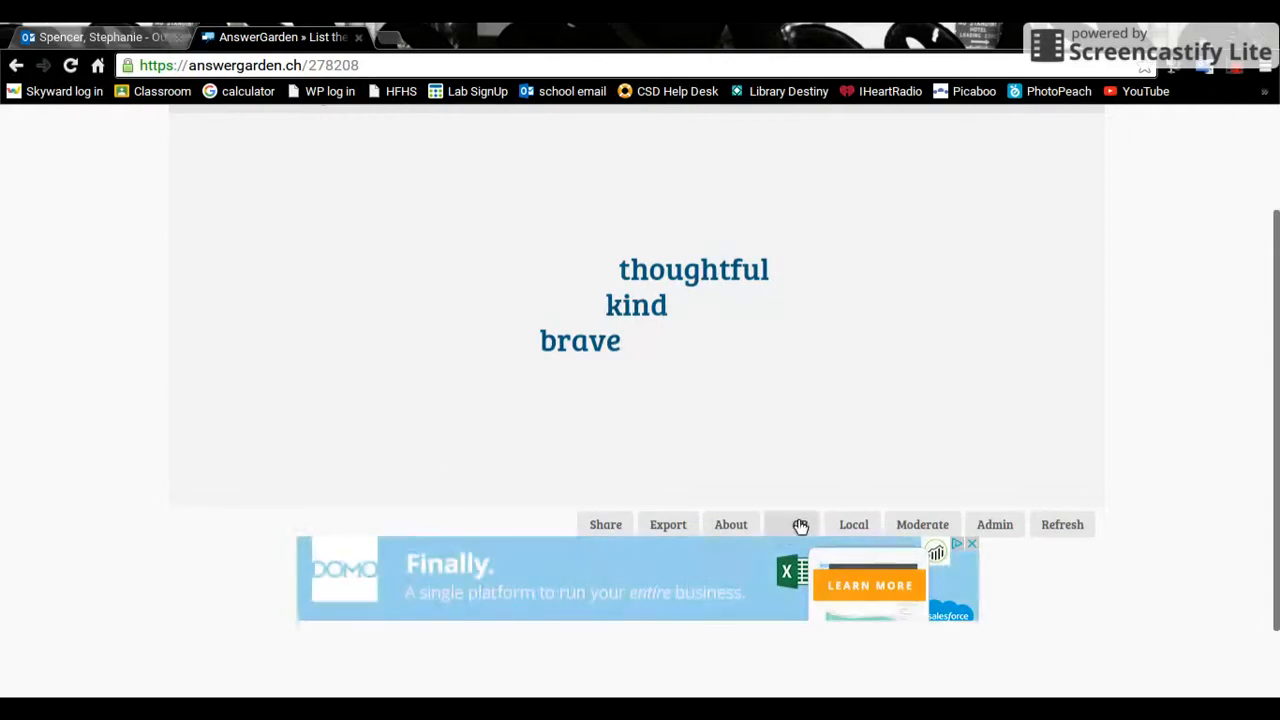
click(799, 524)
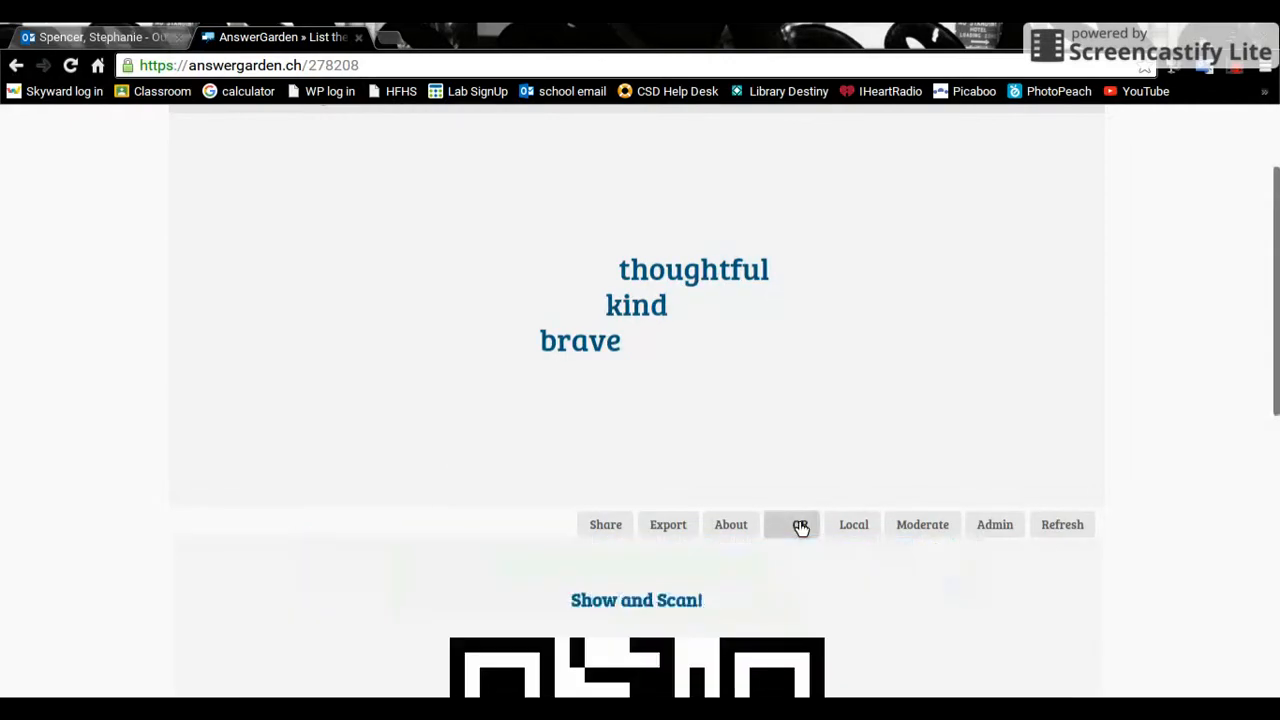
scroll(down, 3)
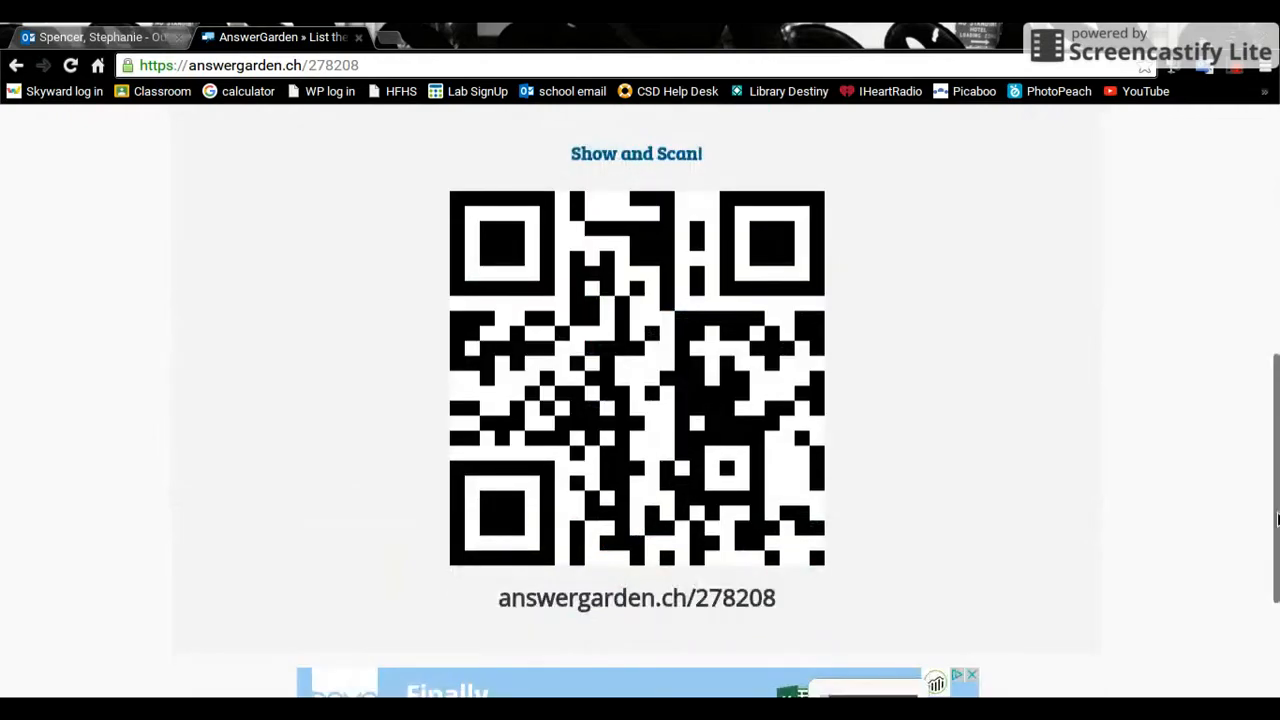
scroll(down, 3)
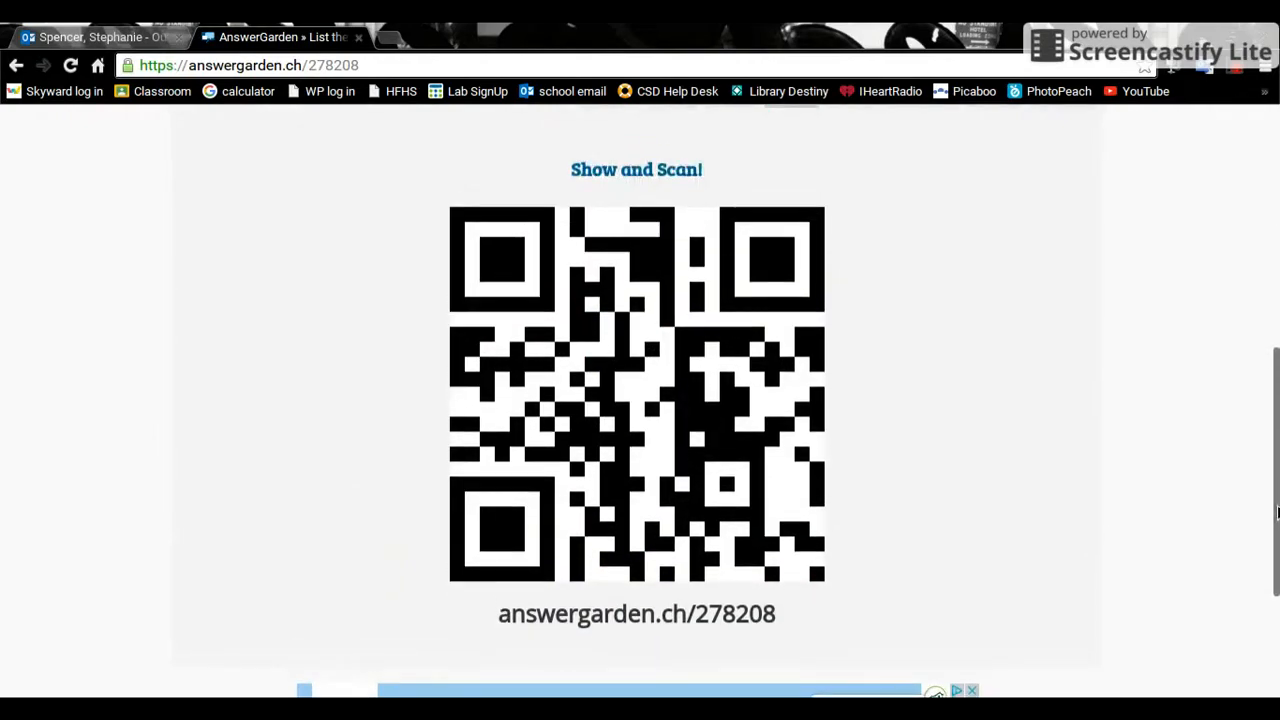
mouse_move(464, 413)
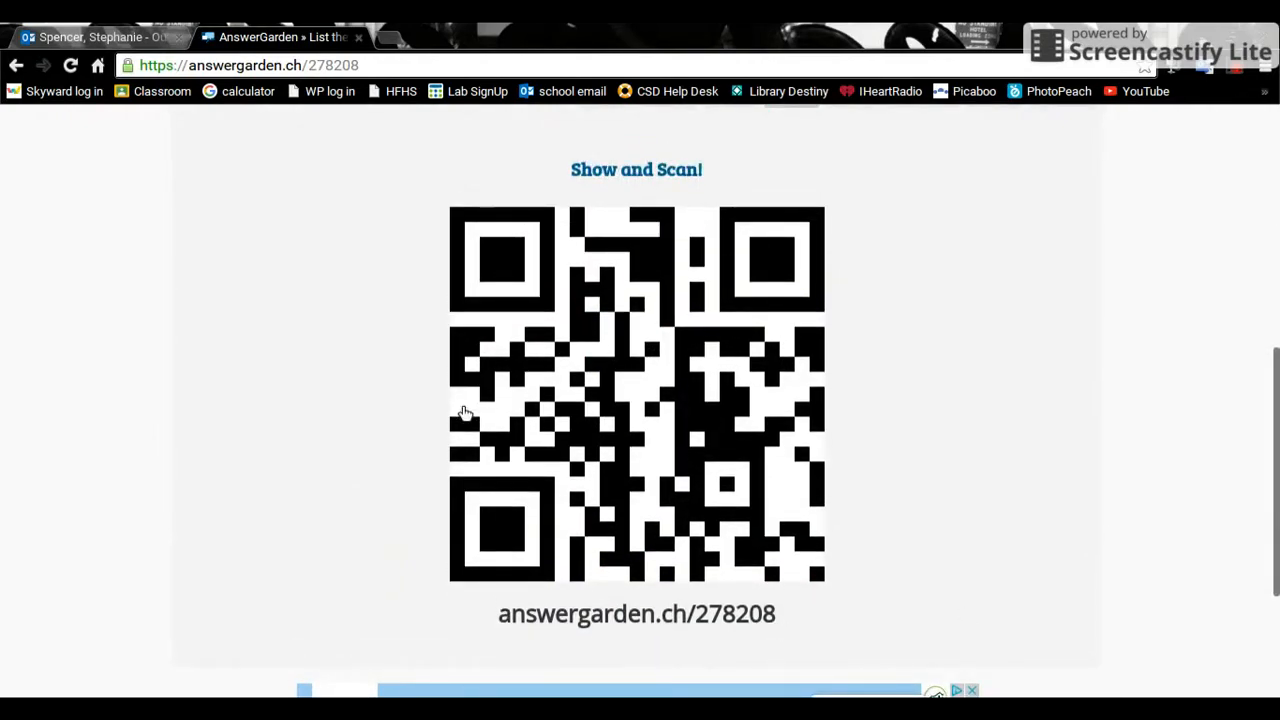
mouse_move(745, 243)
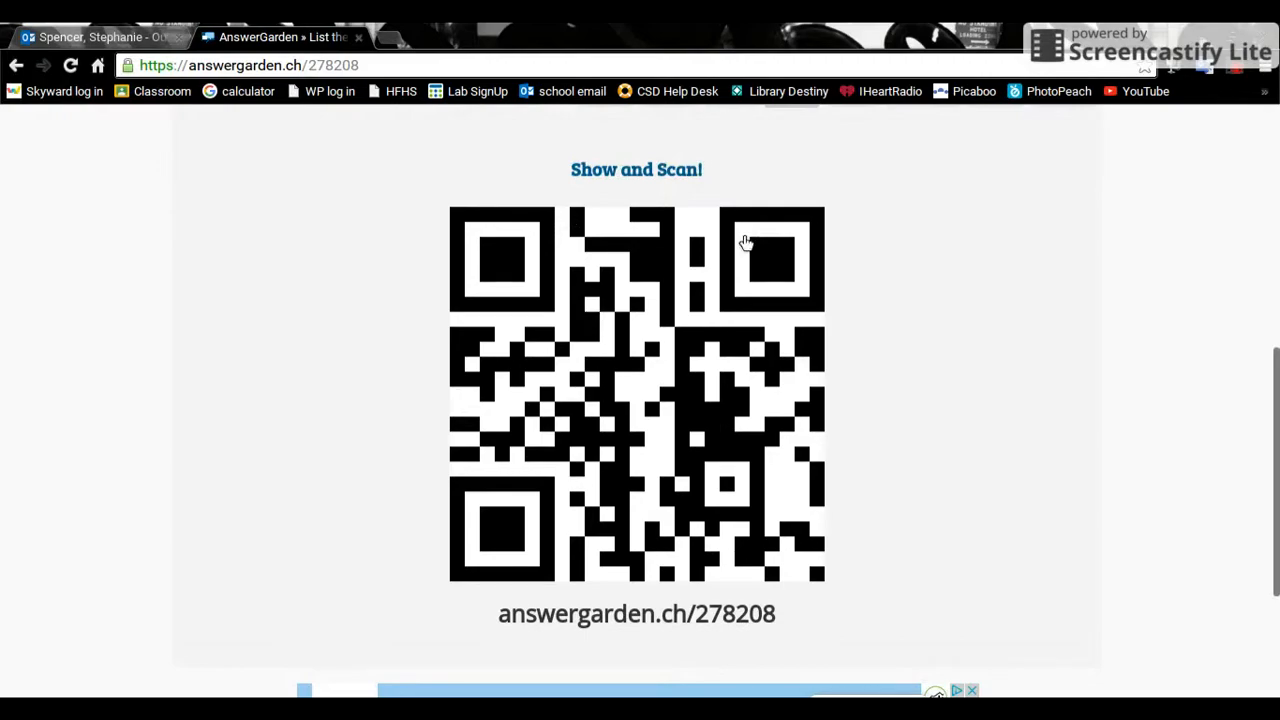
mouse_move(1250, 345)
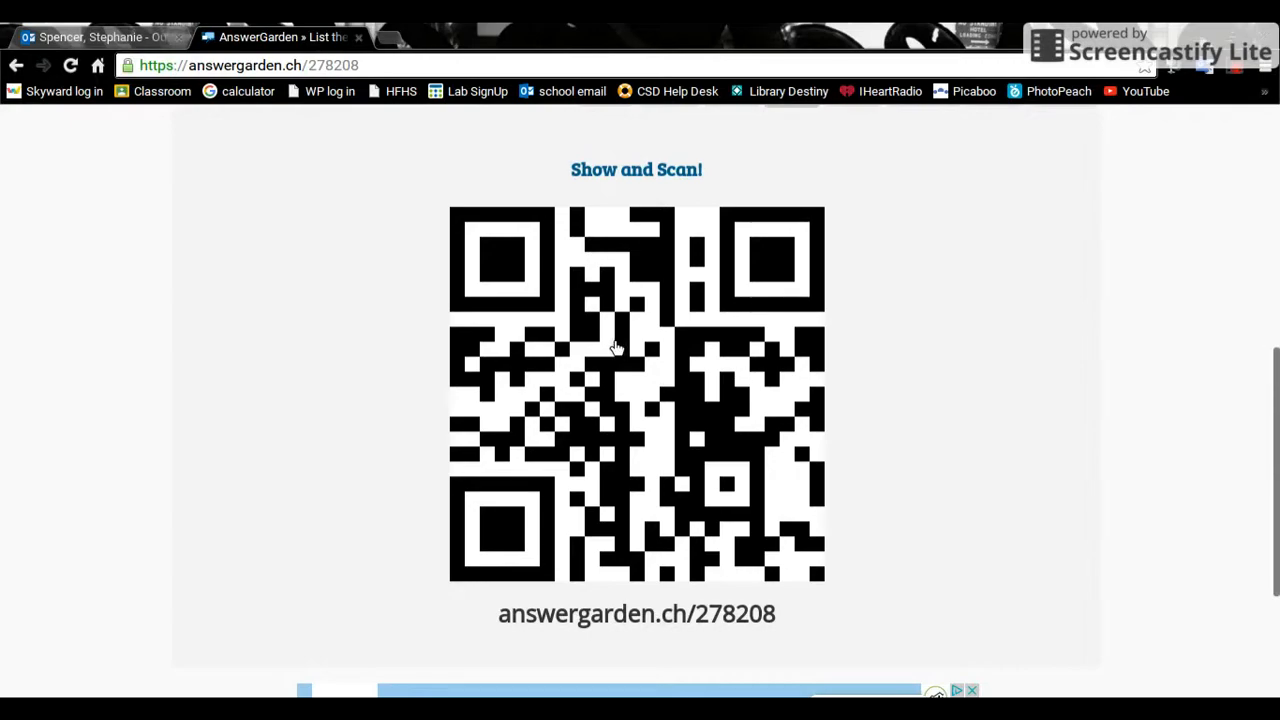
mouse_move(693, 583)
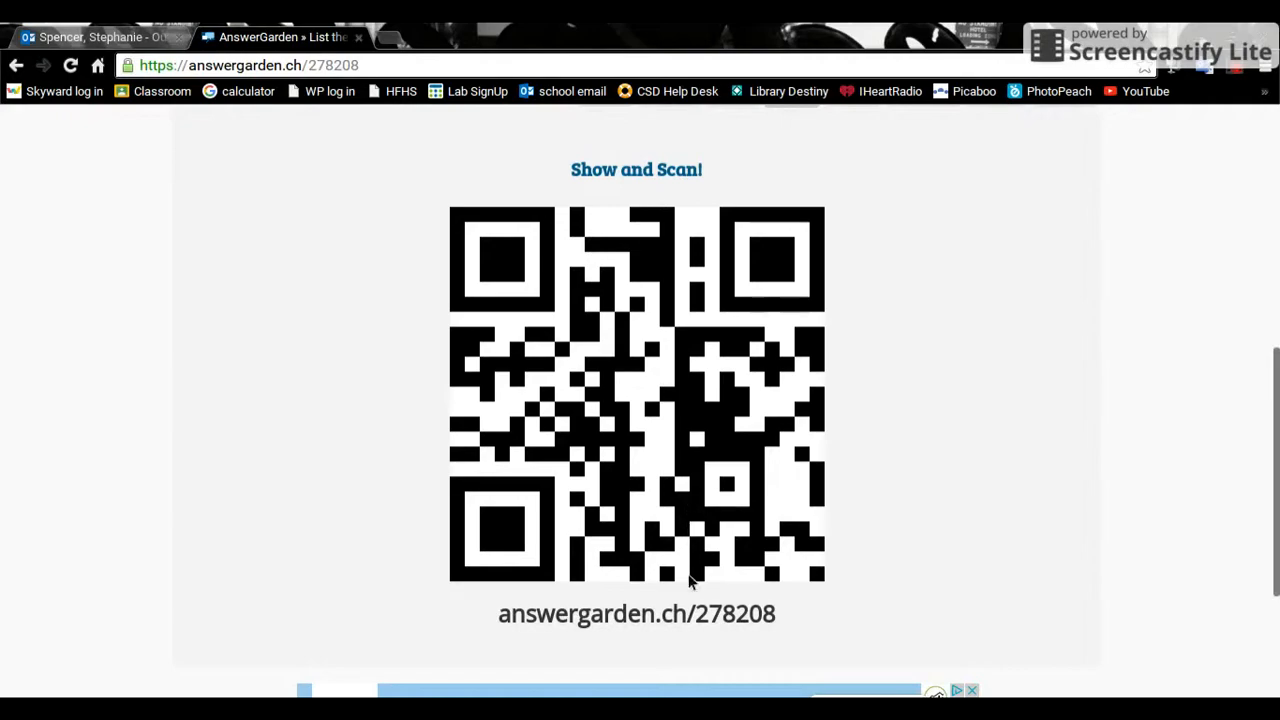
mouse_move(684, 560)
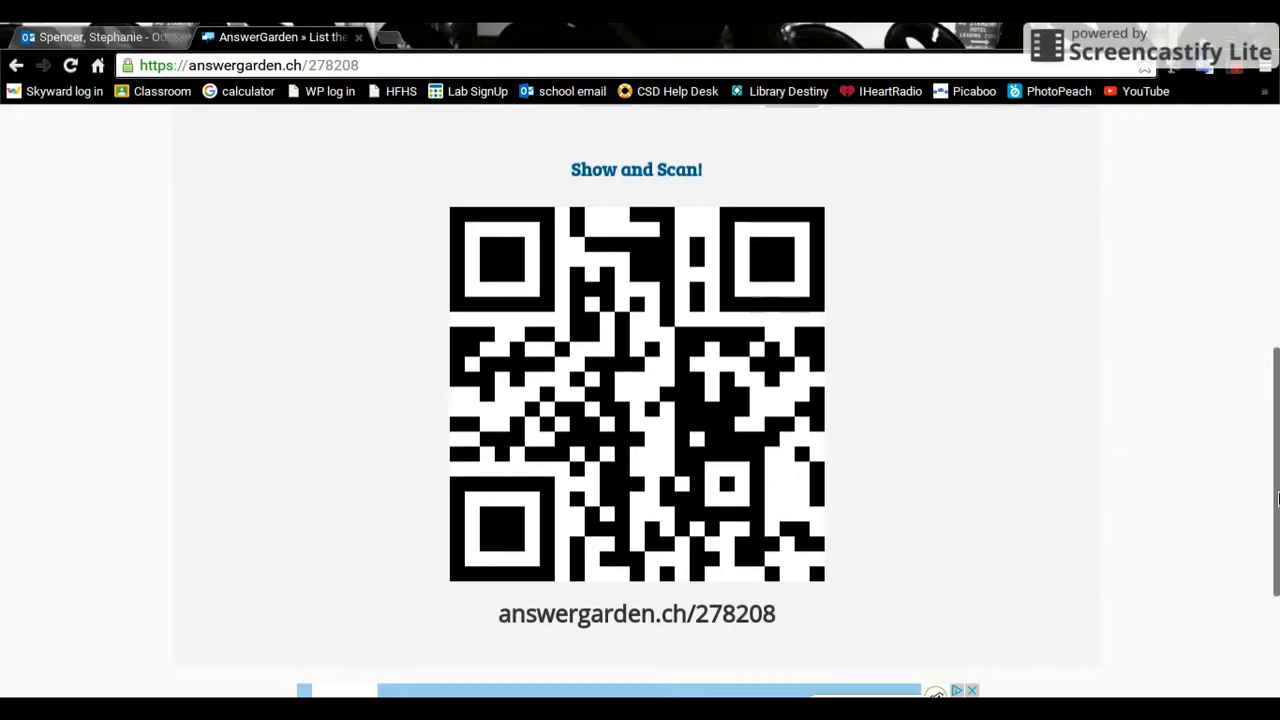
Step: Open the Share panel and browse its social, Embed and MicroGarden sections
scroll(up, 3)
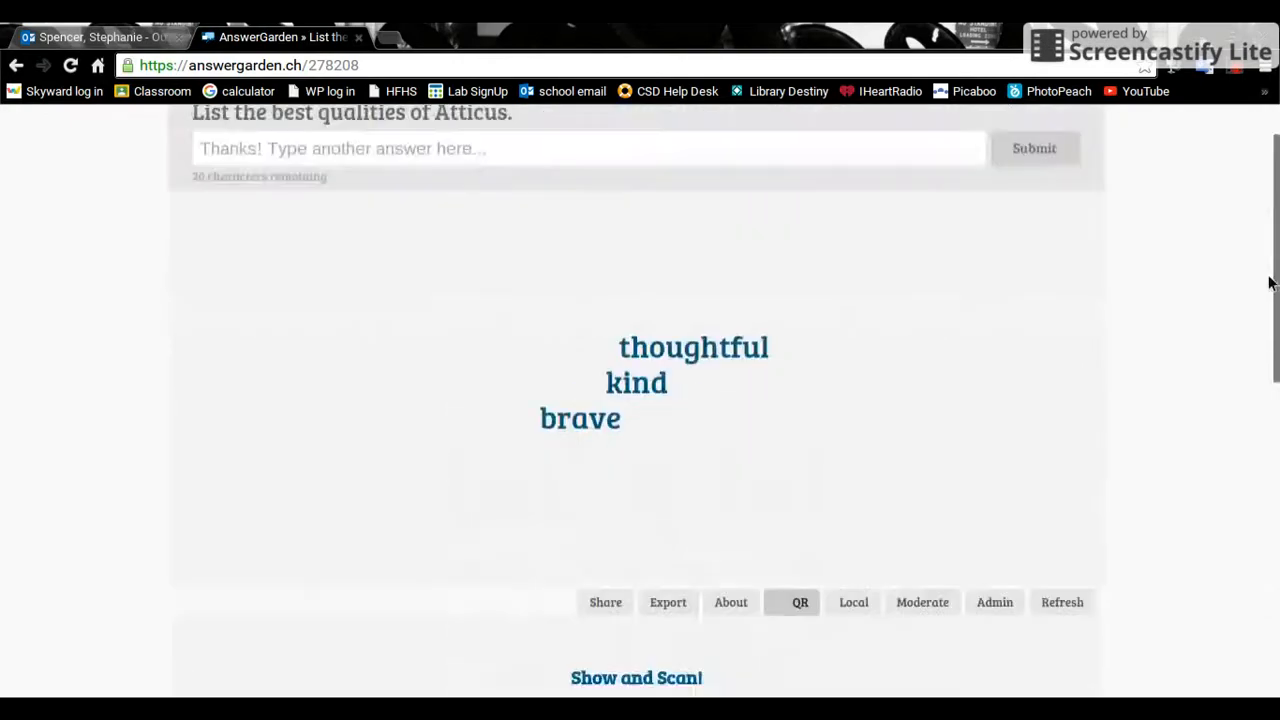
scroll(up, 3)
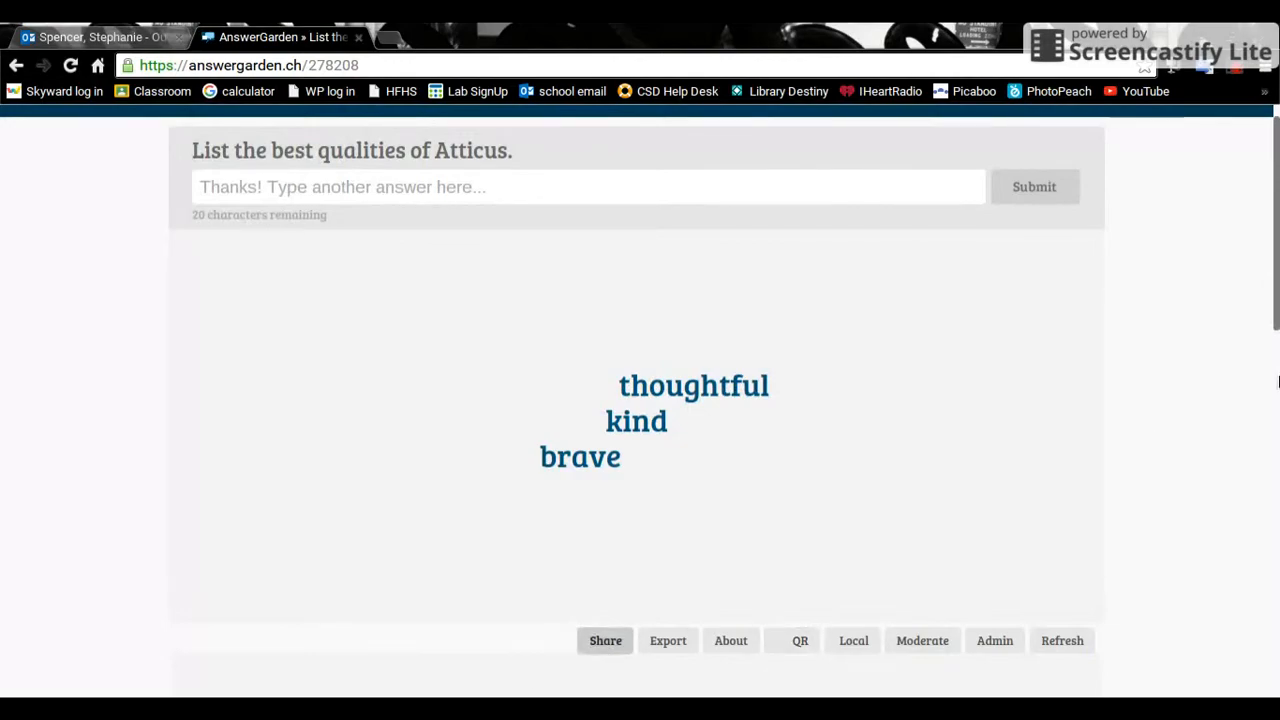
click(605, 640)
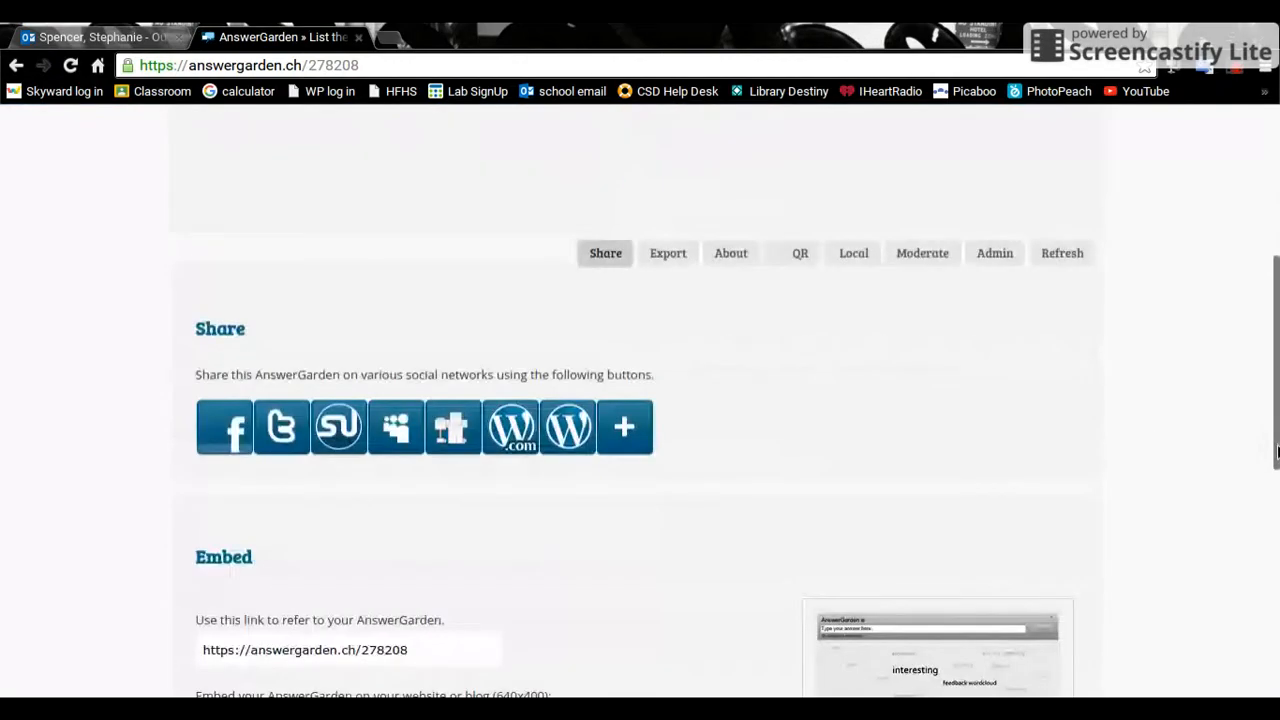
mouse_move(410, 452)
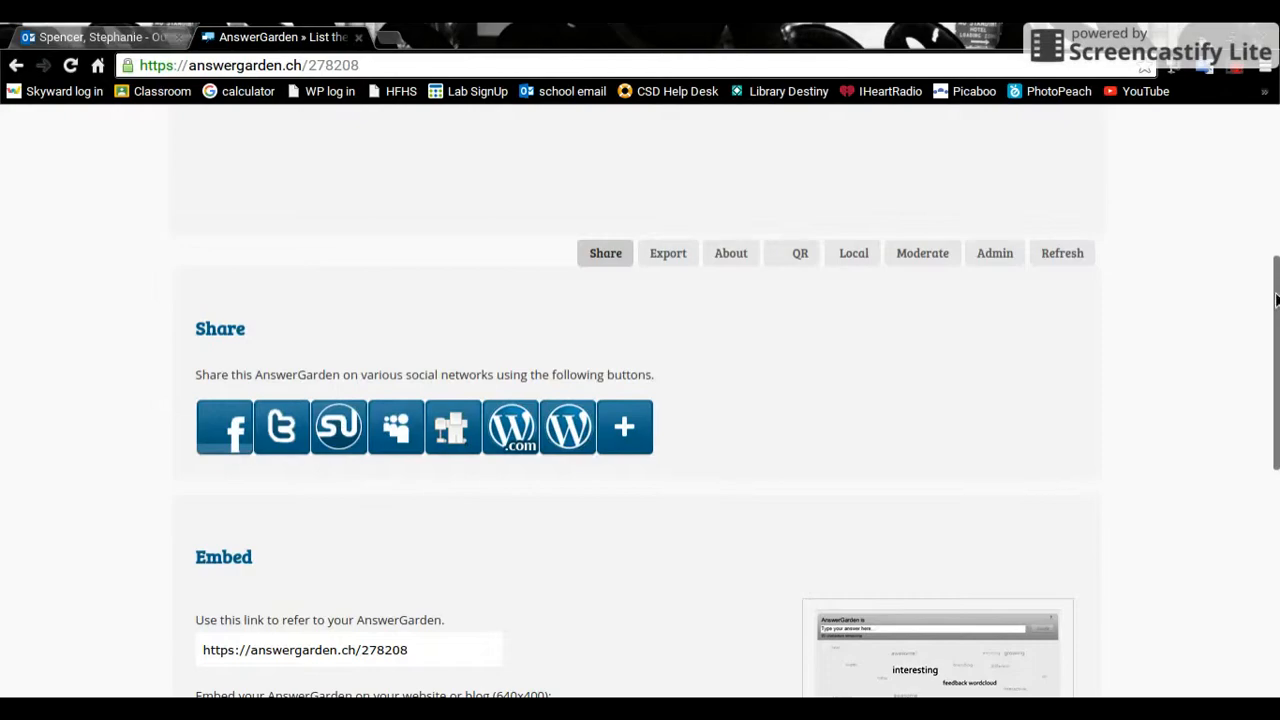
scroll(down, 3)
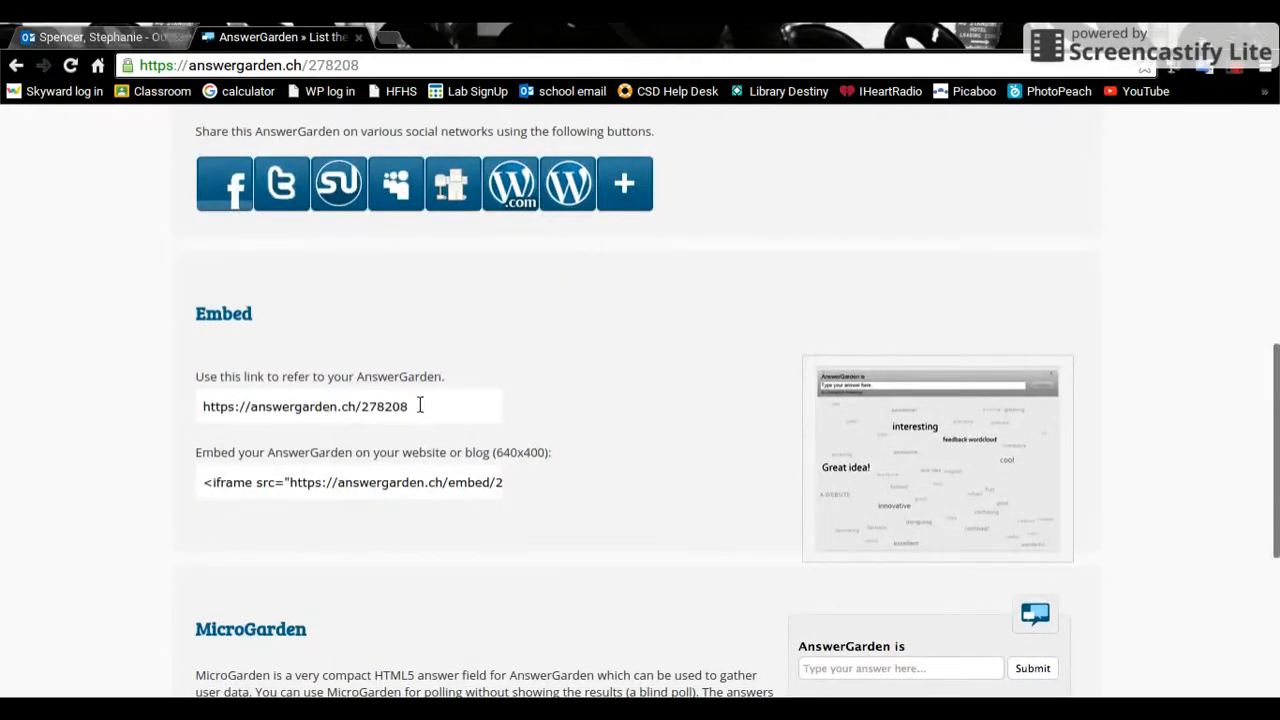
mouse_move(445, 542)
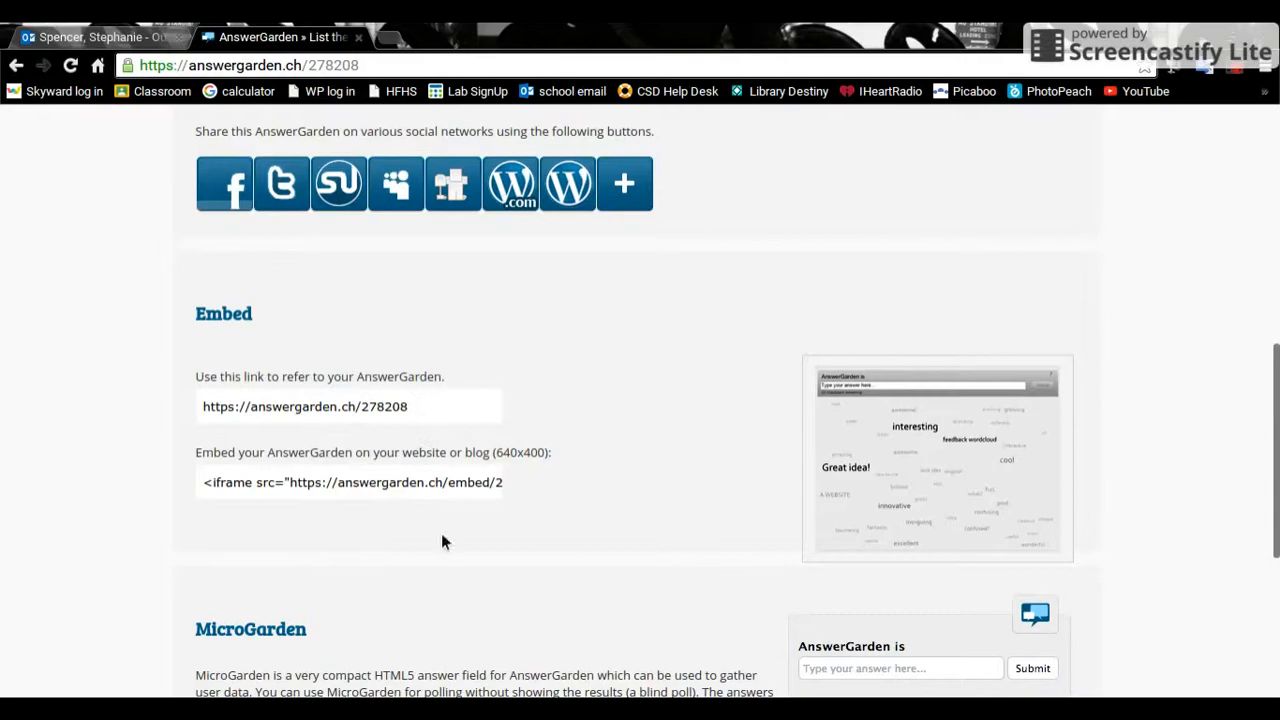
mouse_move(1275, 372)
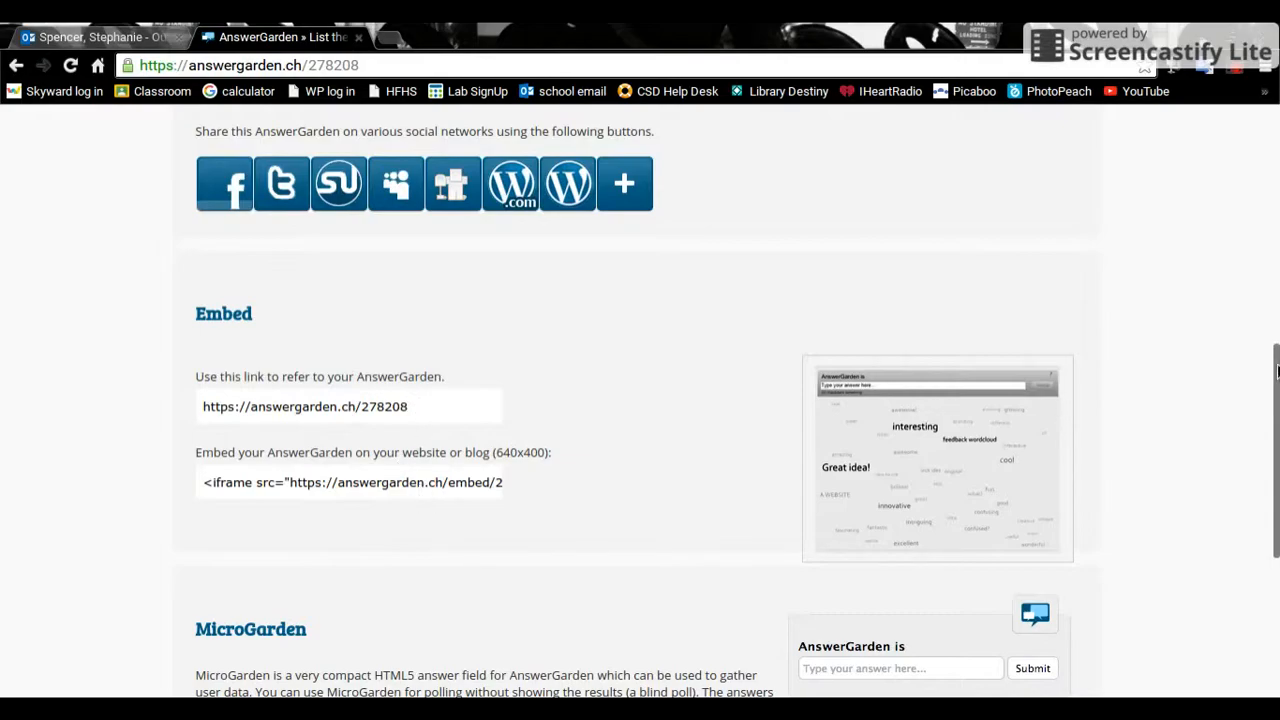
scroll(down, 3)
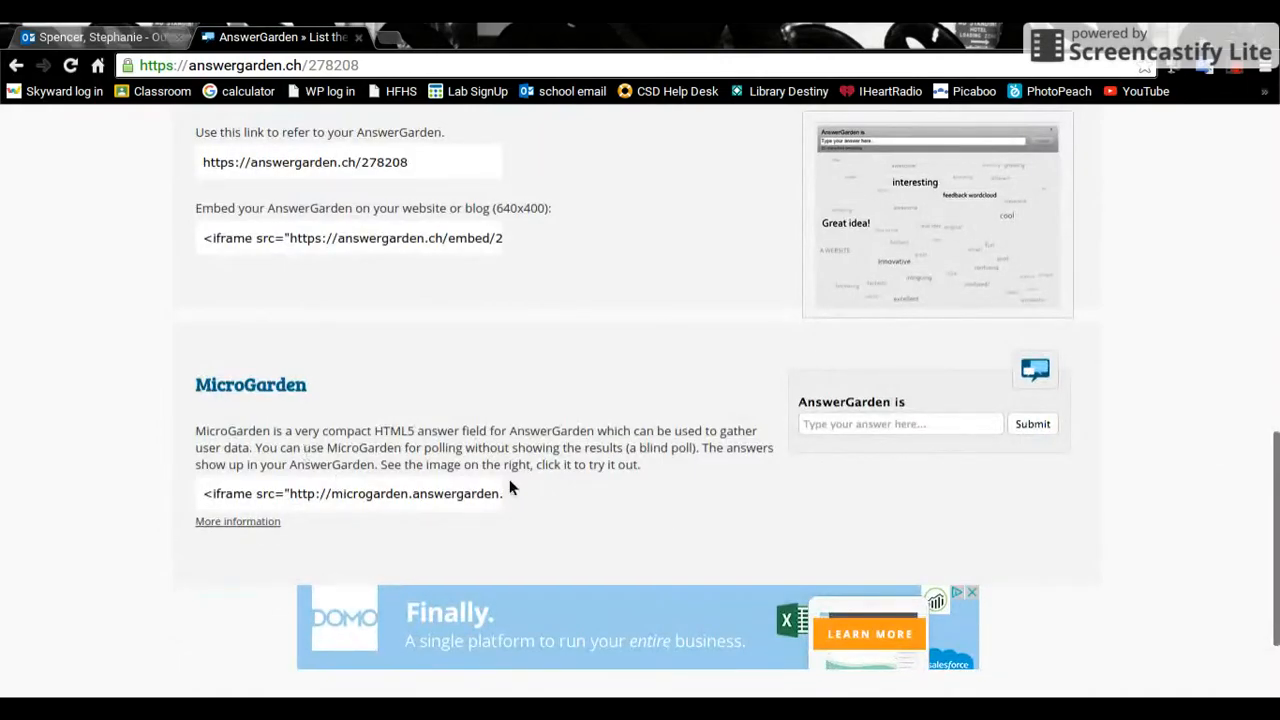
mouse_move(298, 464)
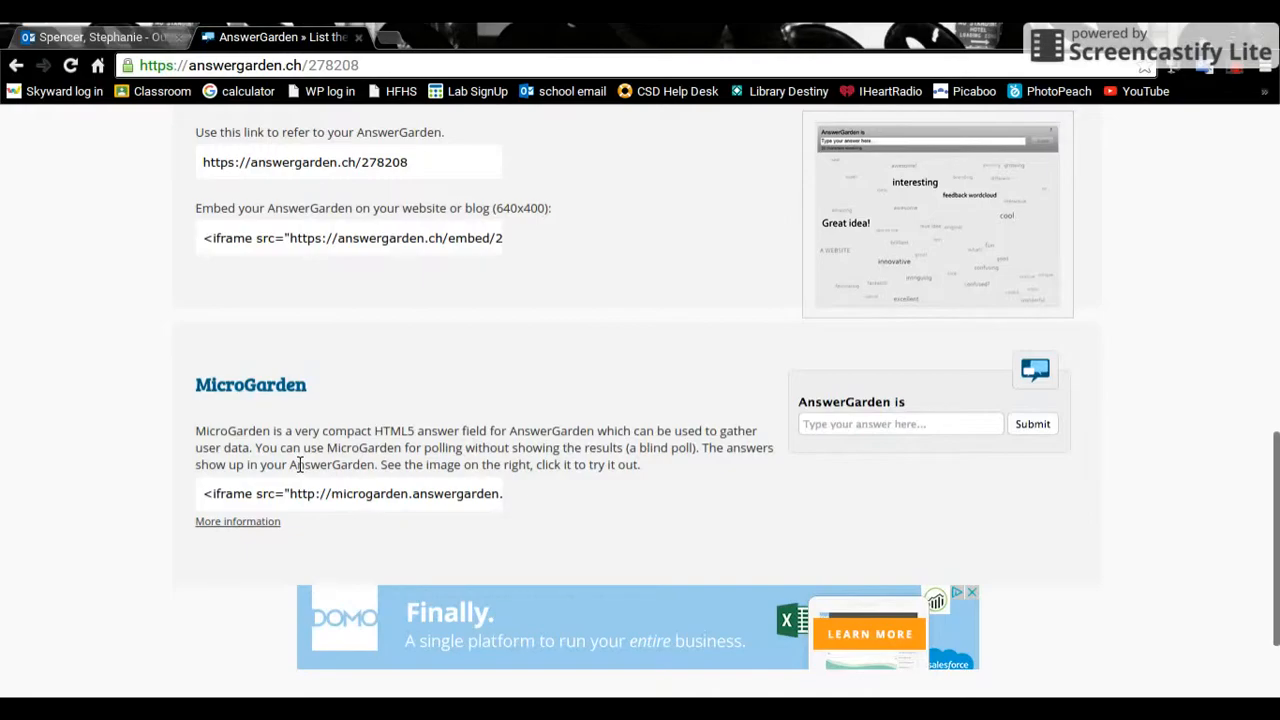
mouse_move(958, 168)
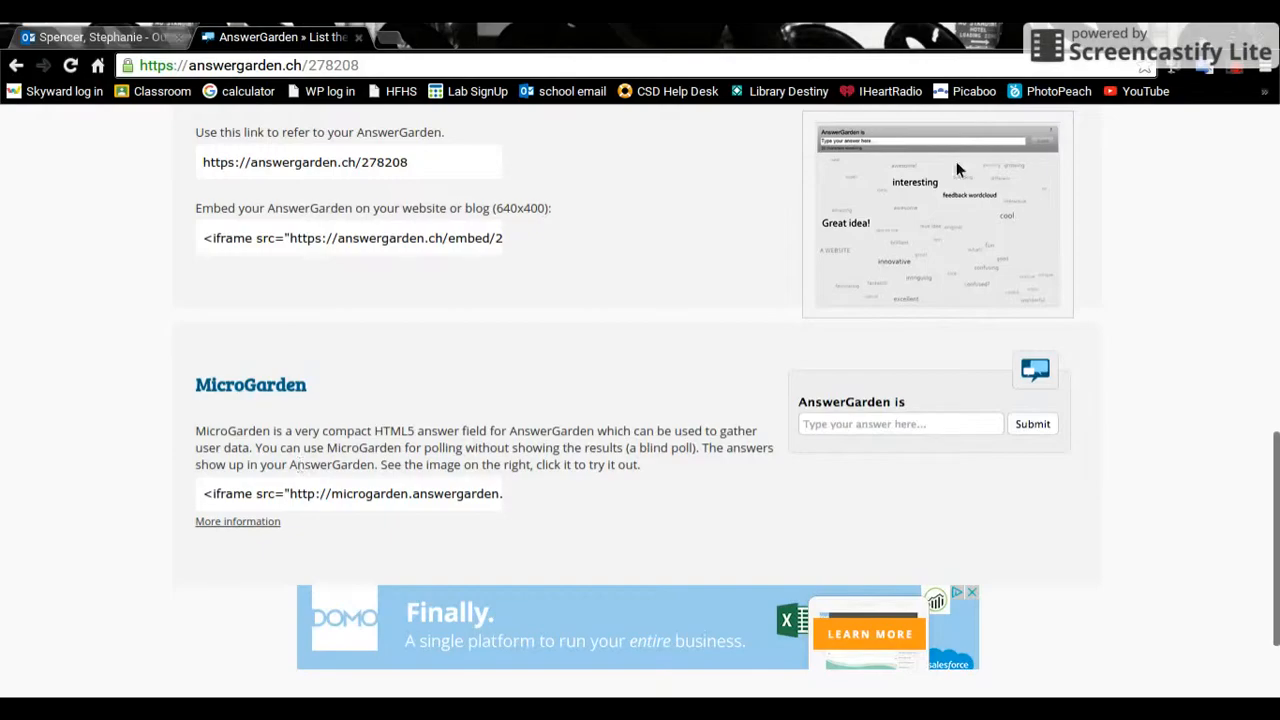
mouse_move(972, 290)
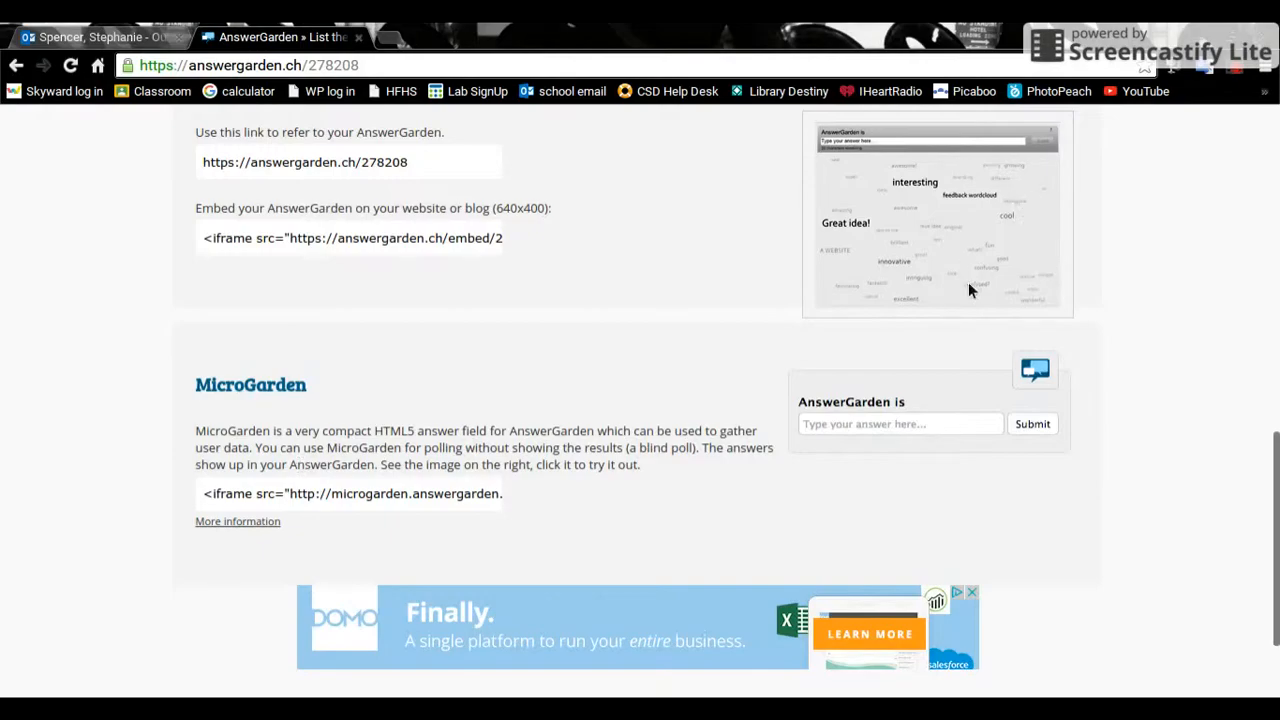
mouse_move(888, 247)
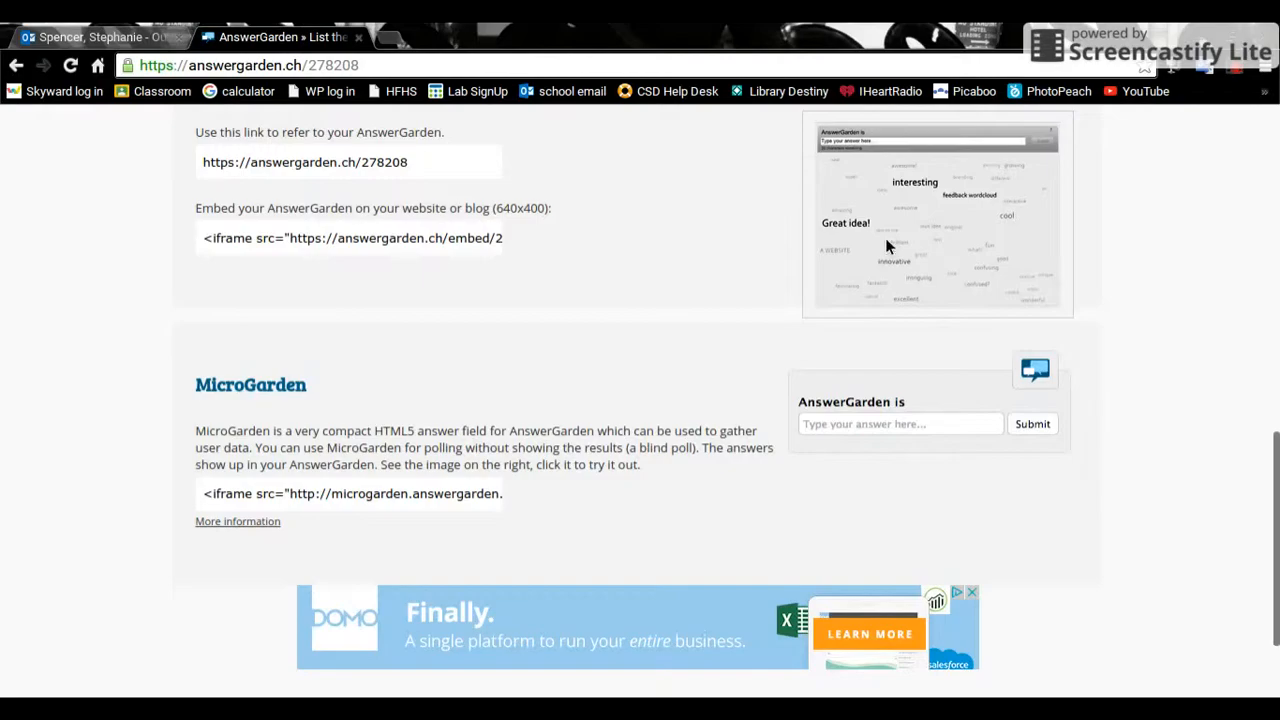
mouse_move(1188, 379)
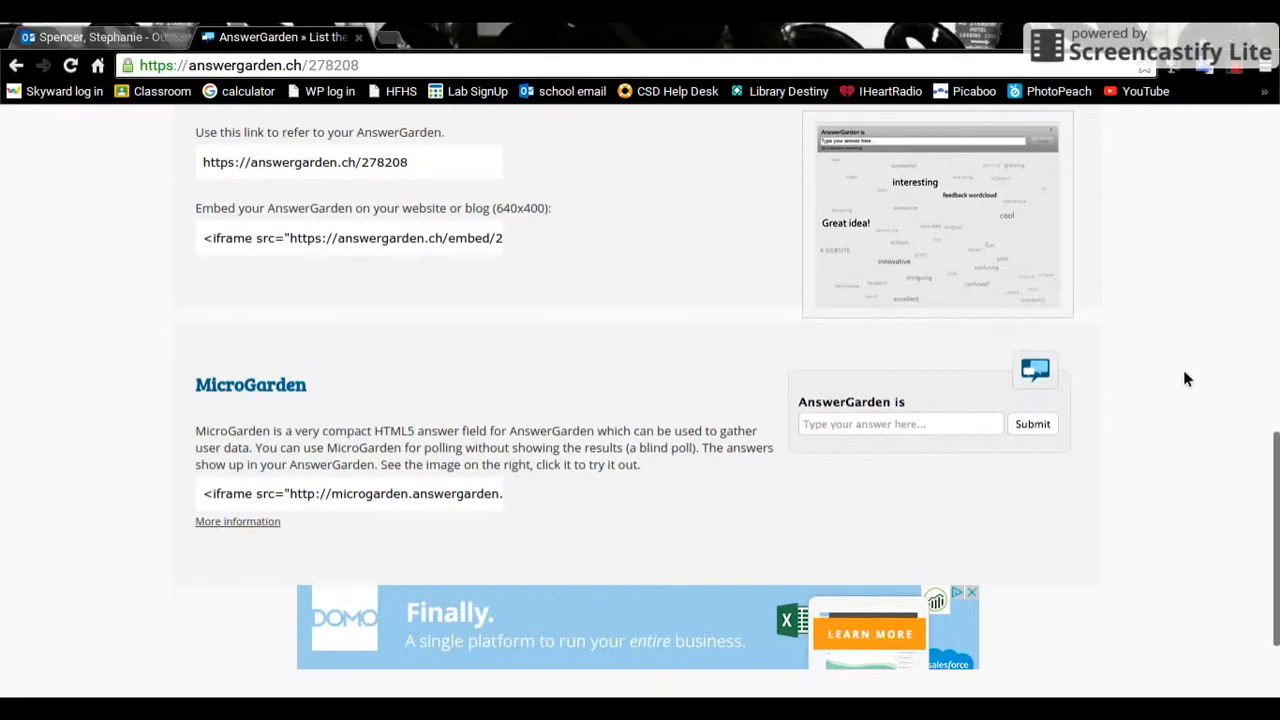
mouse_move(1200, 390)
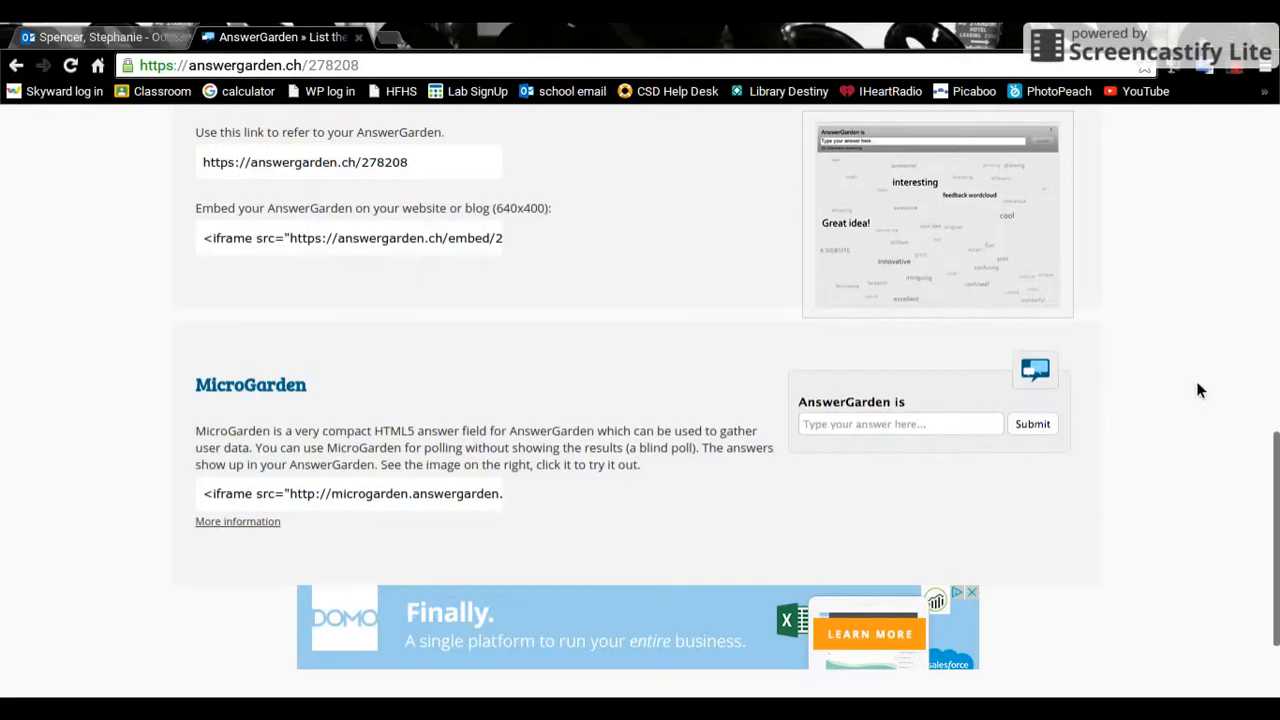
scroll(up, 3)
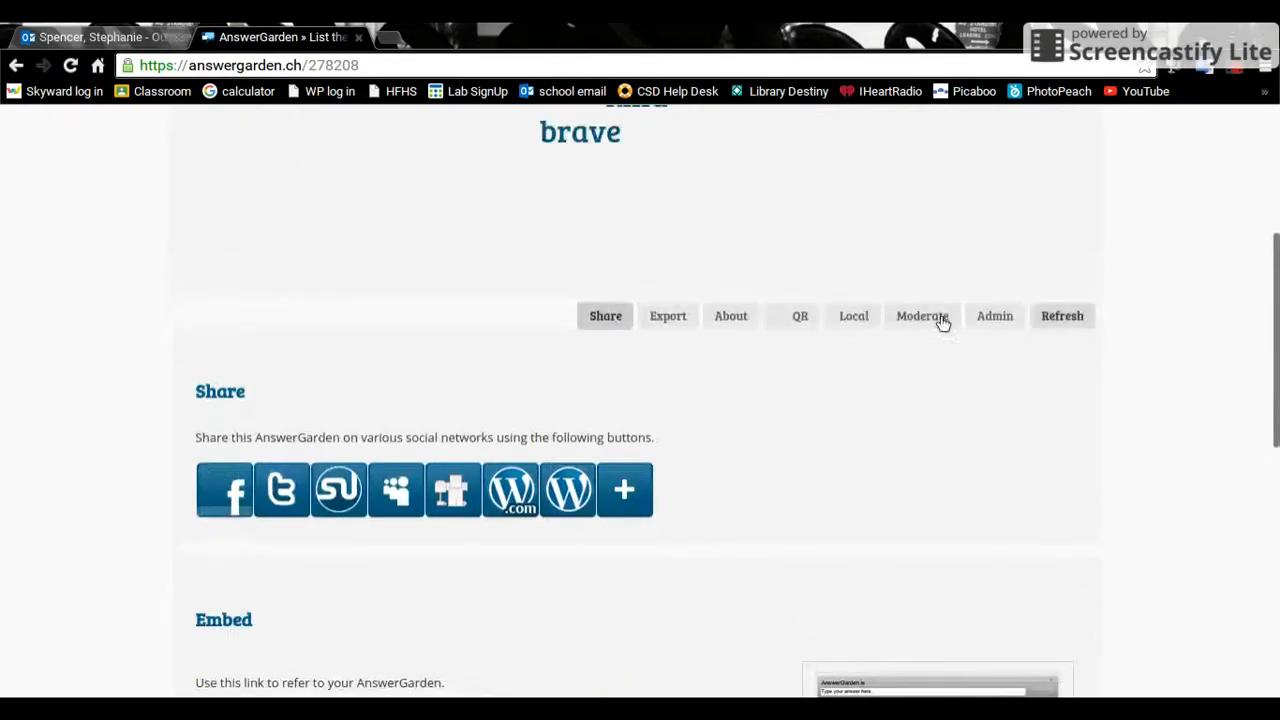
Step: Open the About panel showing creation date, question, Classroom mode and today's answers
click(730, 316)
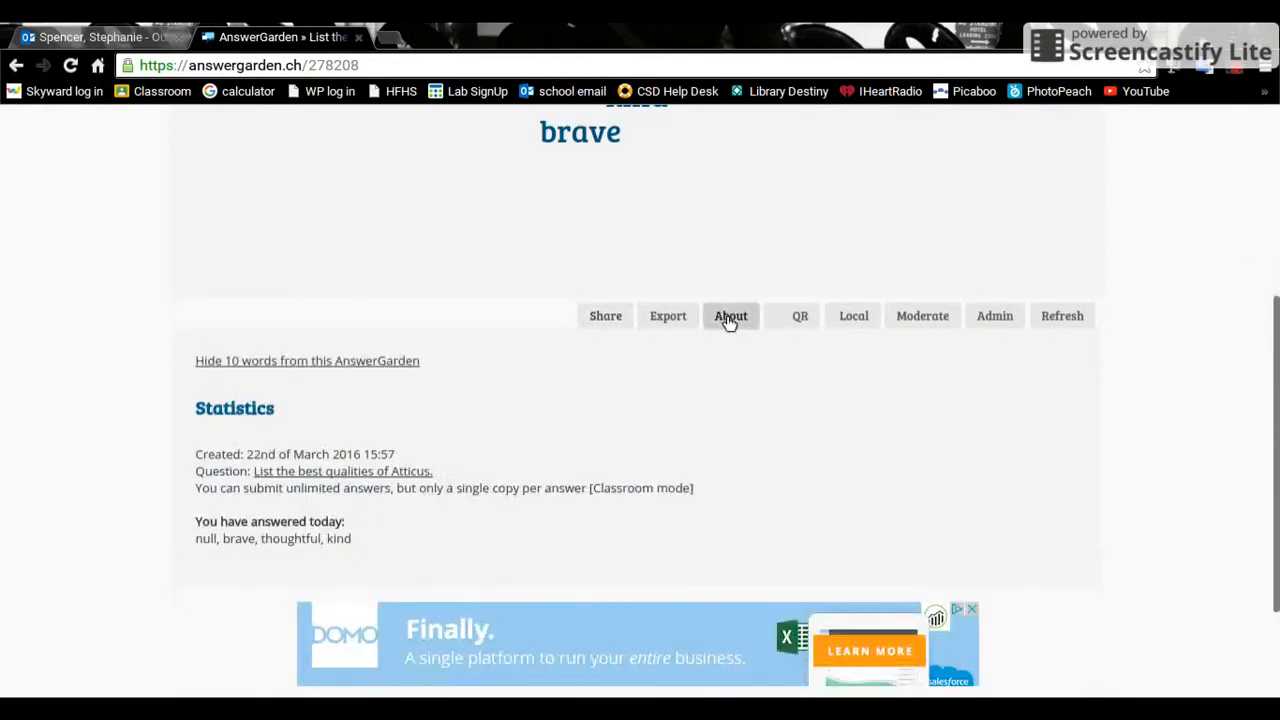
mouse_move(143, 437)
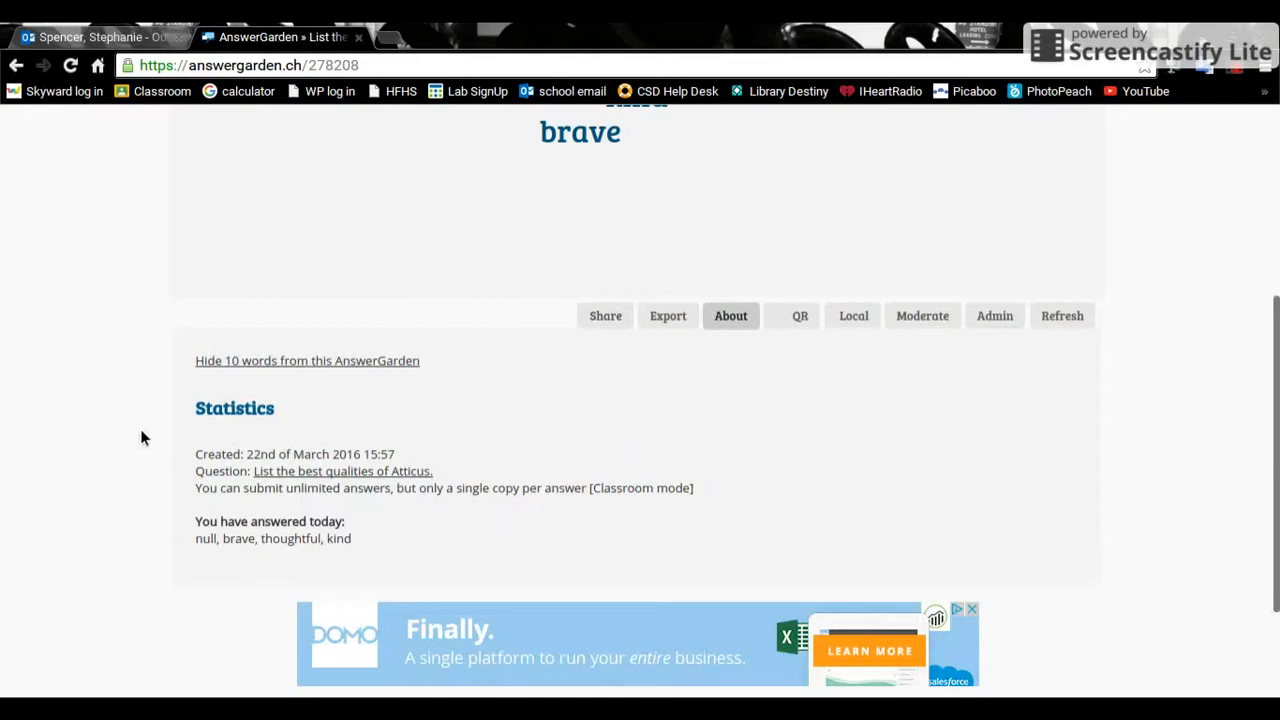
mouse_move(428, 455)
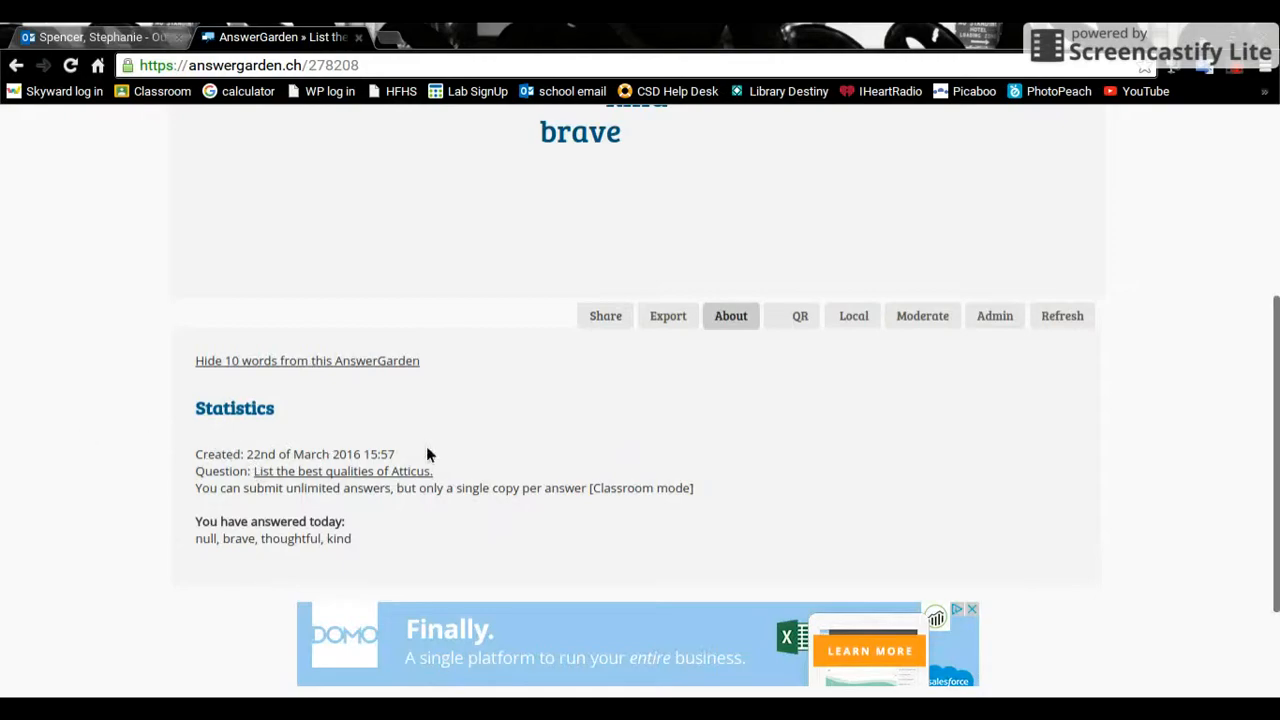
mouse_move(146, 497)
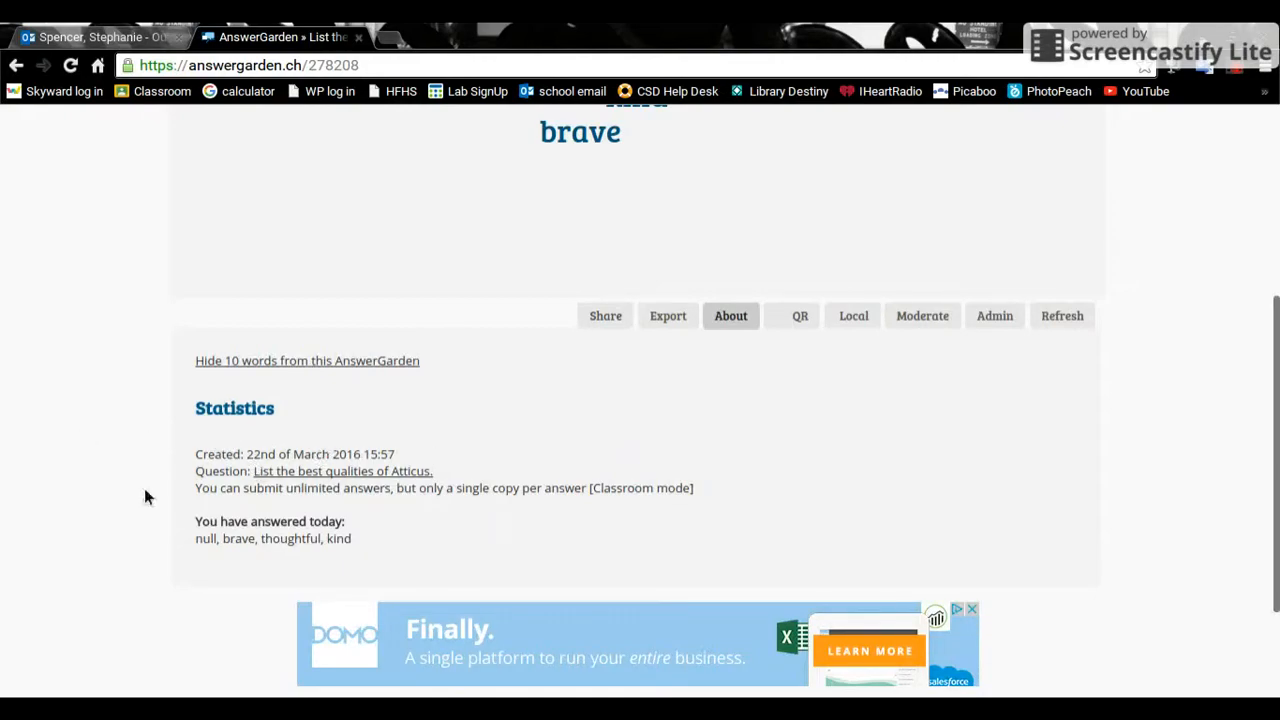
mouse_move(378, 484)
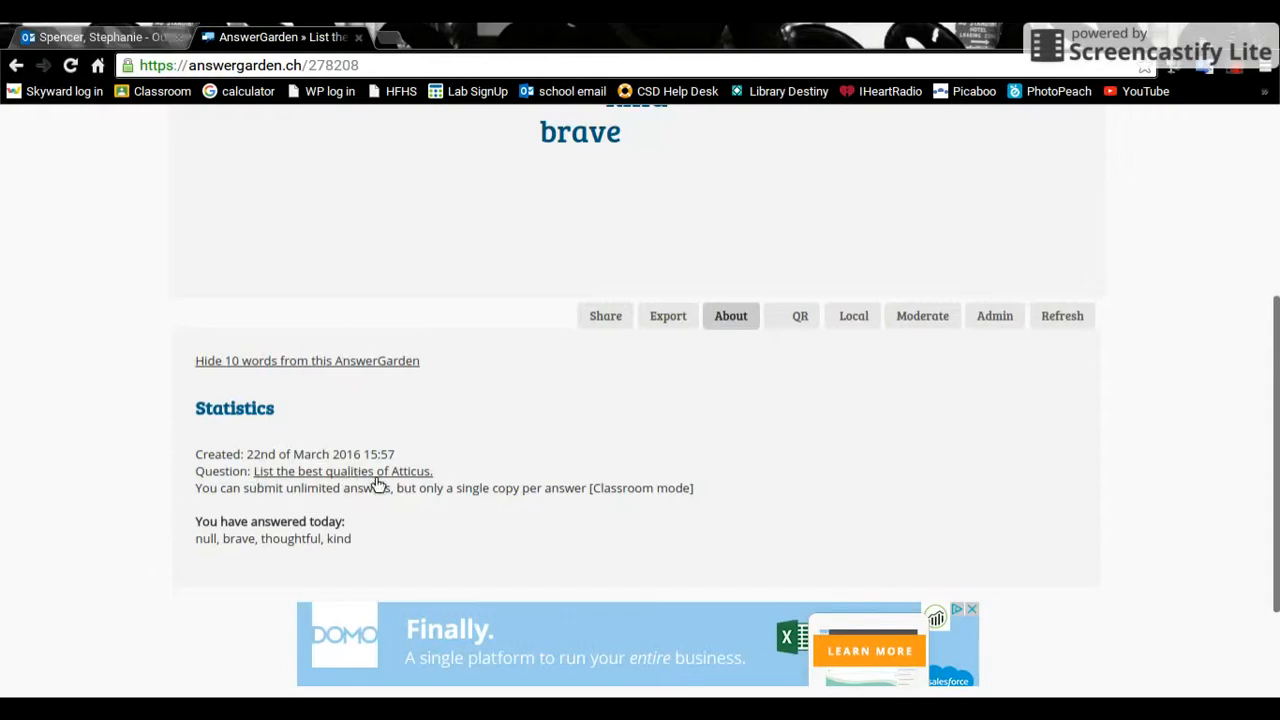
mouse_move(322, 497)
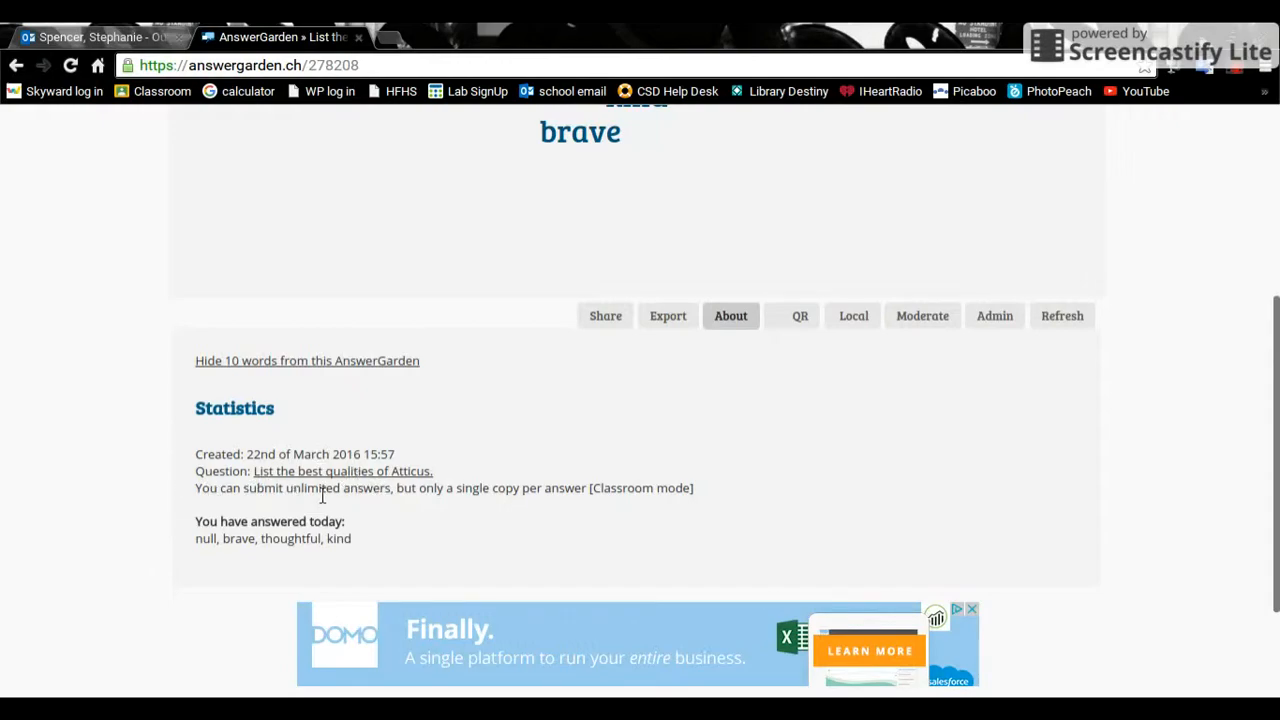
mouse_move(675, 489)
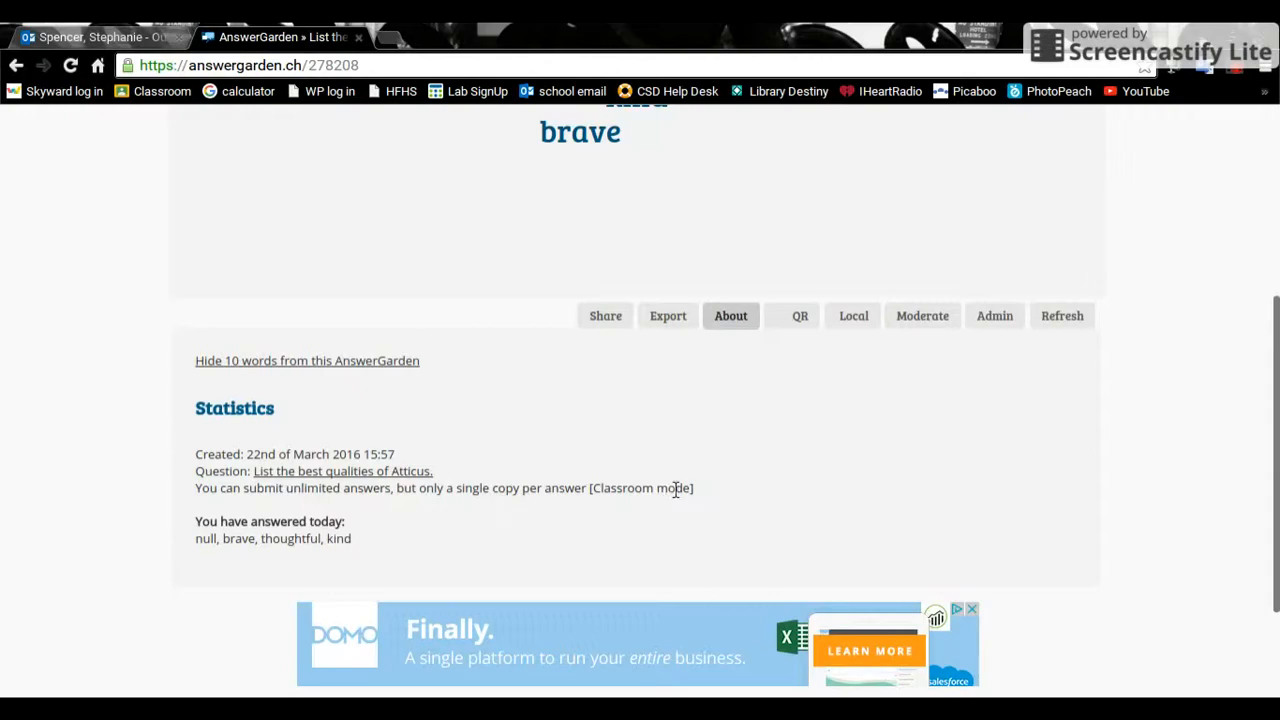
mouse_move(175, 547)
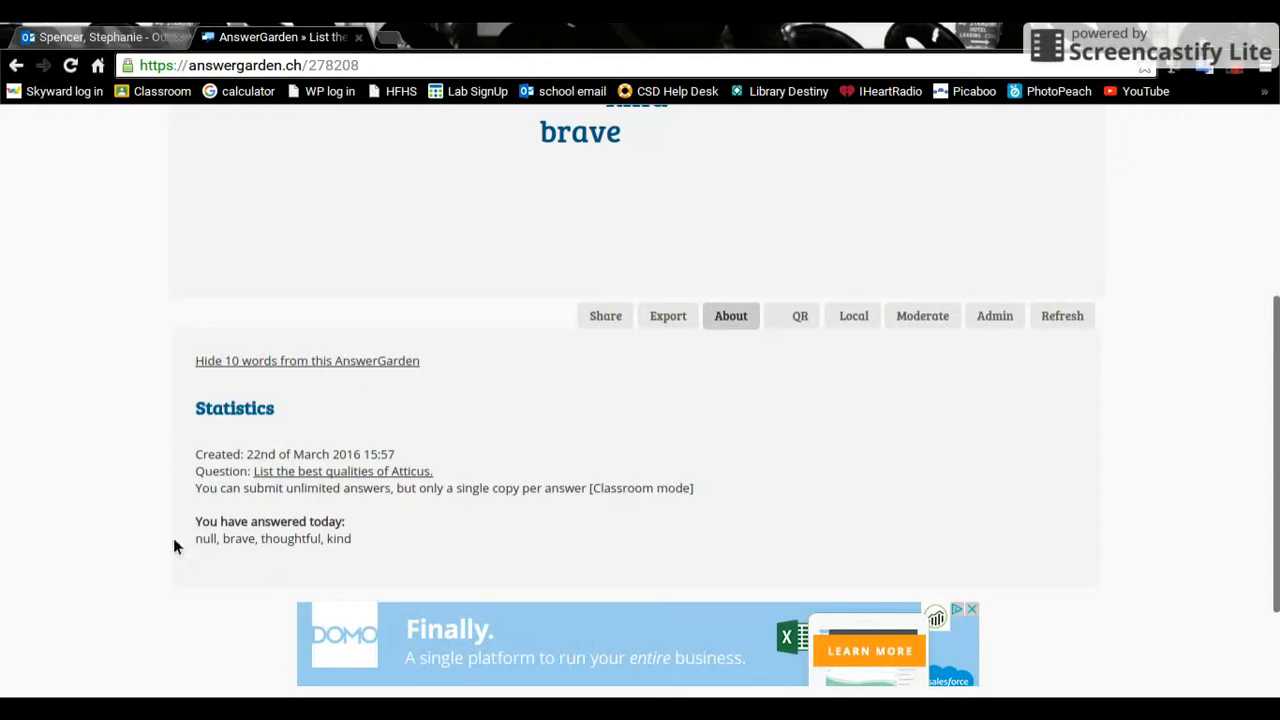
mouse_move(206, 527)
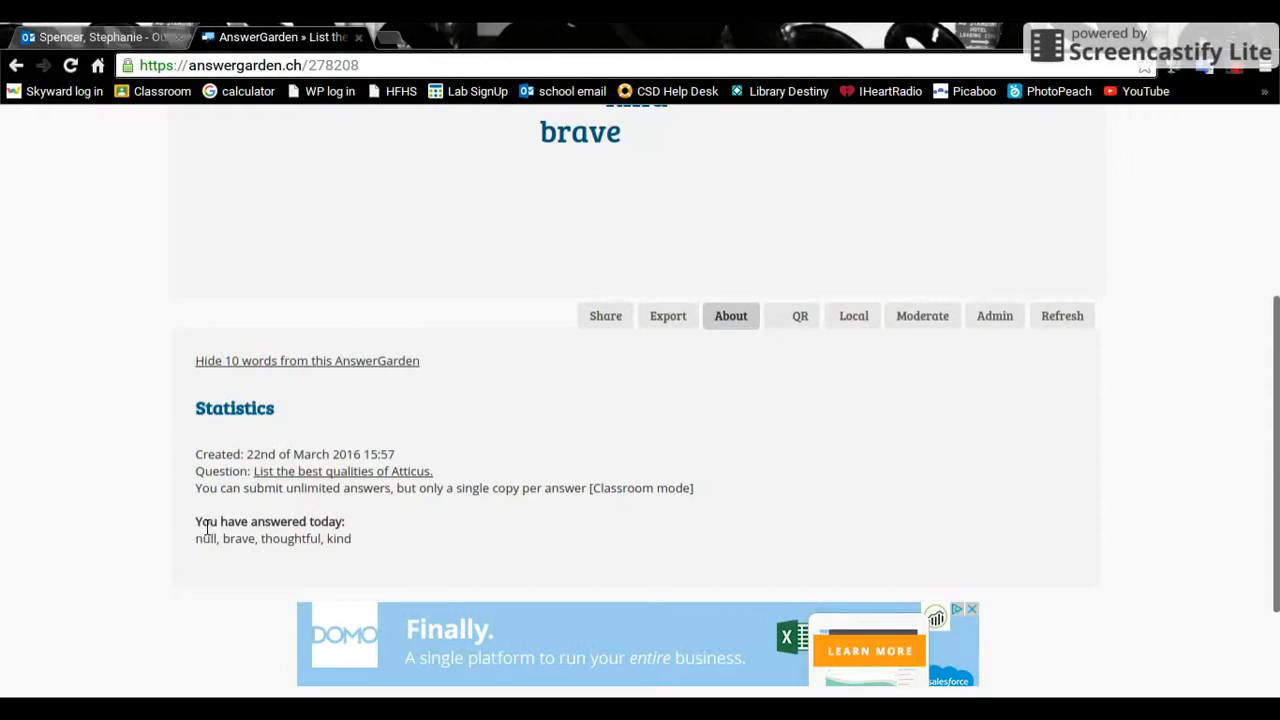
mouse_move(924, 344)
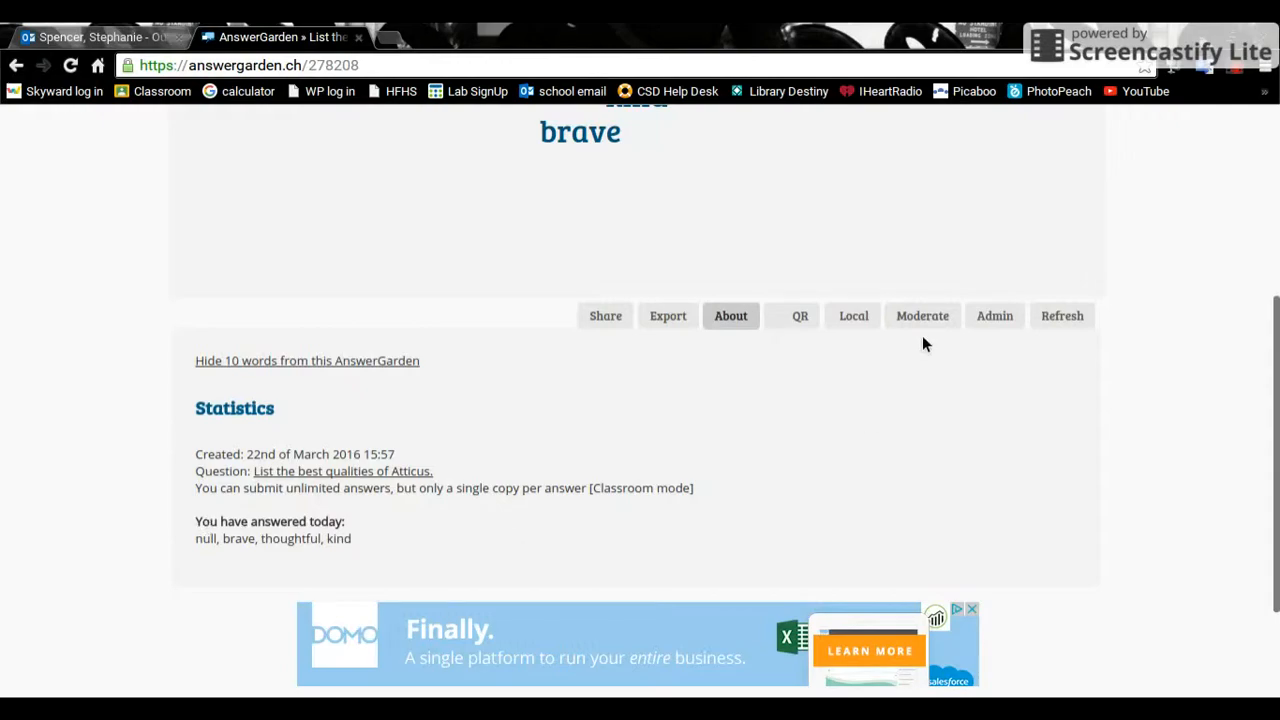
Step: Visit the AntiGarden, then go back and reload the garden, confirming form resubmission
click(921, 316)
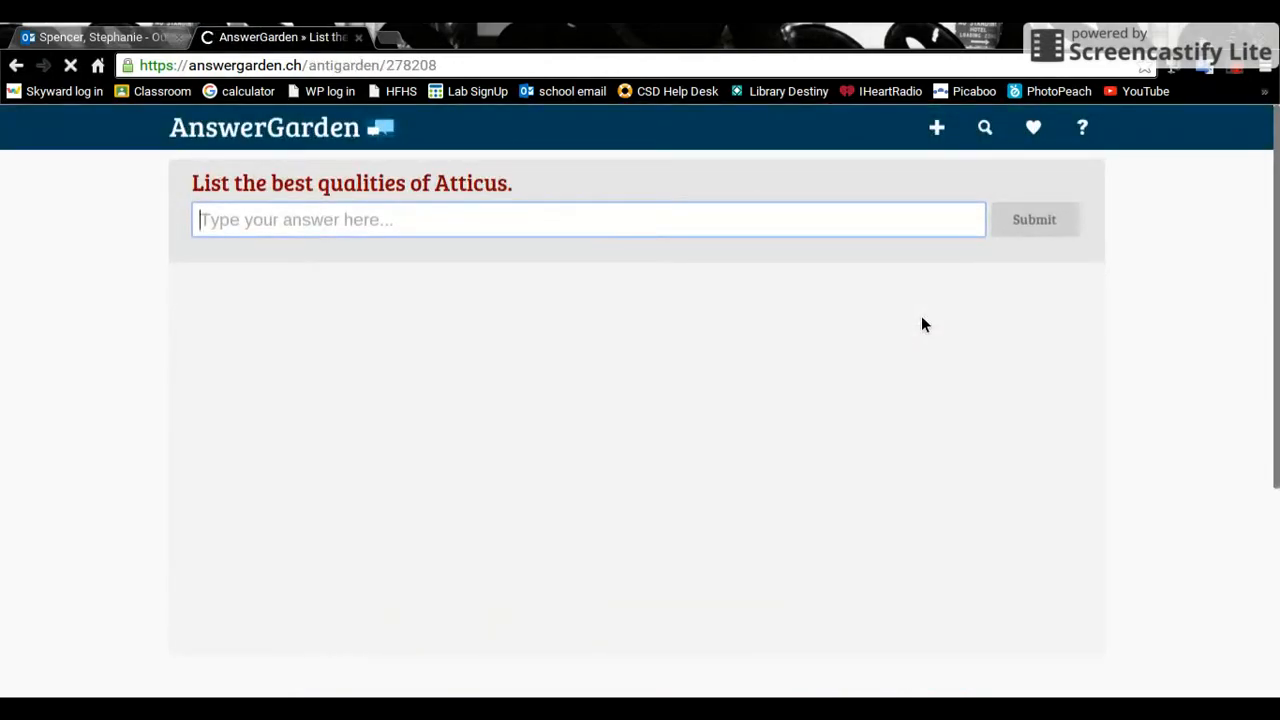
click(16, 65)
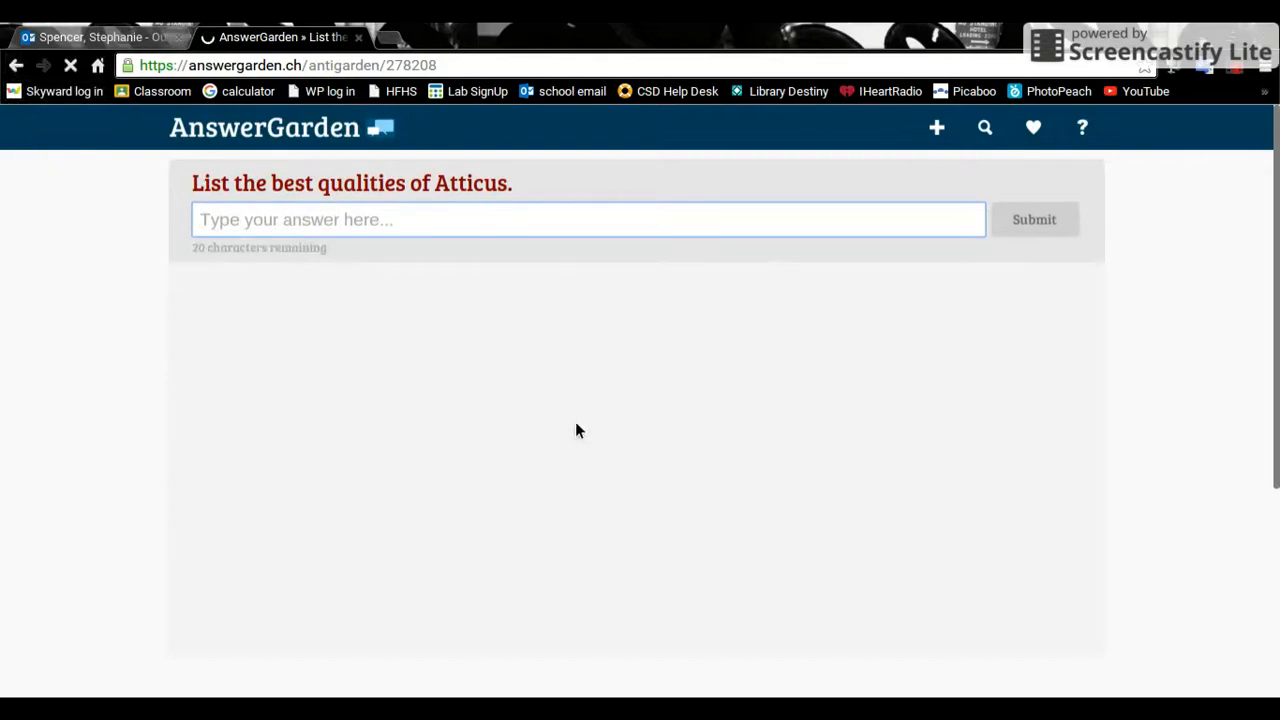
click(70, 65)
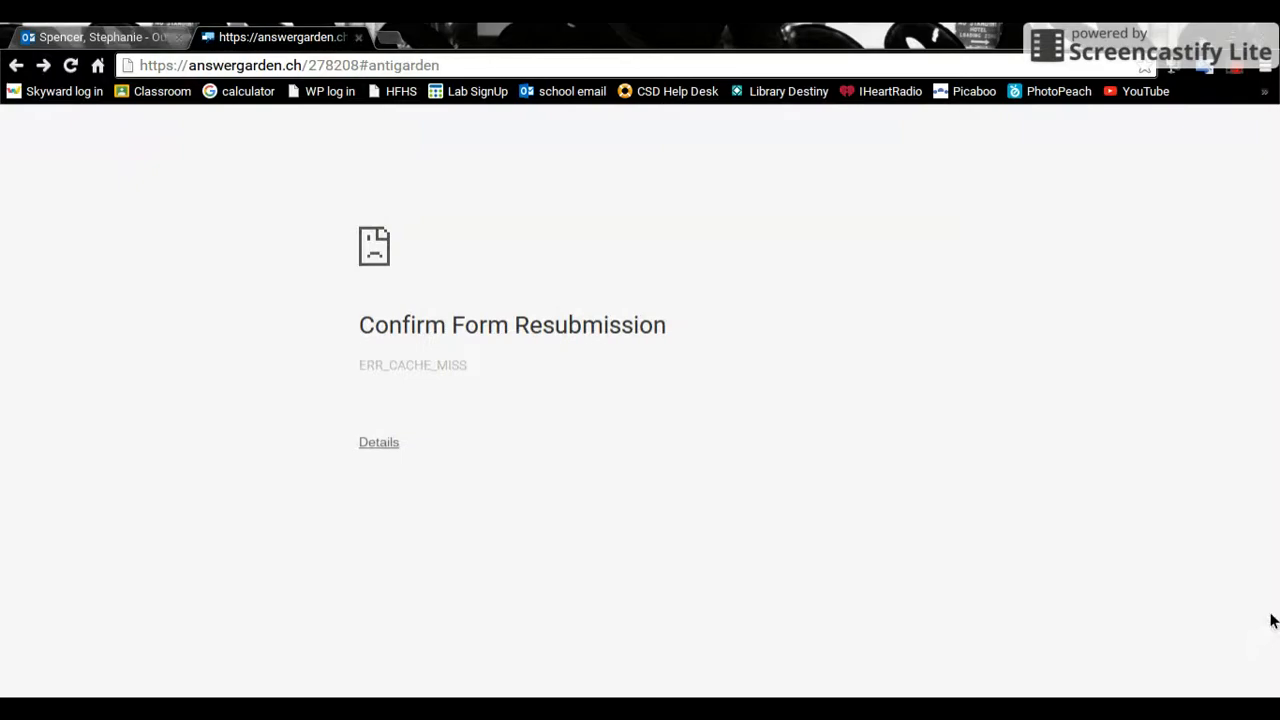
mouse_move(1271, 608)
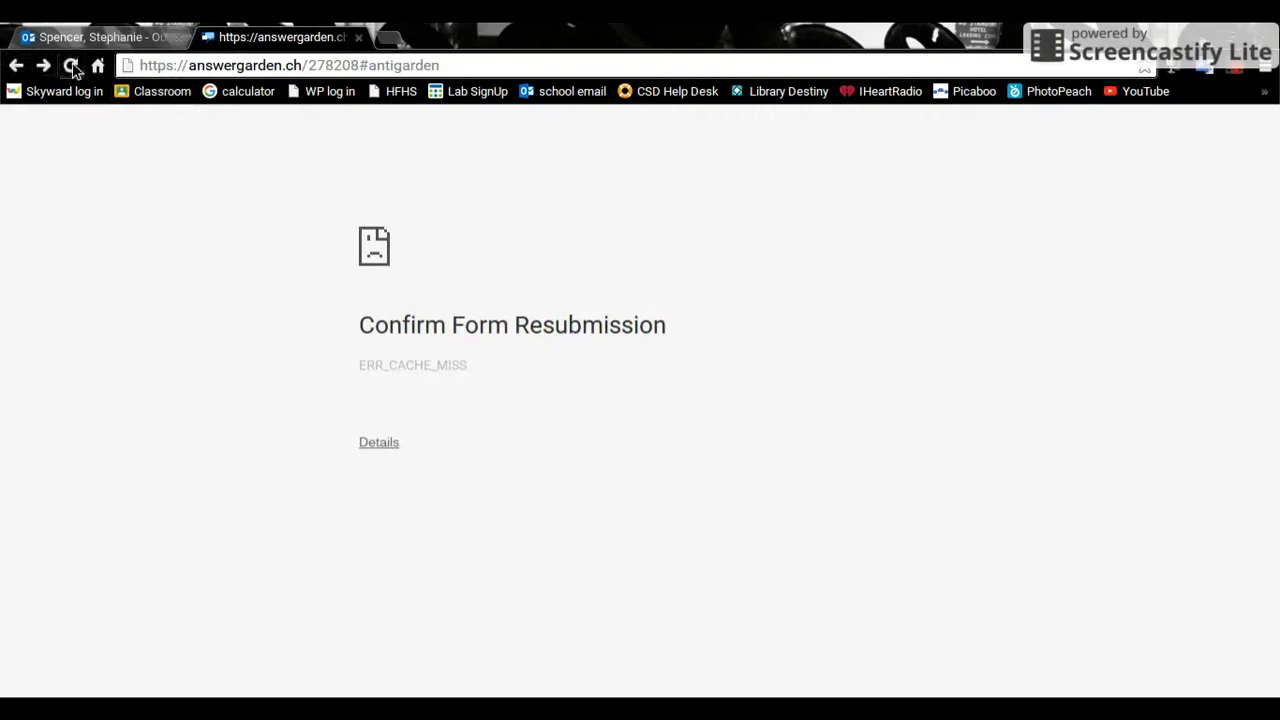
click(71, 65)
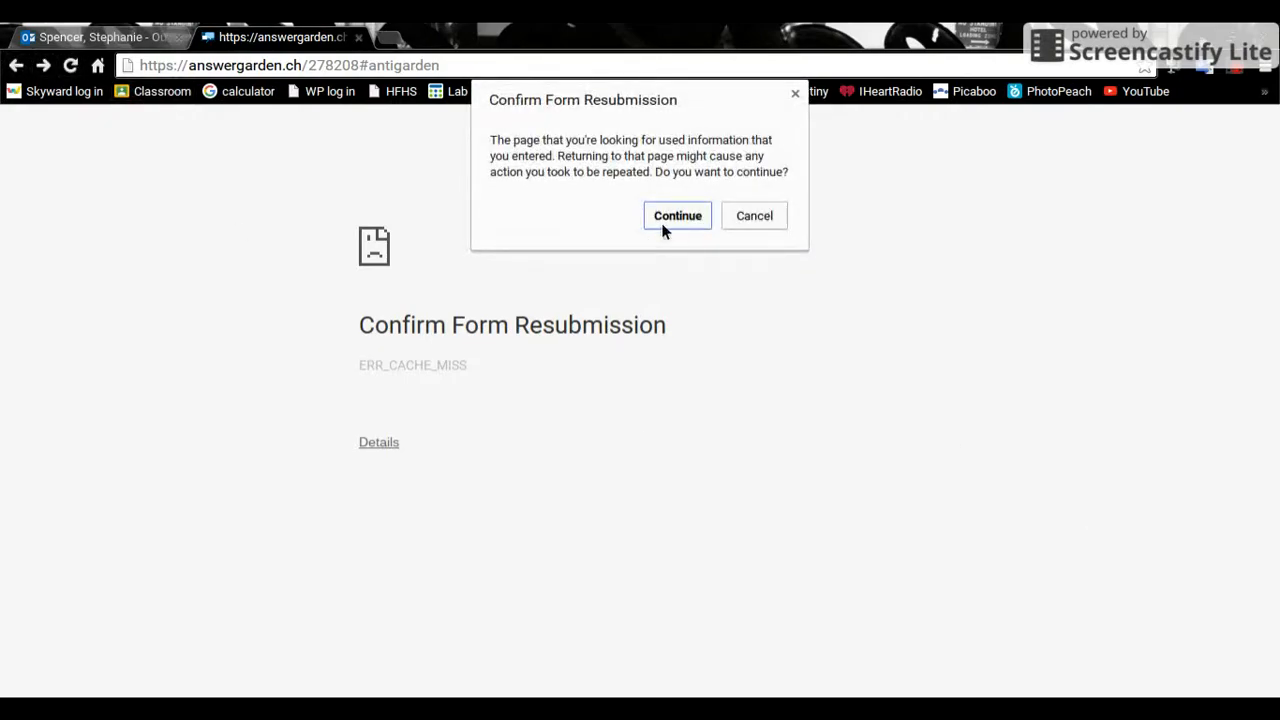
click(677, 215)
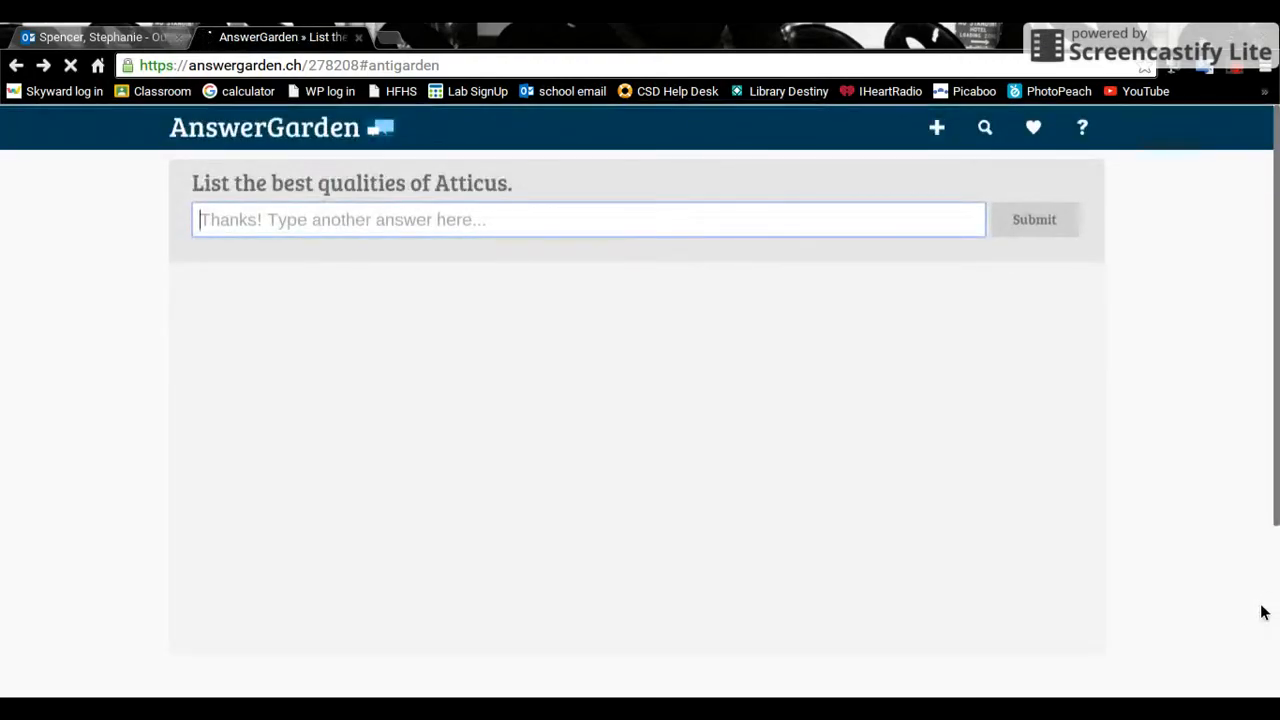
Step: Open the Admin panel with answer hiding and topic editing for garden 278208
click(1034, 219)
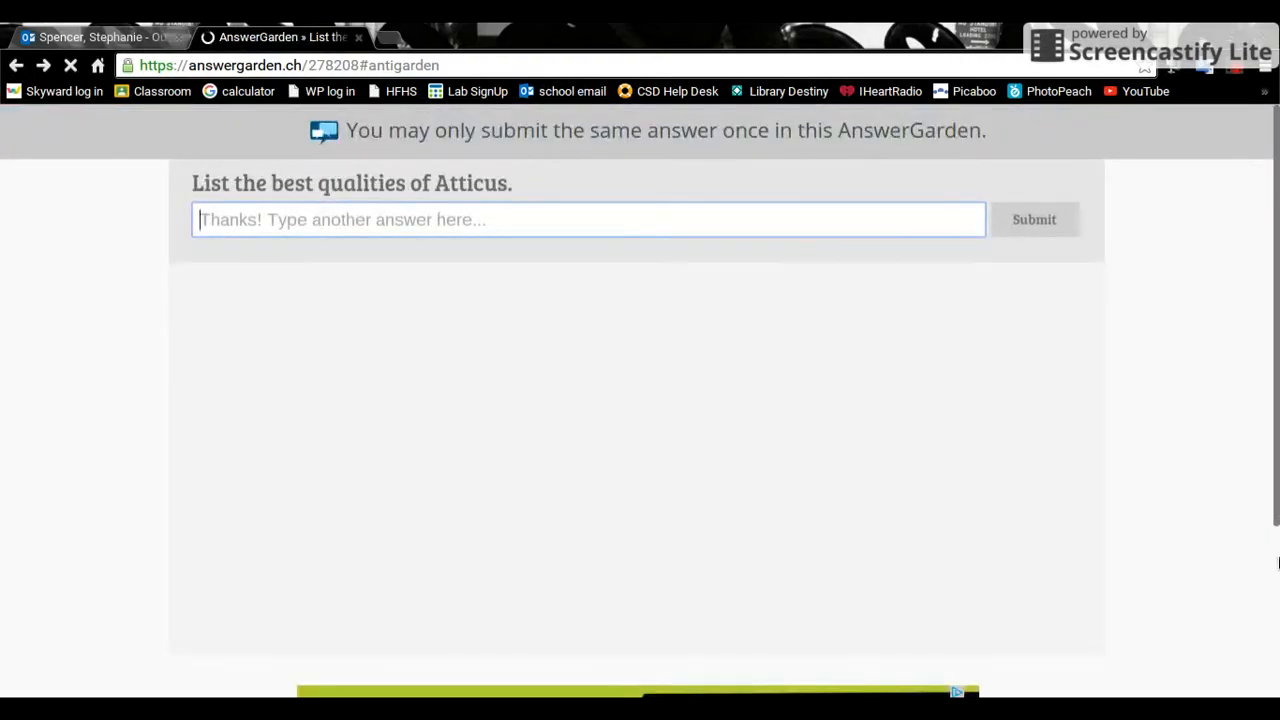
click(588, 219)
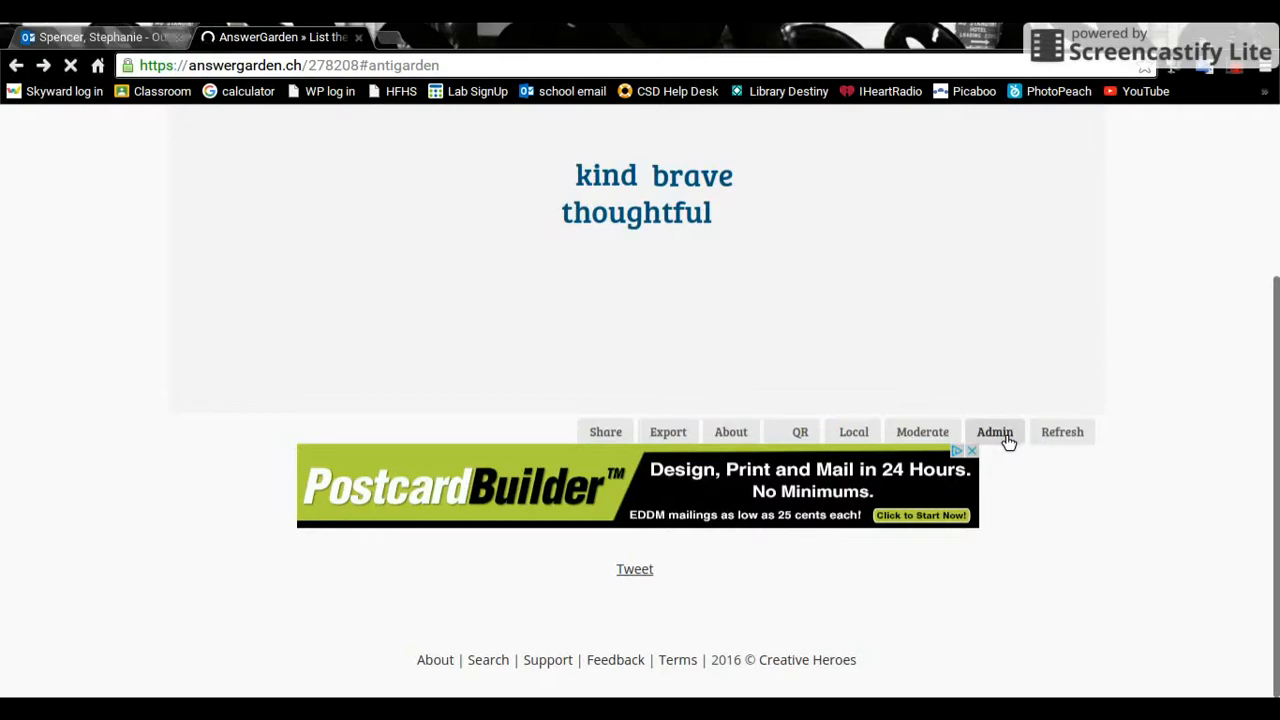
click(994, 431)
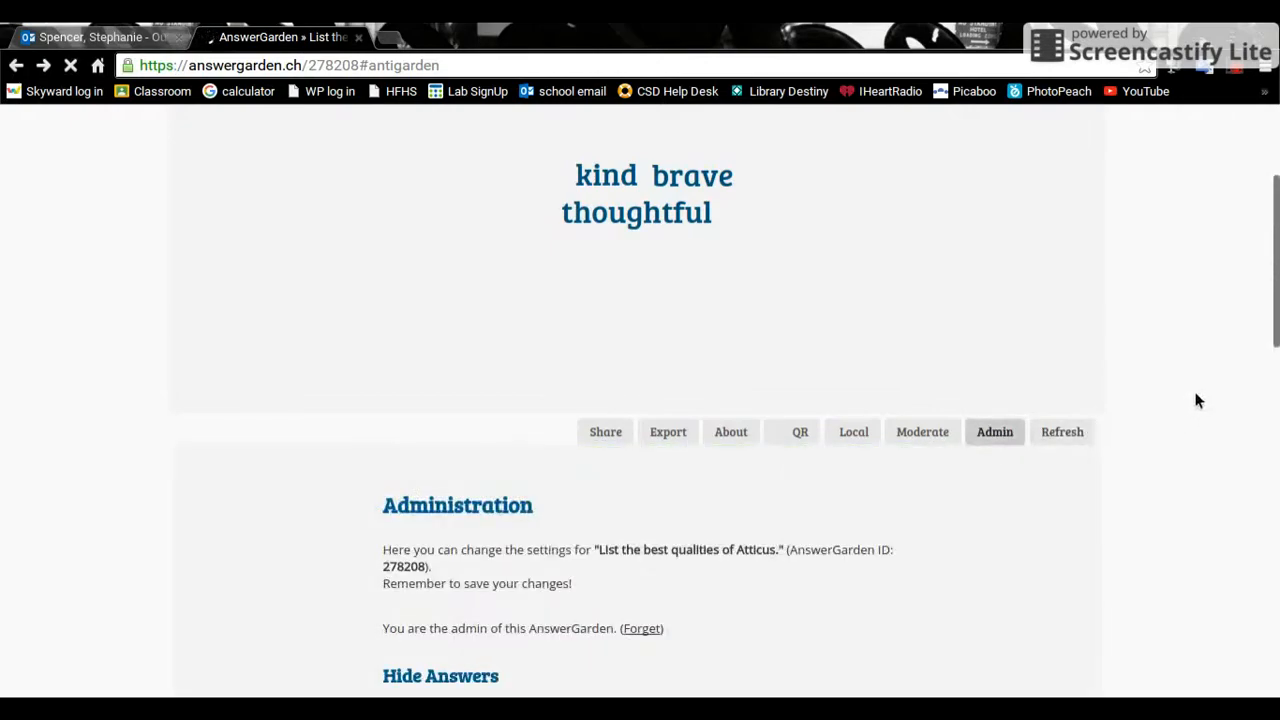
scroll(down, 3)
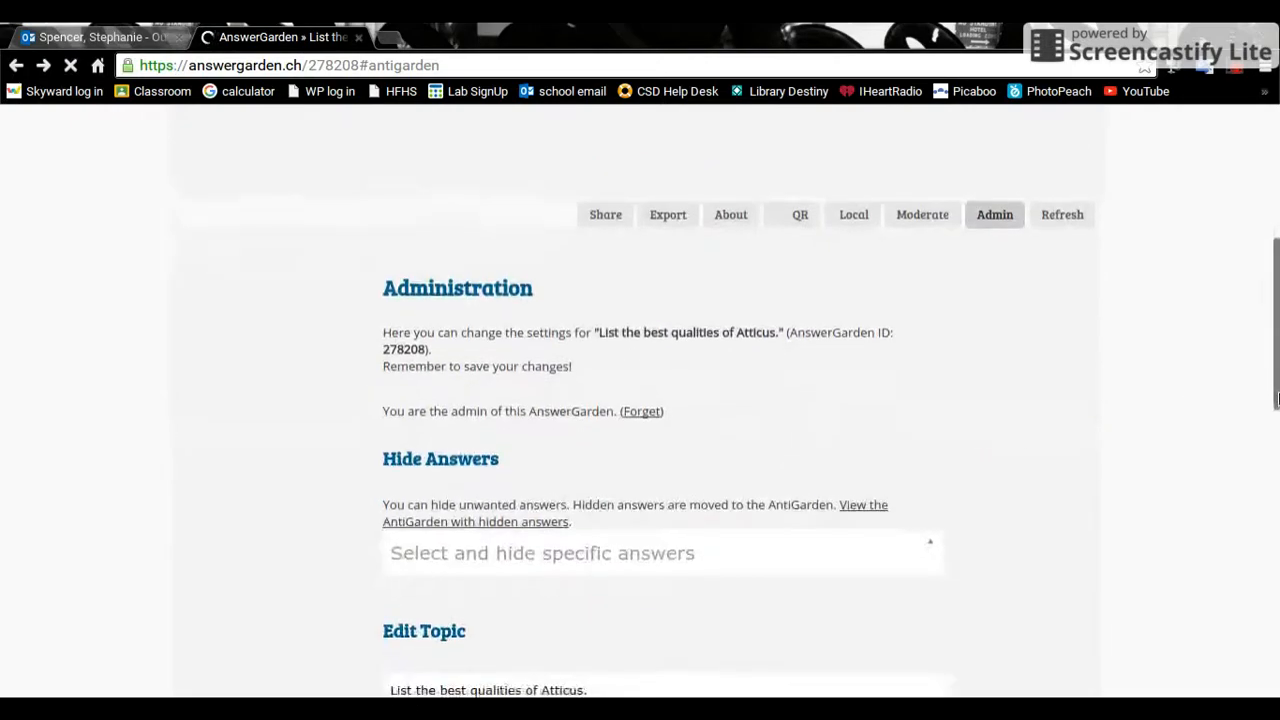
scroll(up, 3)
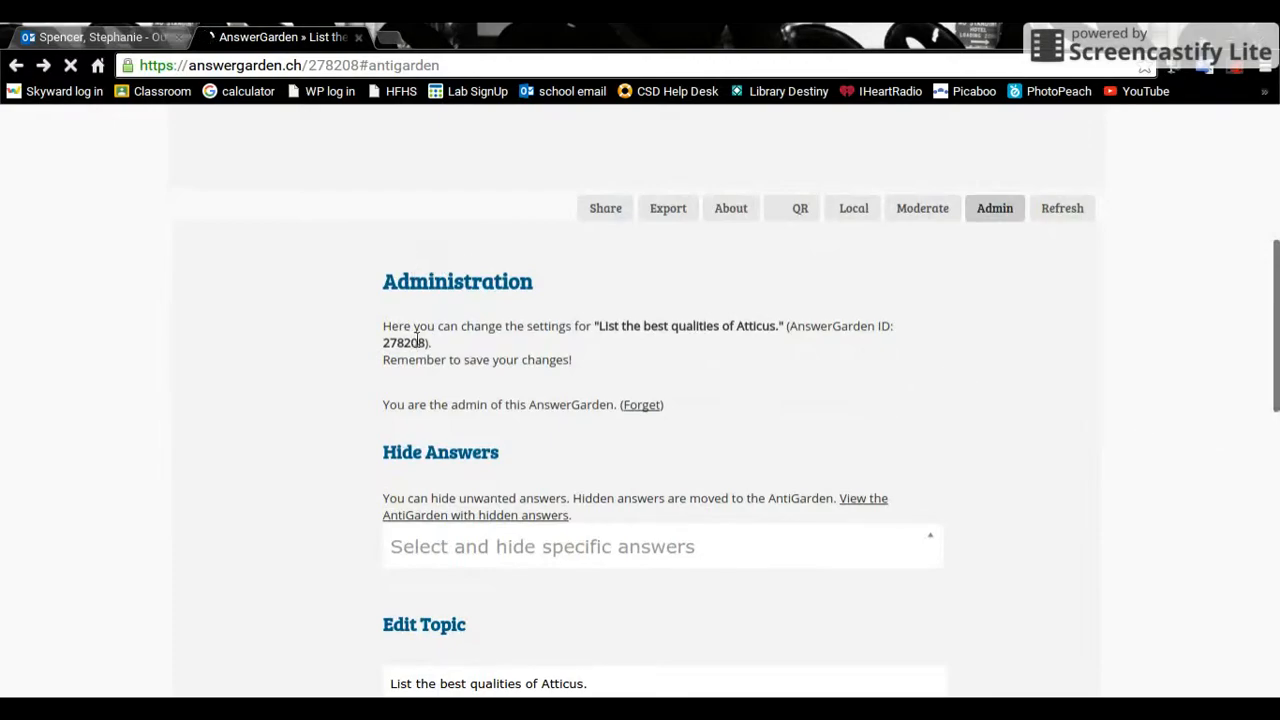